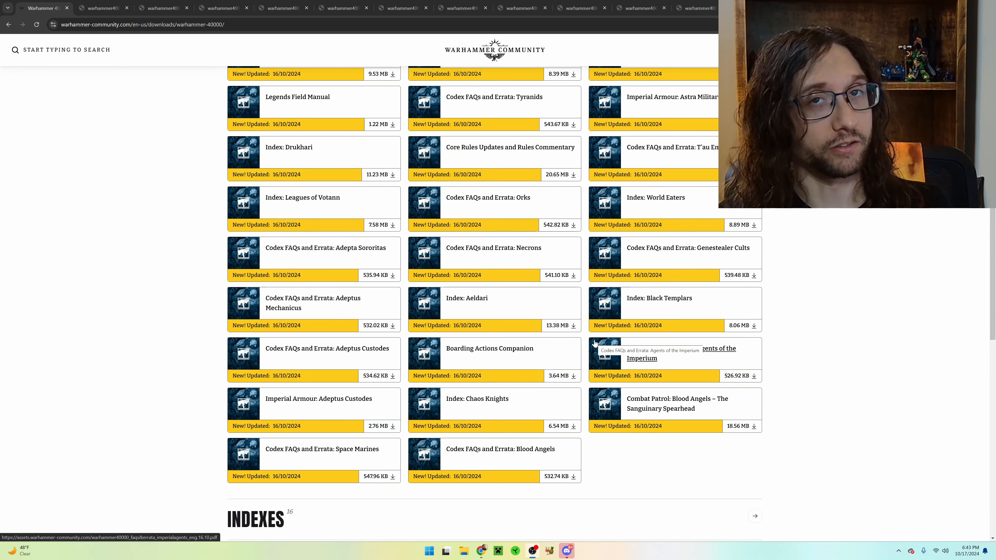
- Scroll the Pariah Nexus Tournament Companion to its introduction and Mission Deck cards errata page
scroll("up", 3)
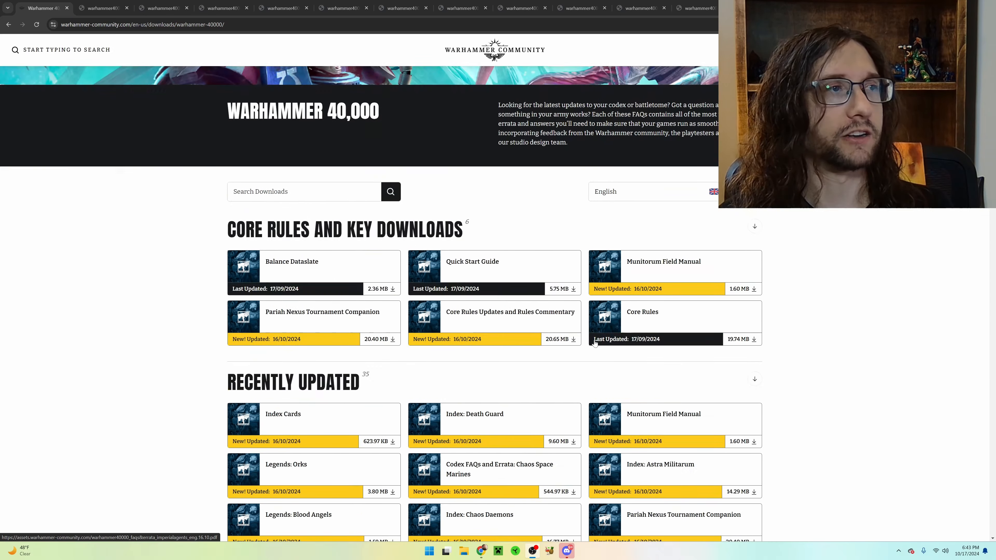
scroll("down", 3)
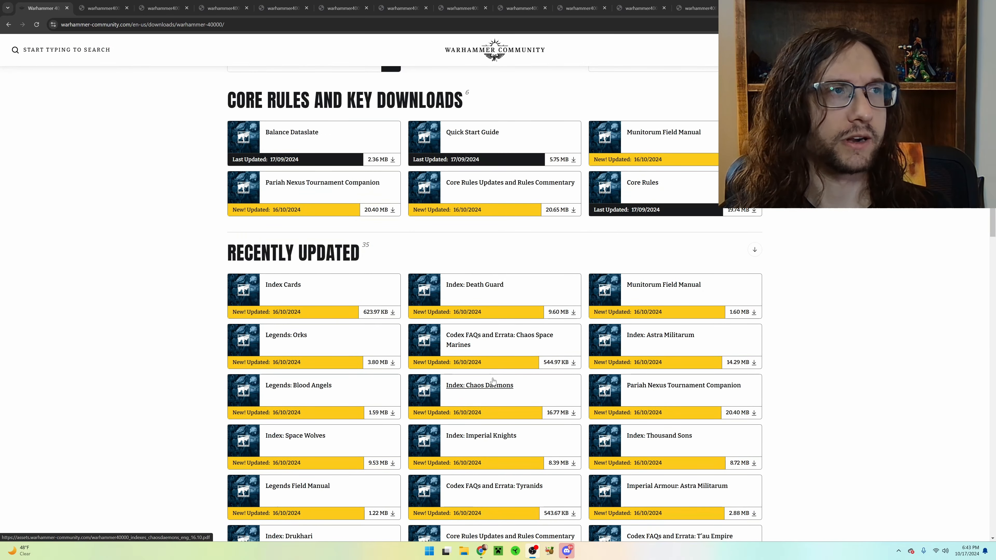
mouse_move(479, 385)
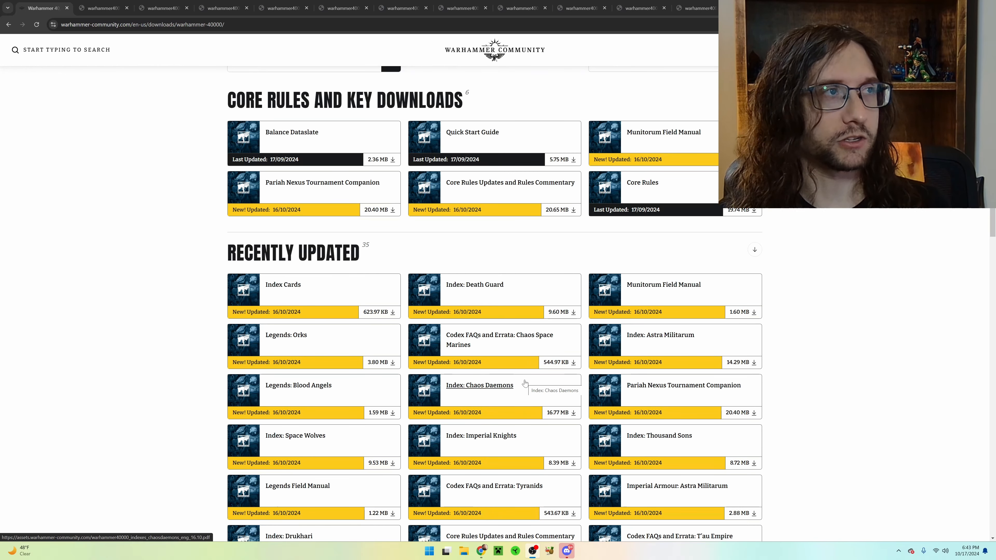
mouse_move(250, 230)
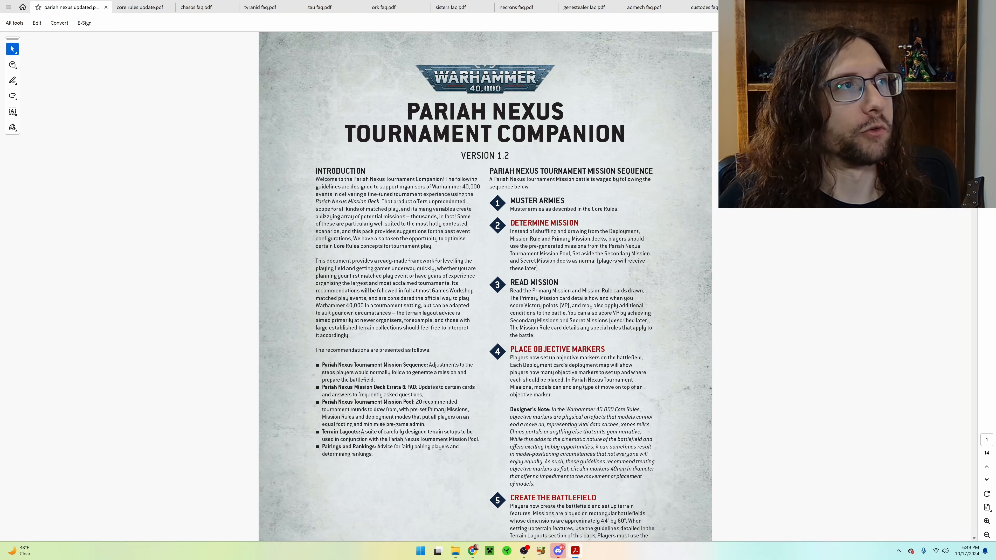
scroll("down", 3)
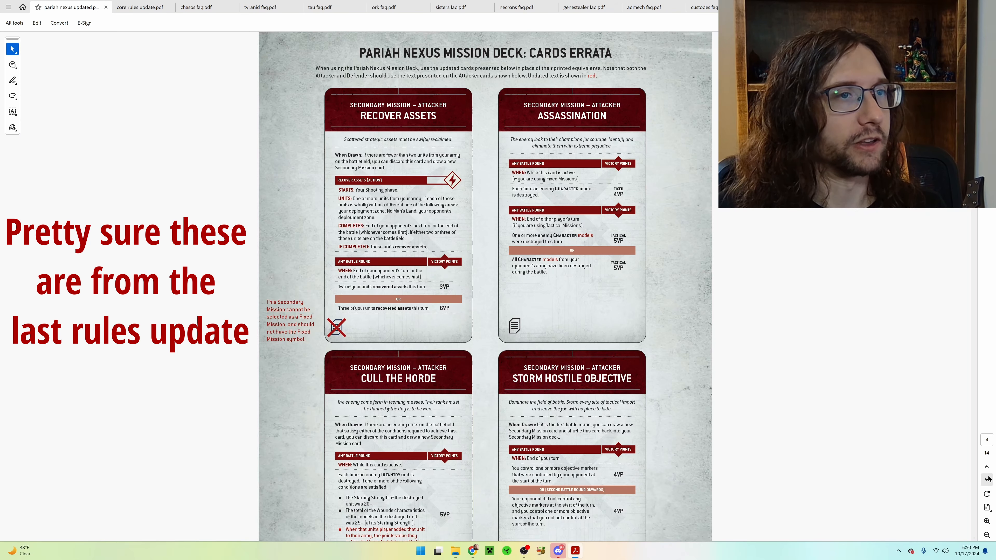
- Scroll down the cards errata to the Scorched Earth, Linchpin and Hidden Supplies corrections
scroll("down", 3)
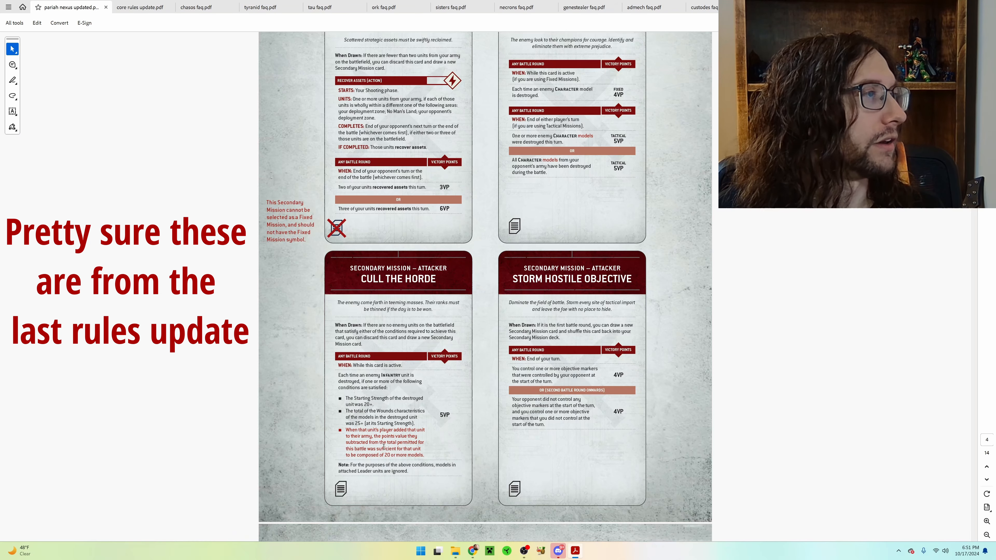
mouse_move(899, 435)
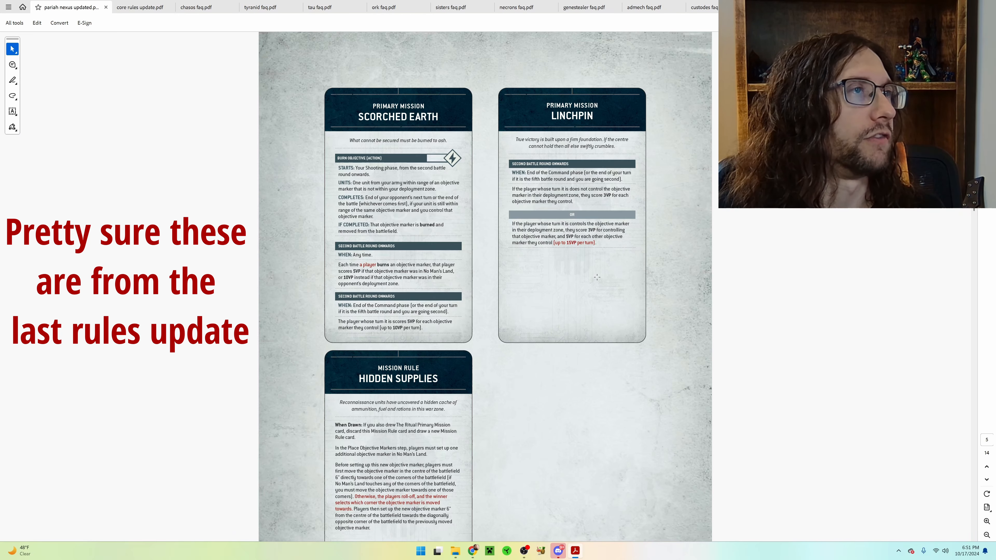
- Bring the Pariah Nexus Mission Deck FAQs page with its red entries into view
scroll("up", 3)
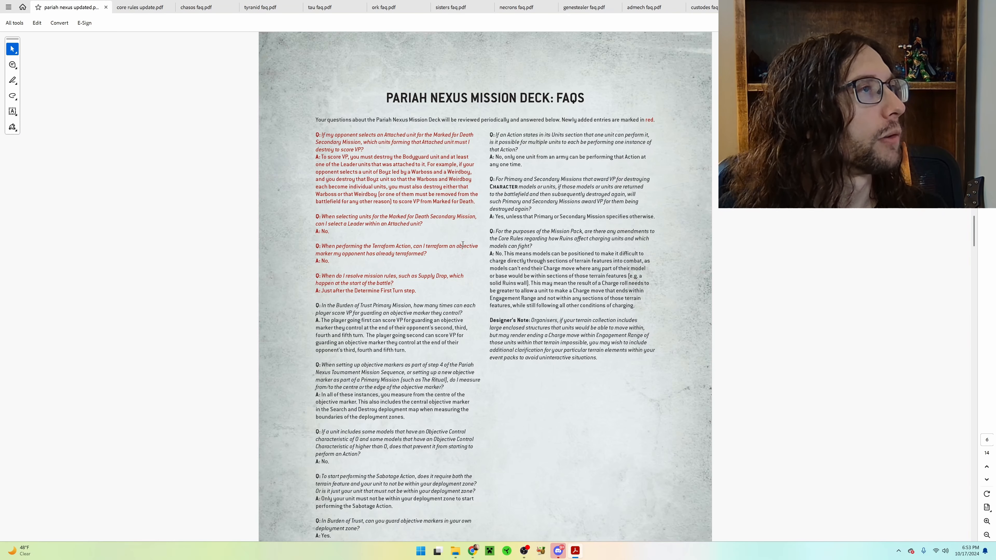
mouse_move(457, 249)
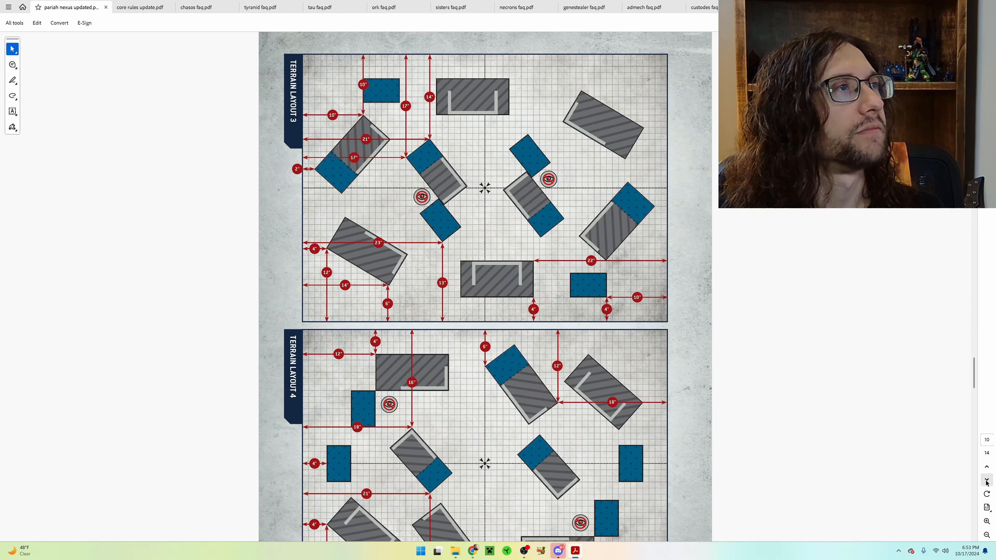
- Skim the terrain layouts, pairings and afterword pages, then scroll back to the introduction
scroll("down", 3)
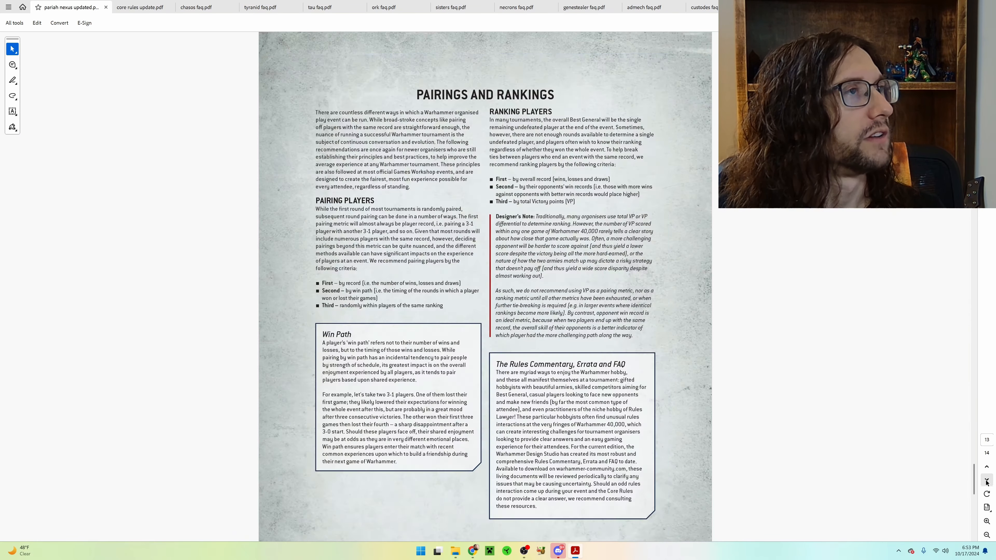
scroll("down", 3)
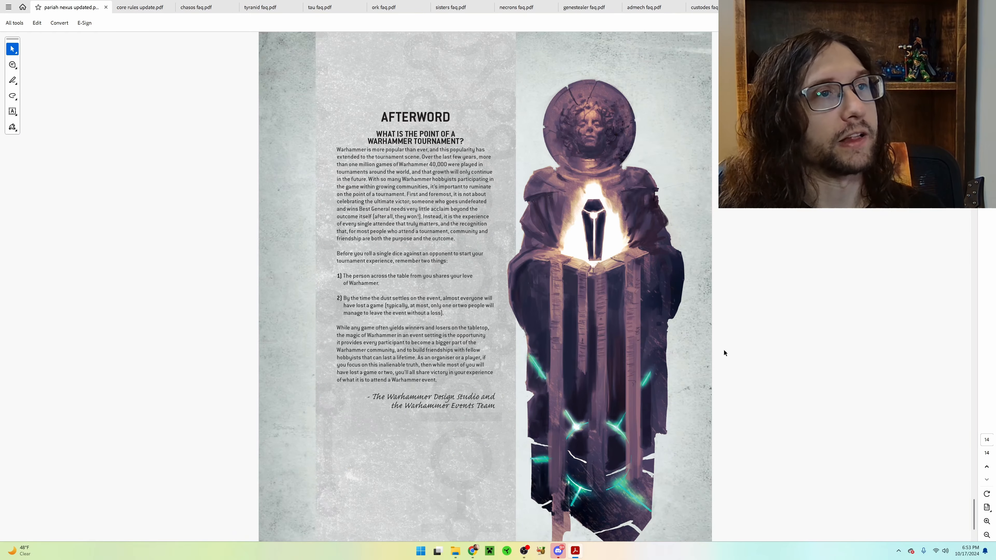
scroll("down", 3)
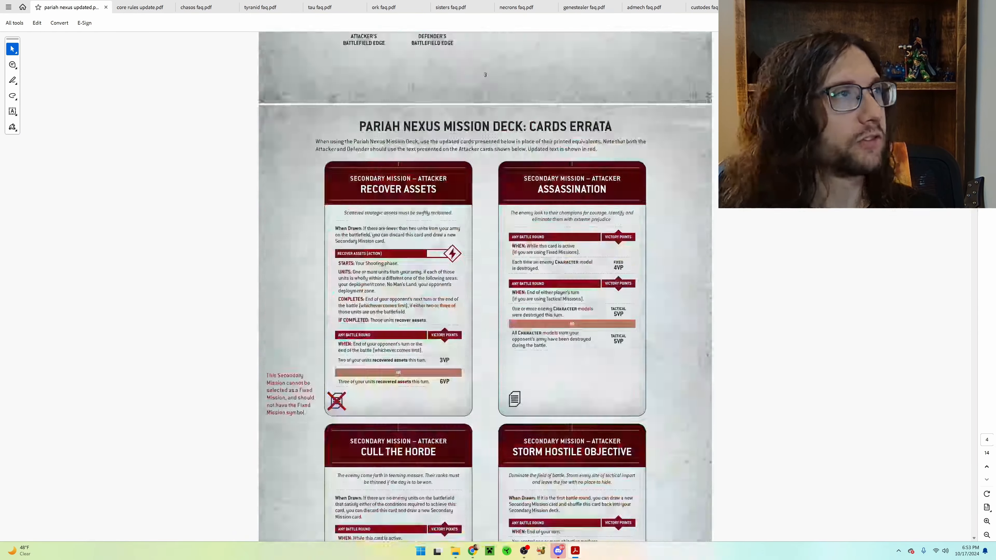
scroll("up", 3)
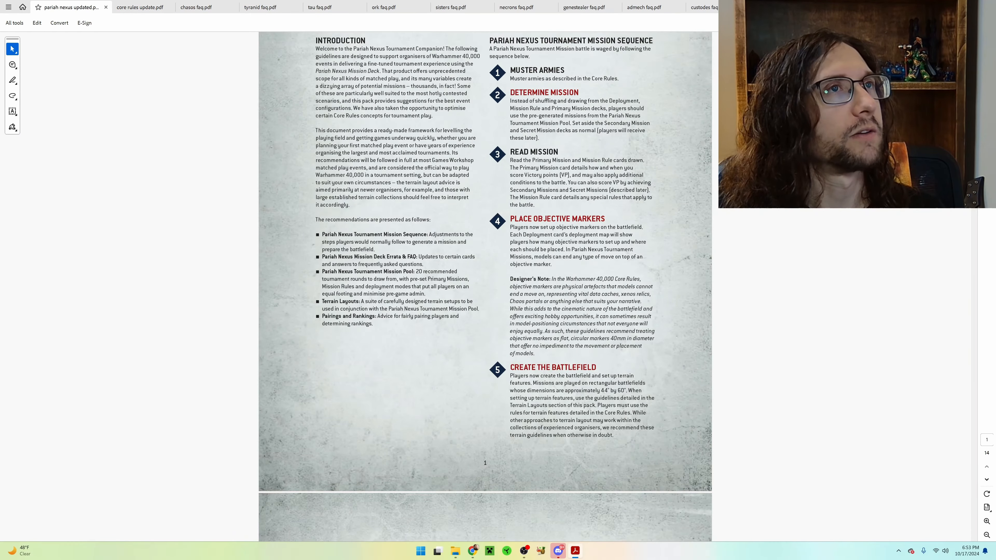
scroll("up", 3)
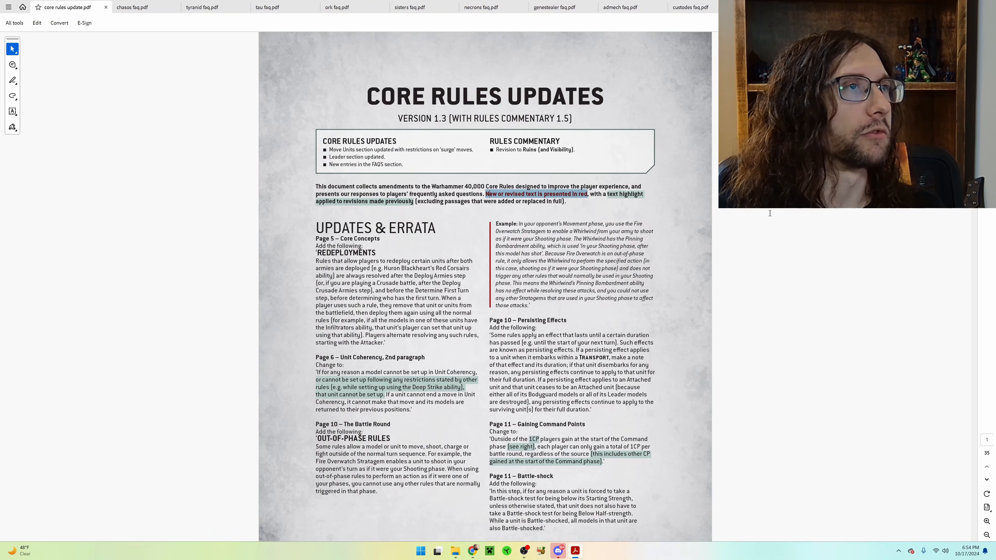
- Scroll the Core Rules Updates down to the Firing Deck and mortal wounds entries
scroll("down", 3)
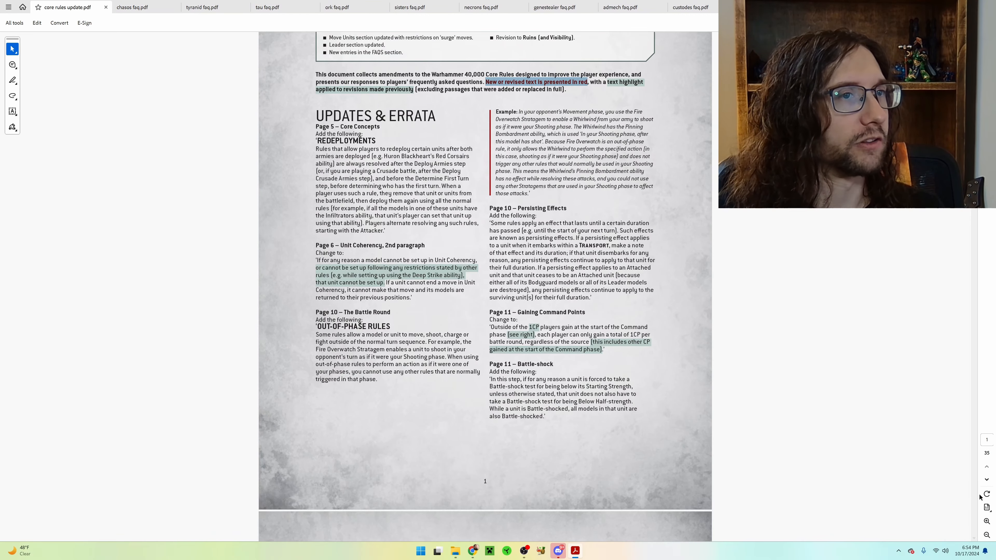
scroll("down", 3)
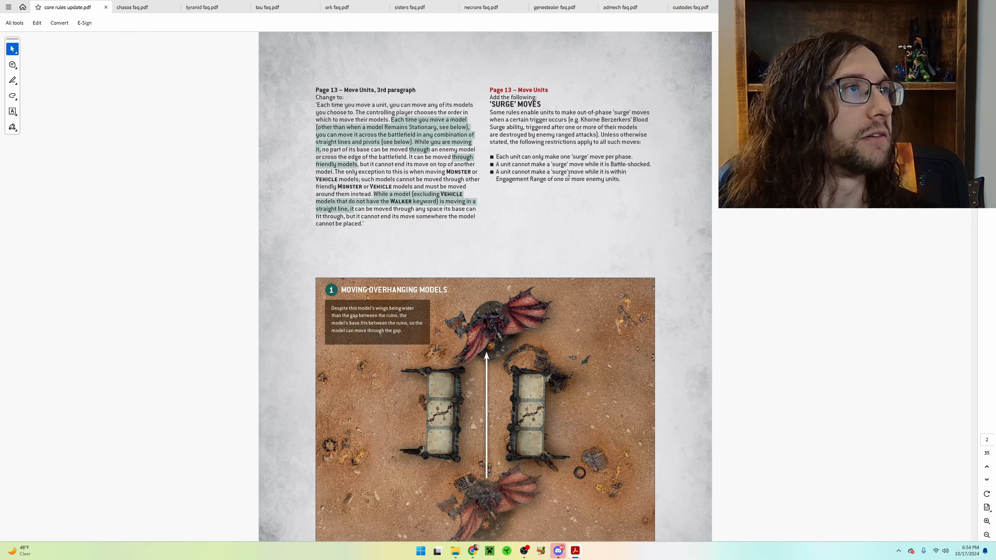
mouse_move(637, 182)
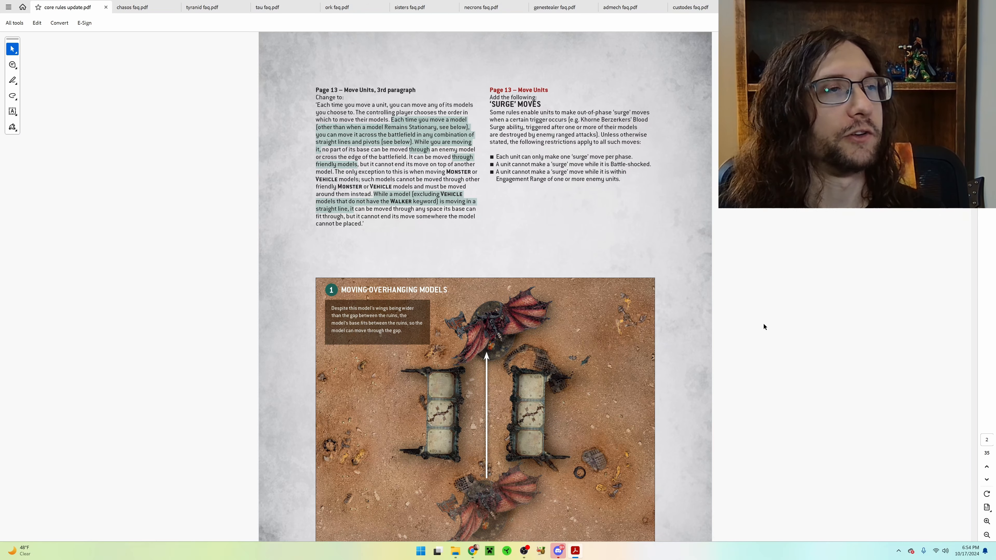
mouse_move(987, 479)
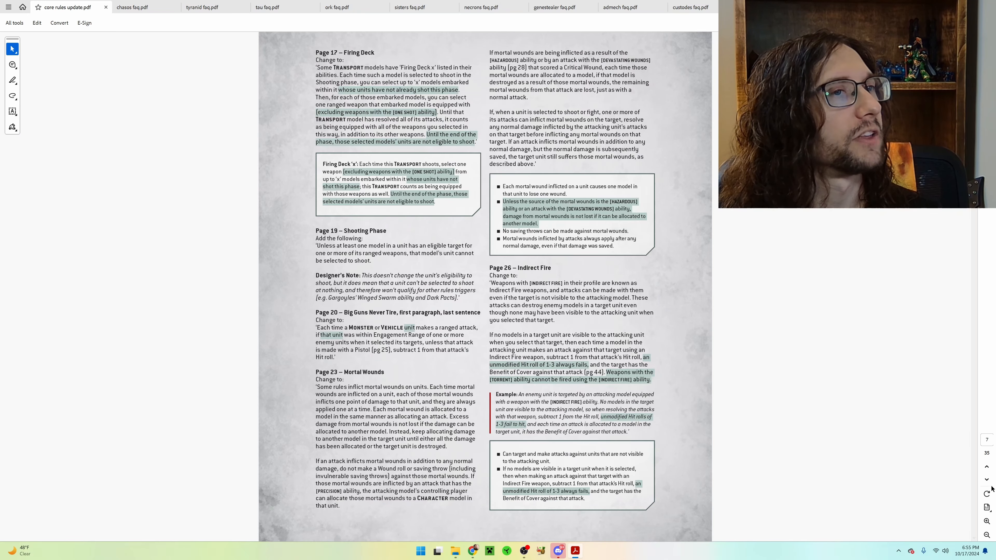
scroll("down", 3)
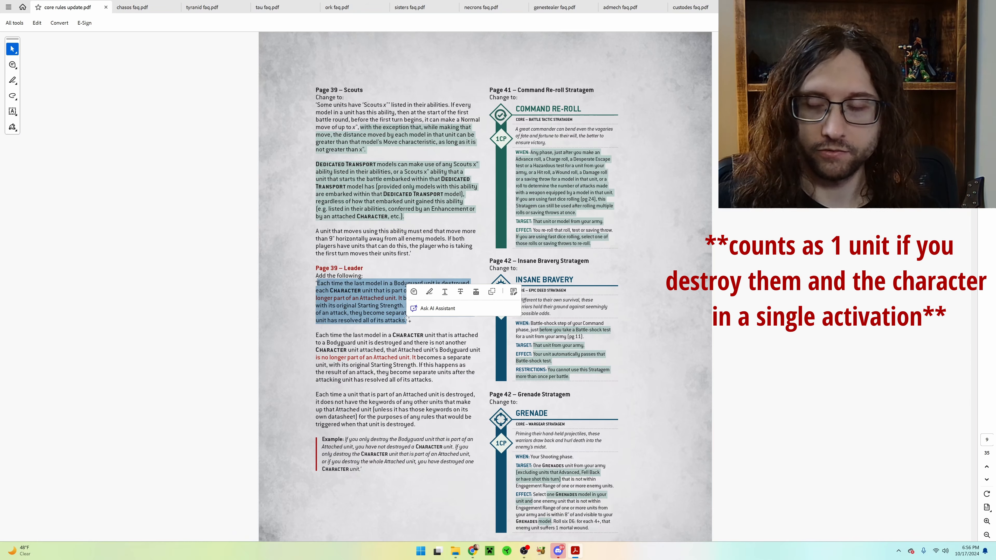
left_click(797, 426)
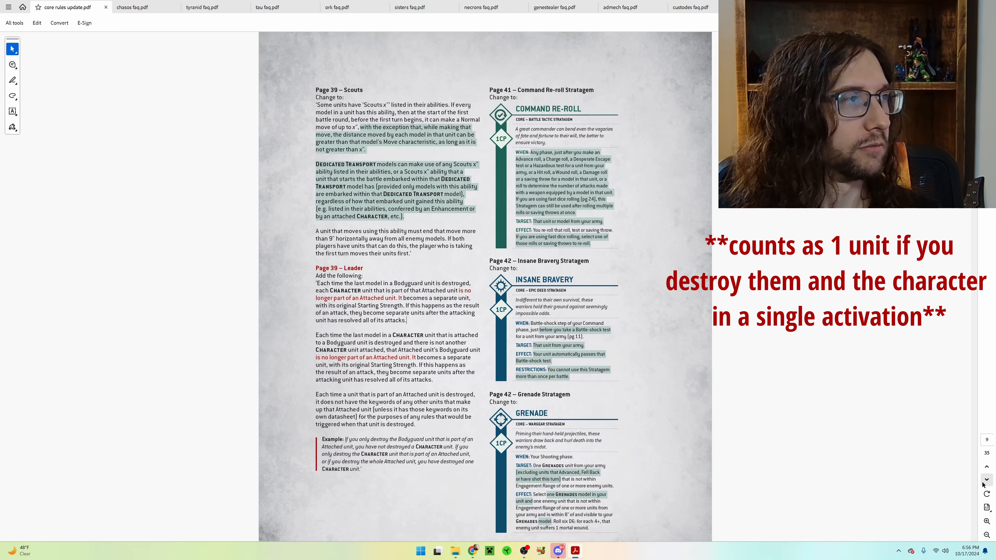
- Scroll down to the Page 48 Ruins visibility errata and the start of the general FAQs
scroll("down", 3)
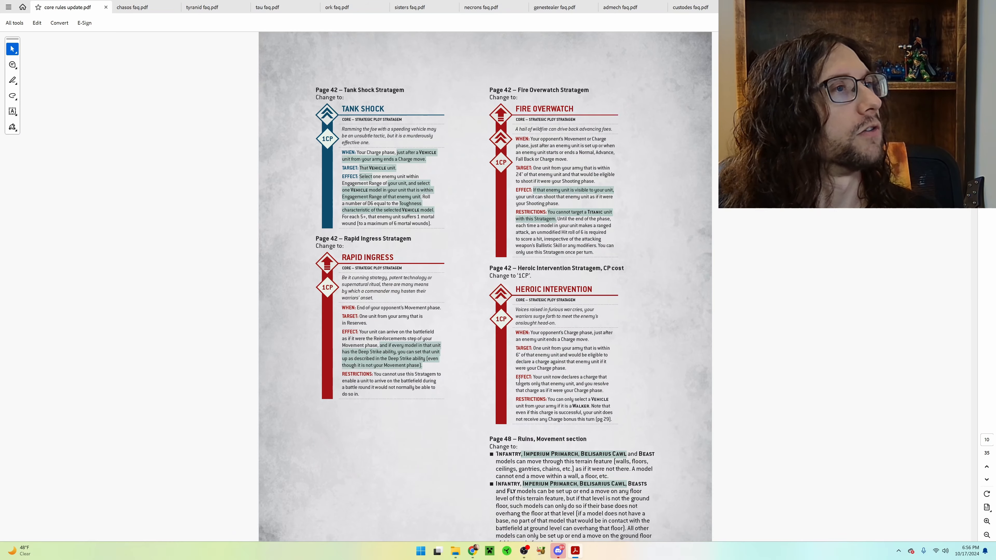
scroll("down", 3)
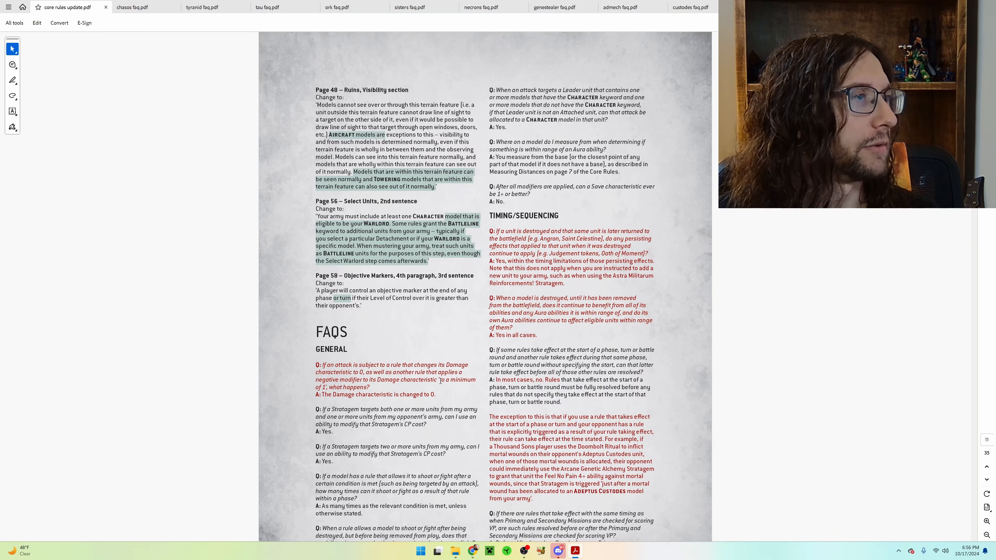
mouse_move(441, 382)
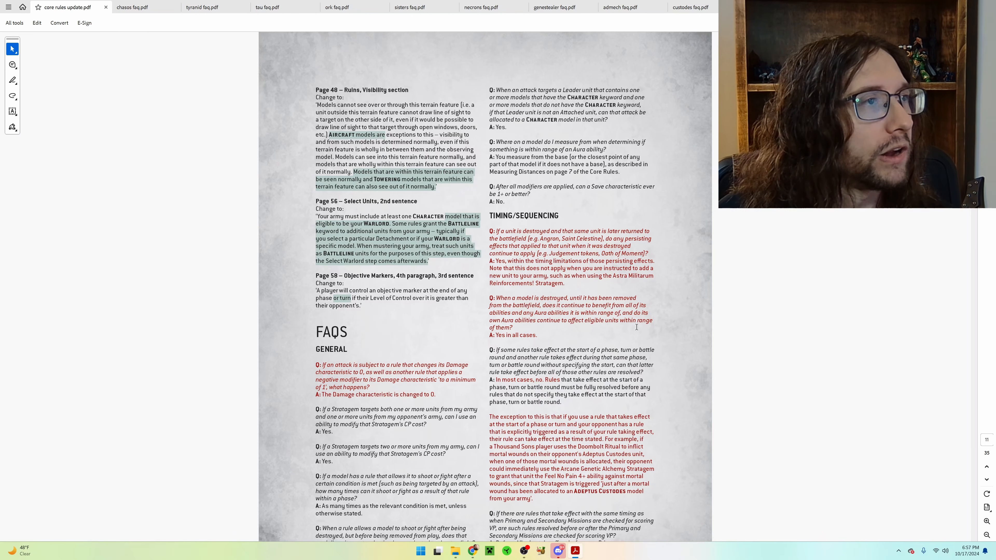
mouse_move(554, 326)
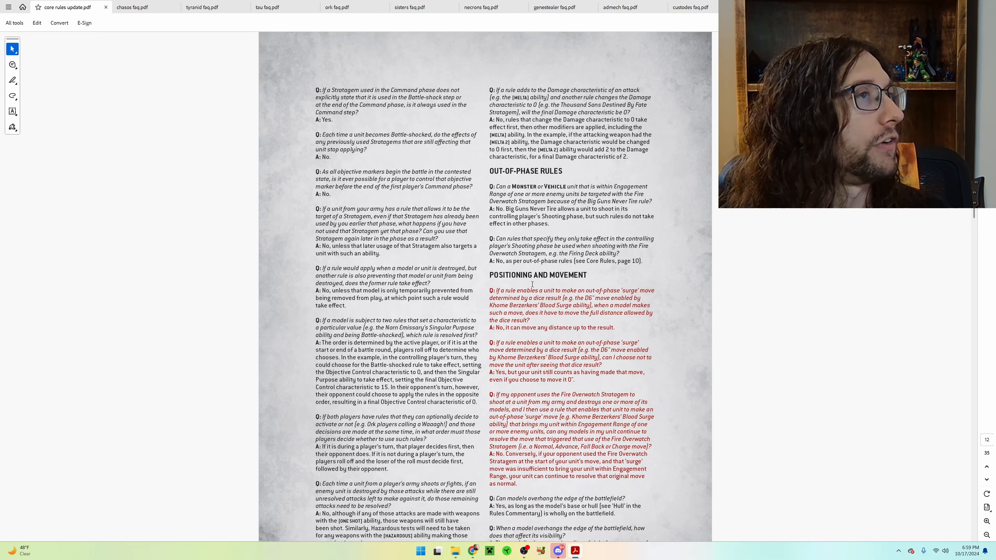
mouse_move(529, 287)
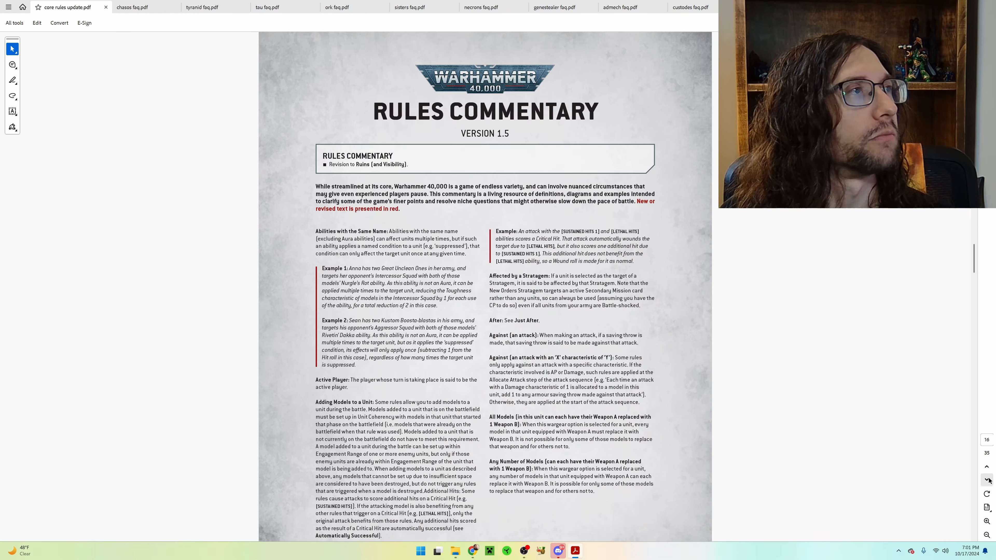
- Scroll to the glossary page with the red-marked Ruins and Visibility changes
scroll("down", 3)
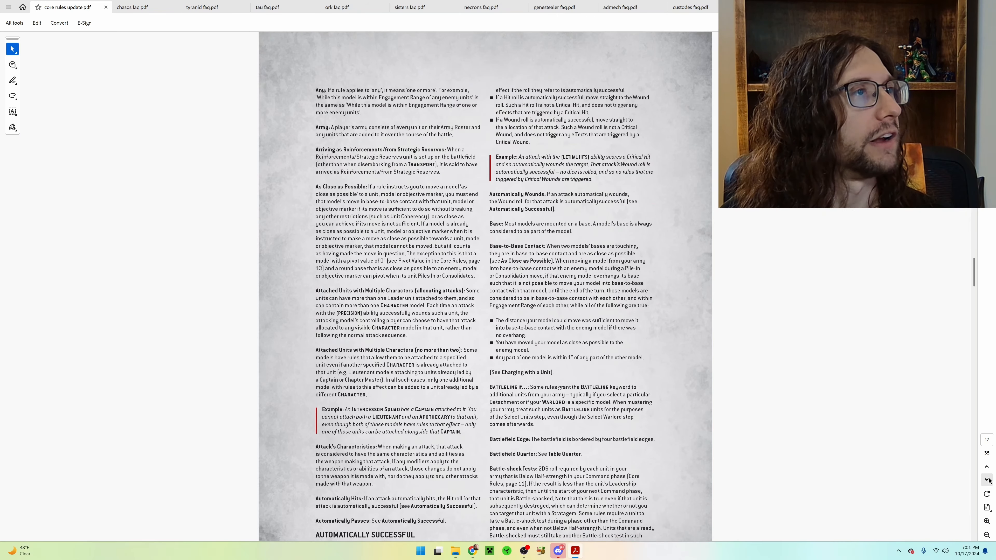
scroll("down", 3)
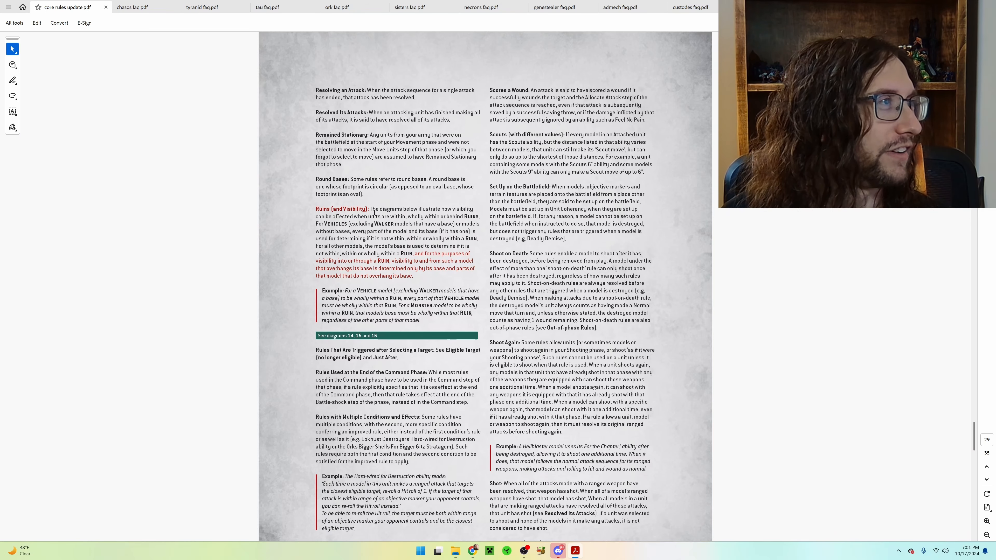
mouse_move(427, 195)
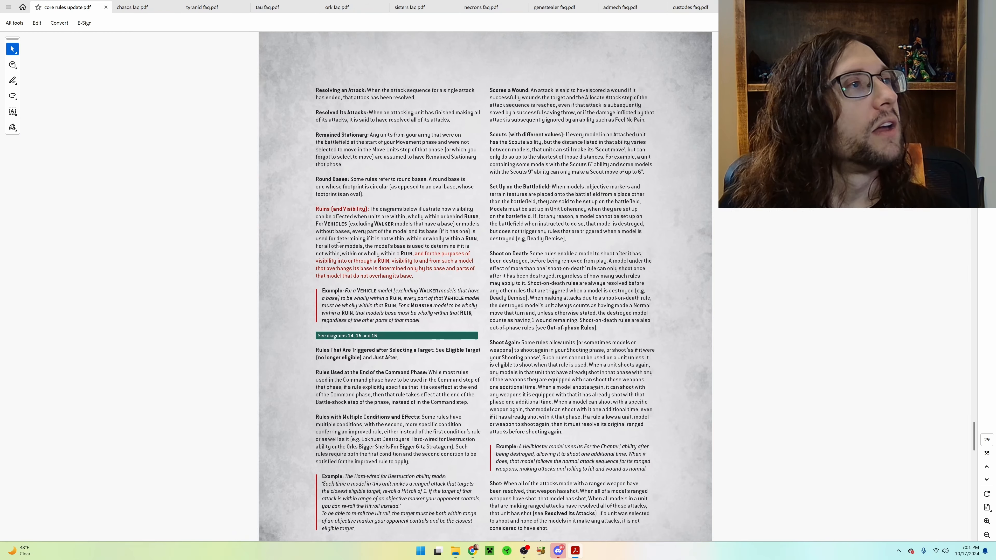
mouse_move(381, 295)
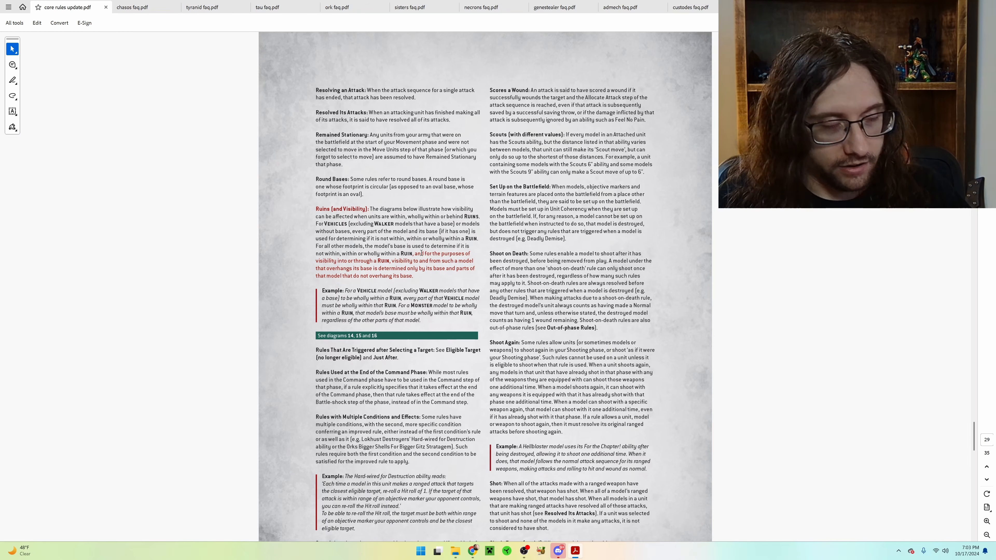
- Look over ruins visibility diagrams 14–16 and continue to the Modifying Characteristics page
scroll("down", 3)
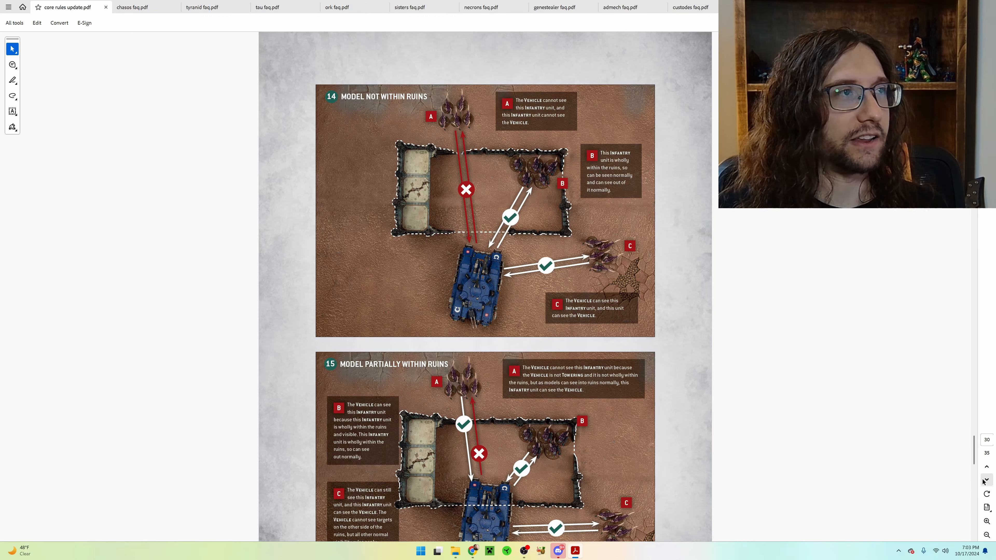
scroll("down", 3)
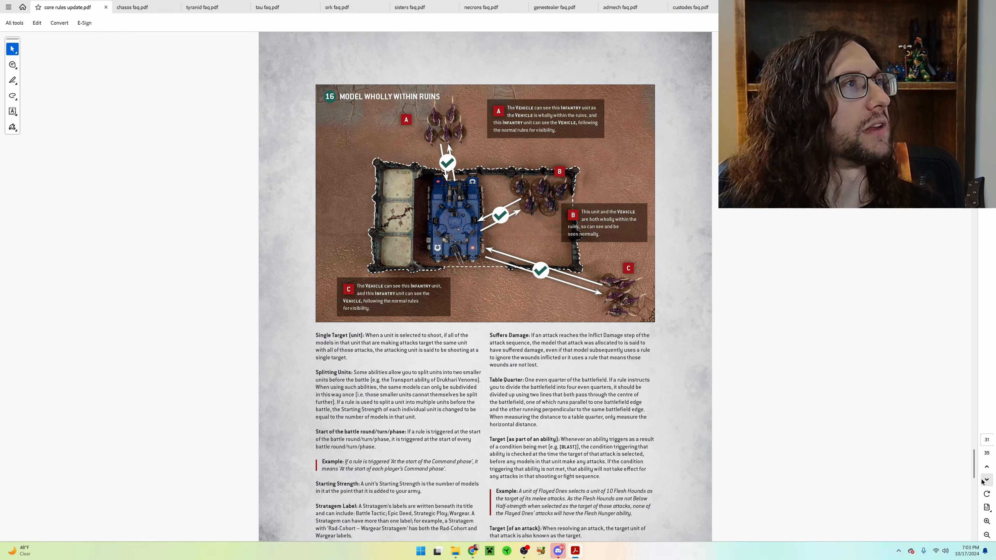
scroll("up", 3)
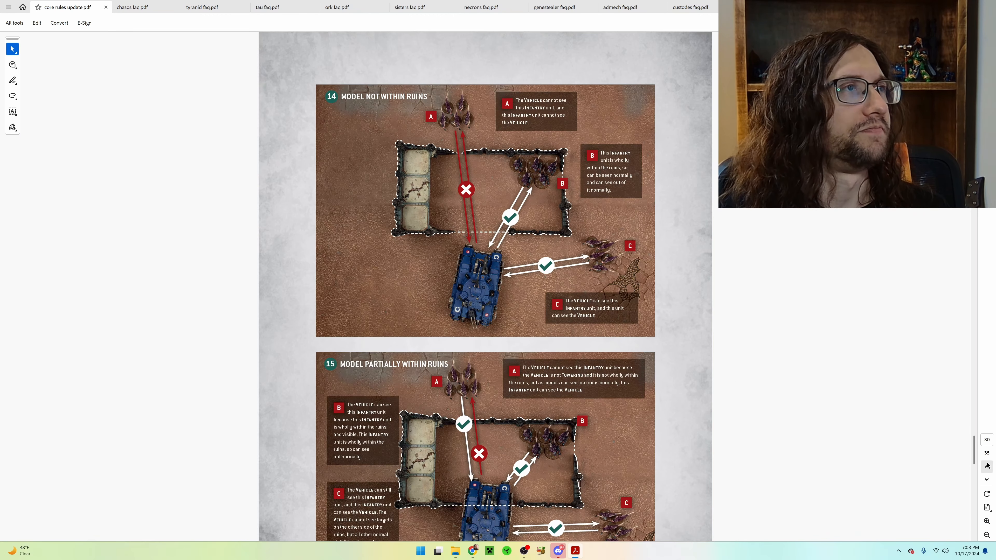
mouse_move(987, 466)
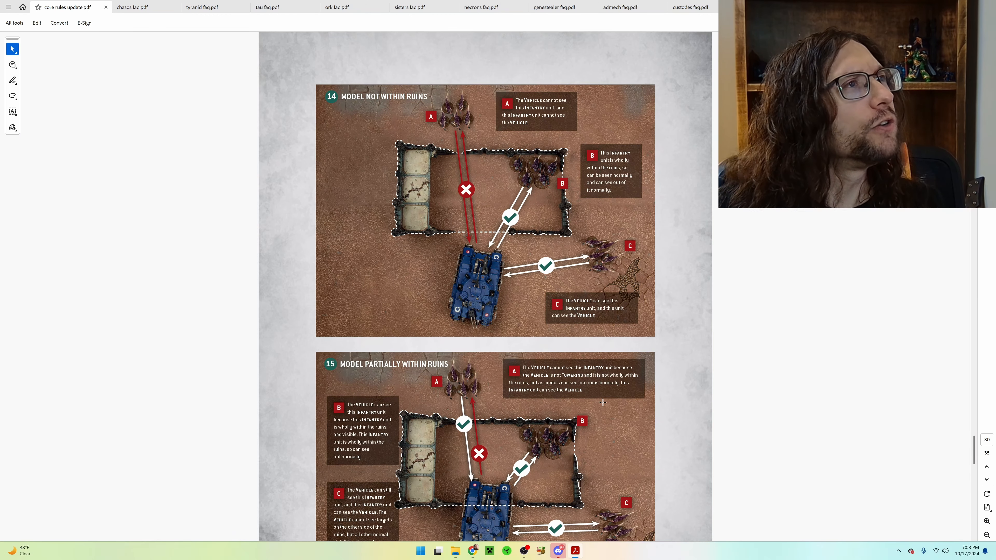
scroll("down", 3)
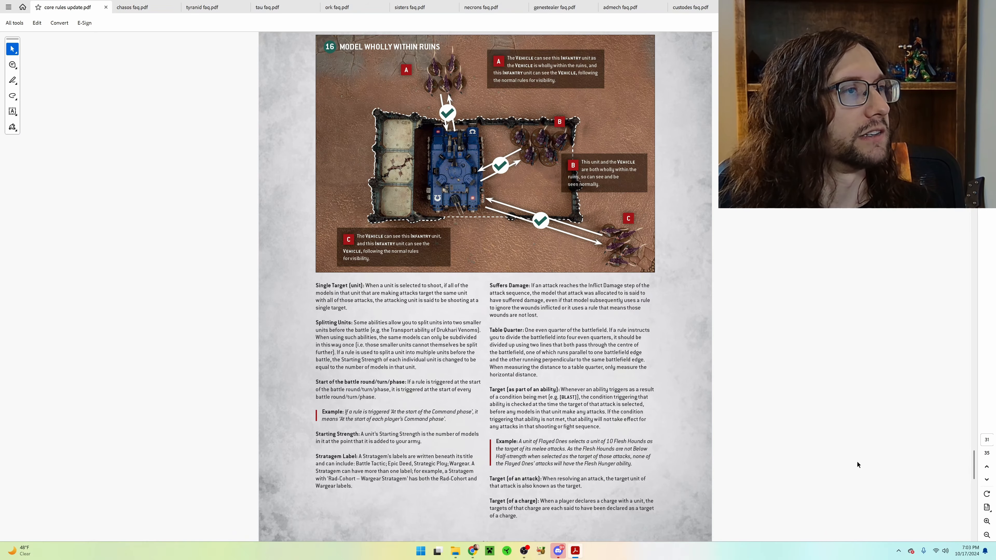
scroll("down", 3)
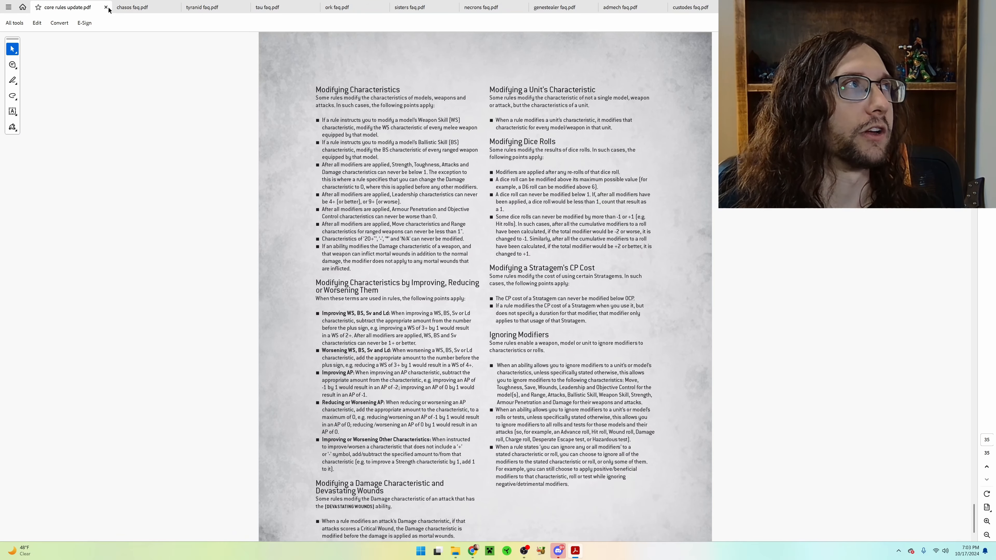
- Close the core rules update and view the Chaos Space Marines FAQ's updates and errata page
left_click(105, 6)
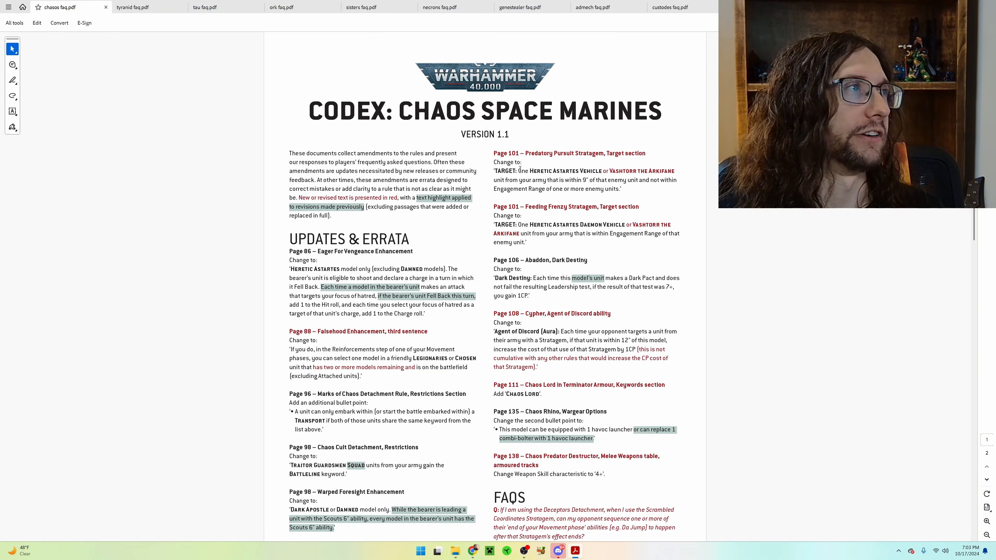
mouse_move(462, 270)
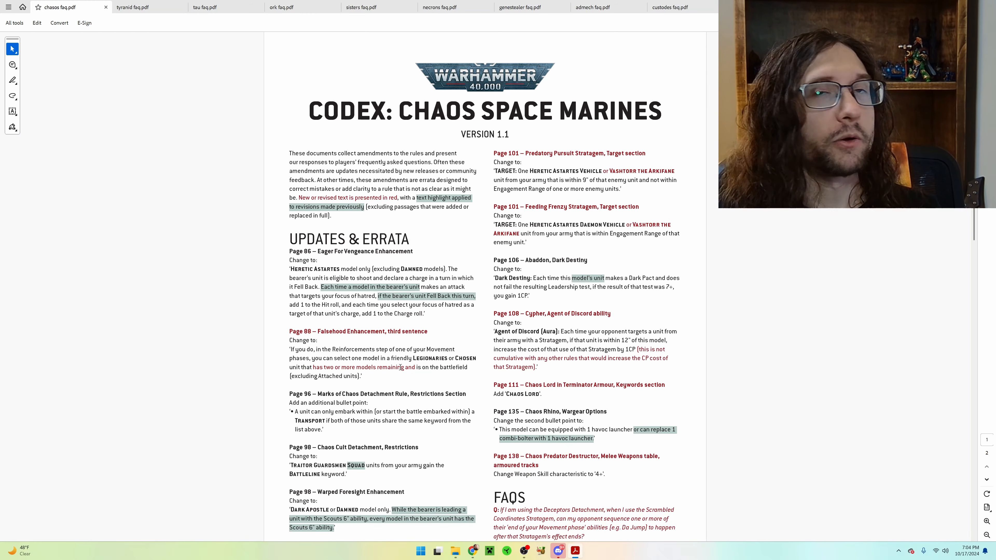
mouse_move(457, 246)
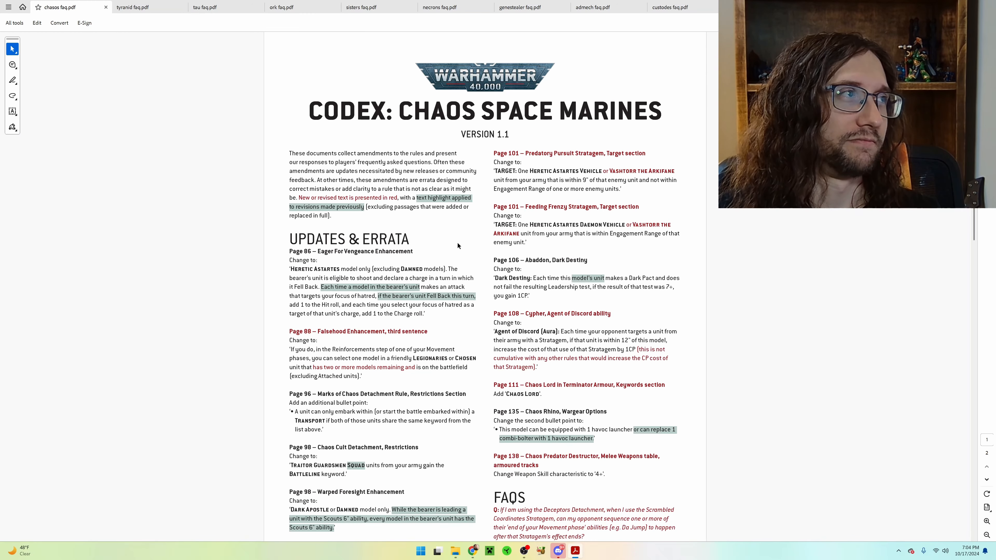
scroll("down", 3)
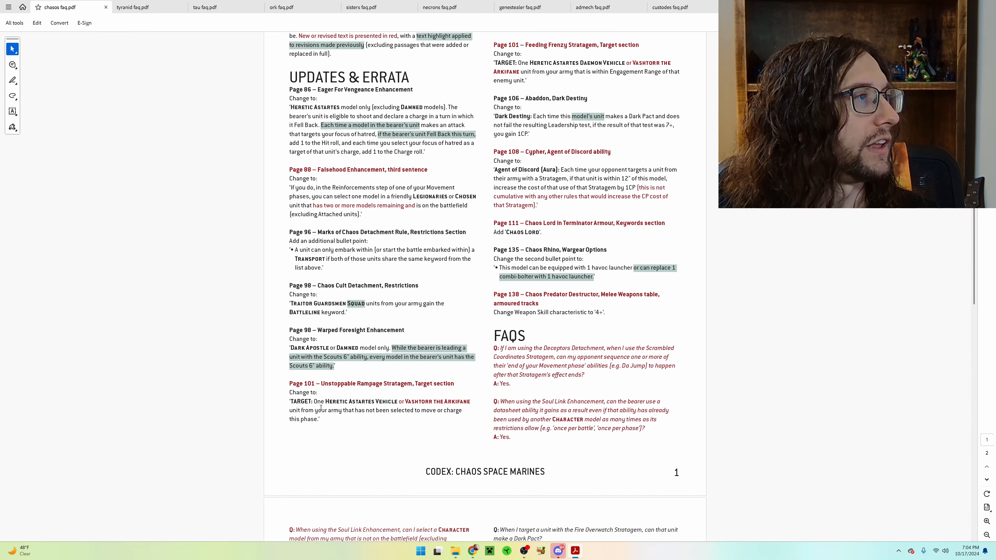
scroll("up", 3)
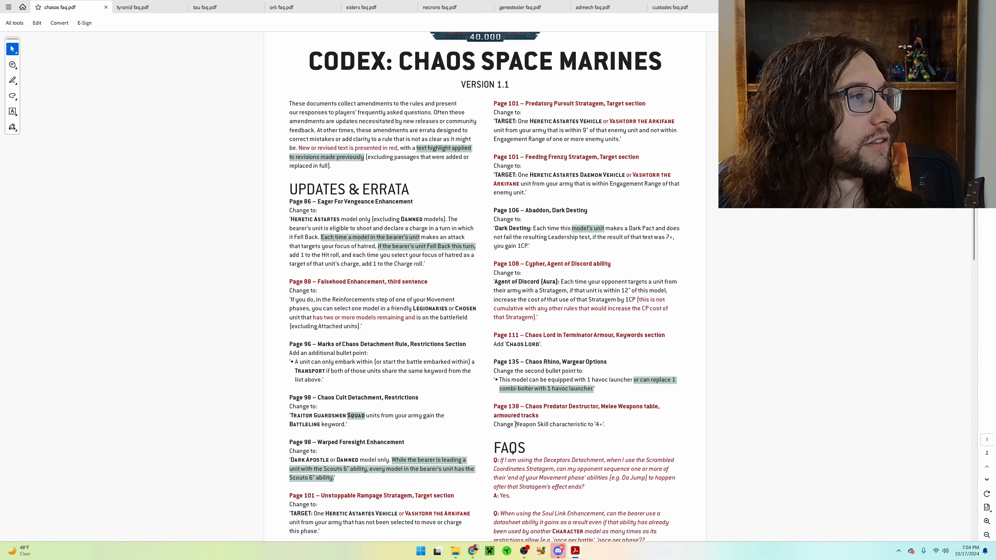
scroll("up", 3)
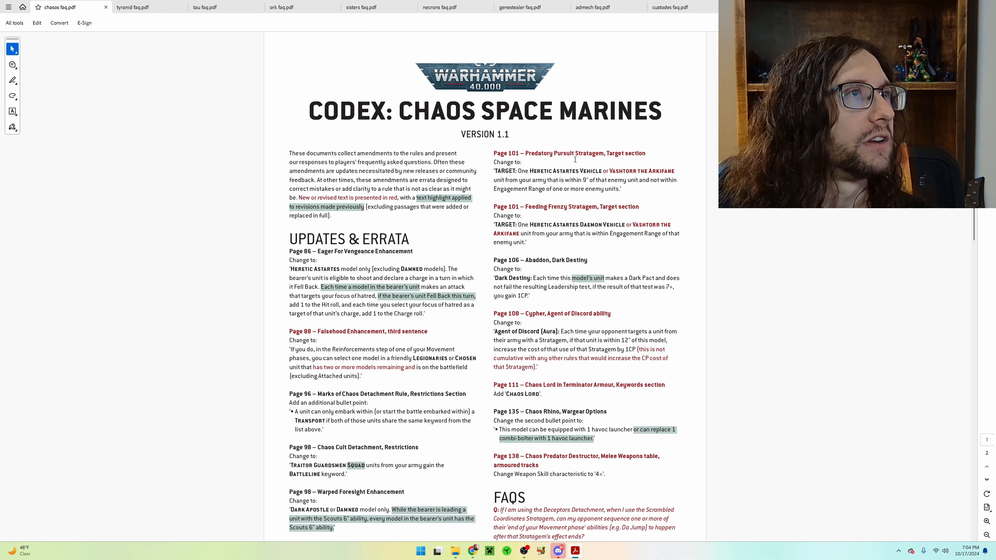
mouse_move(486, 181)
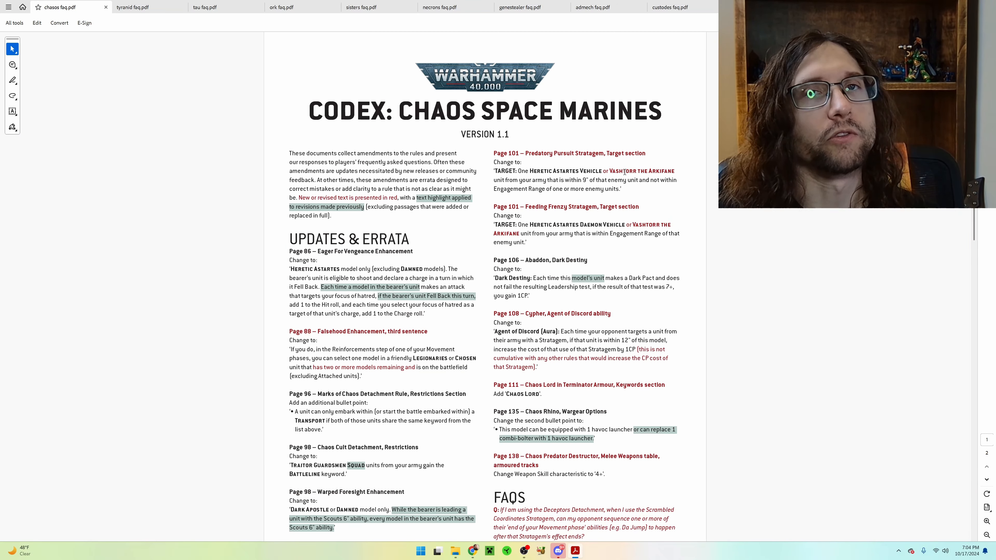
mouse_move(488, 189)
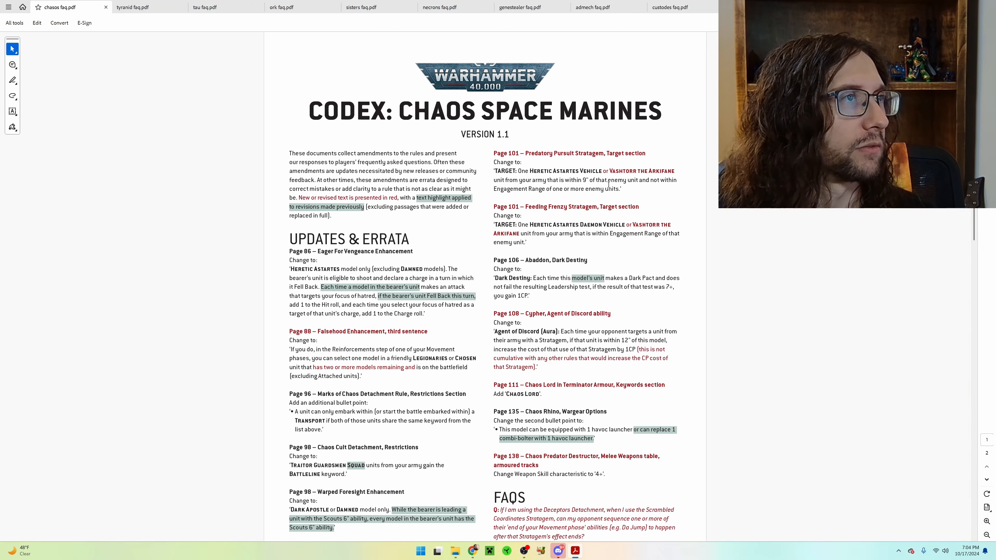
mouse_move(602, 193)
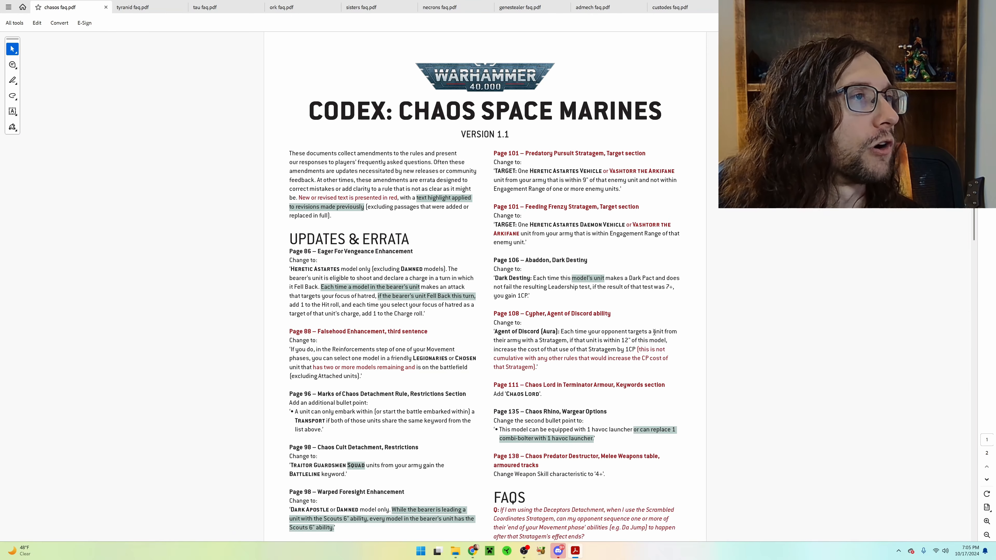
mouse_move(653, 331)
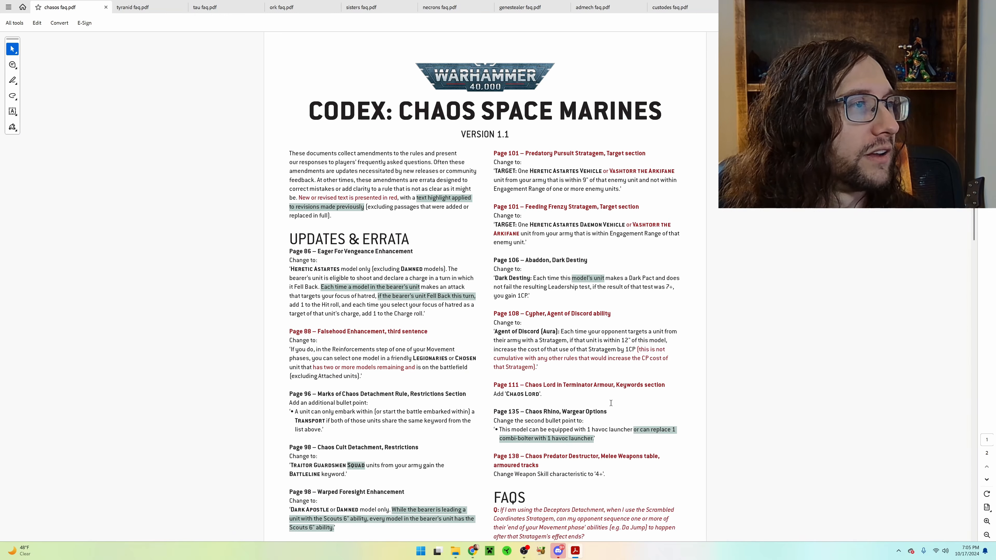
mouse_move(948, 520)
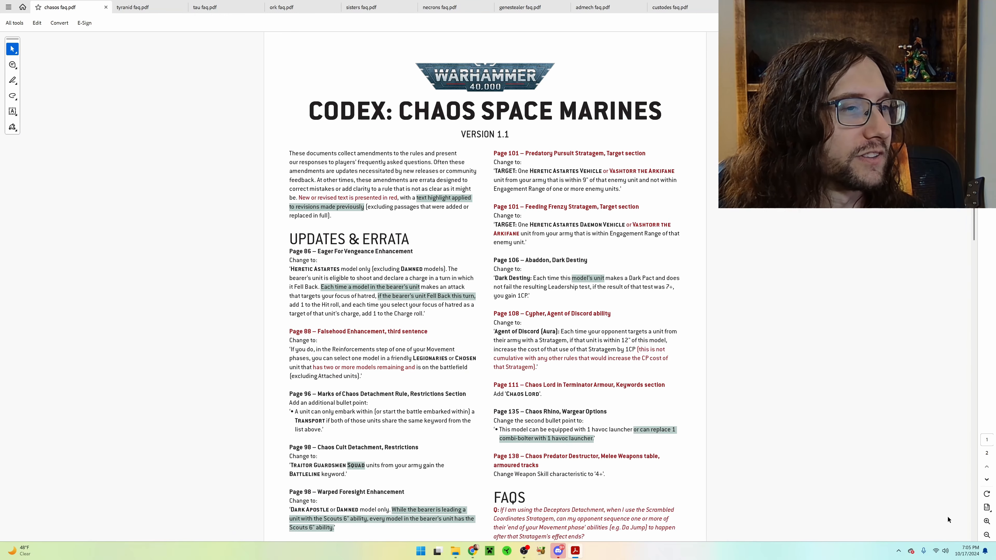
mouse_move(986, 478)
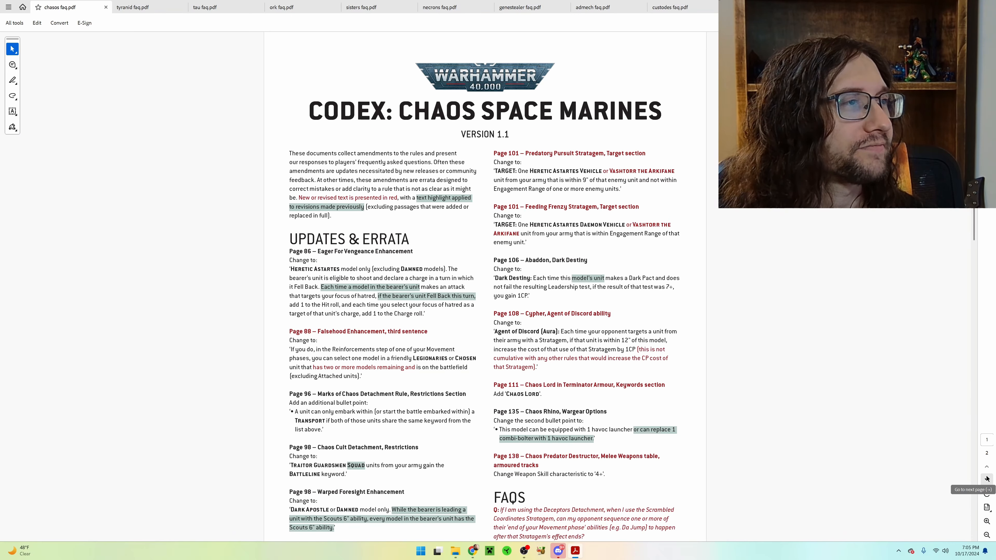
- Read down the Chaos Space Marines errata to the FAQs and the top of page 2
scroll("down", 3)
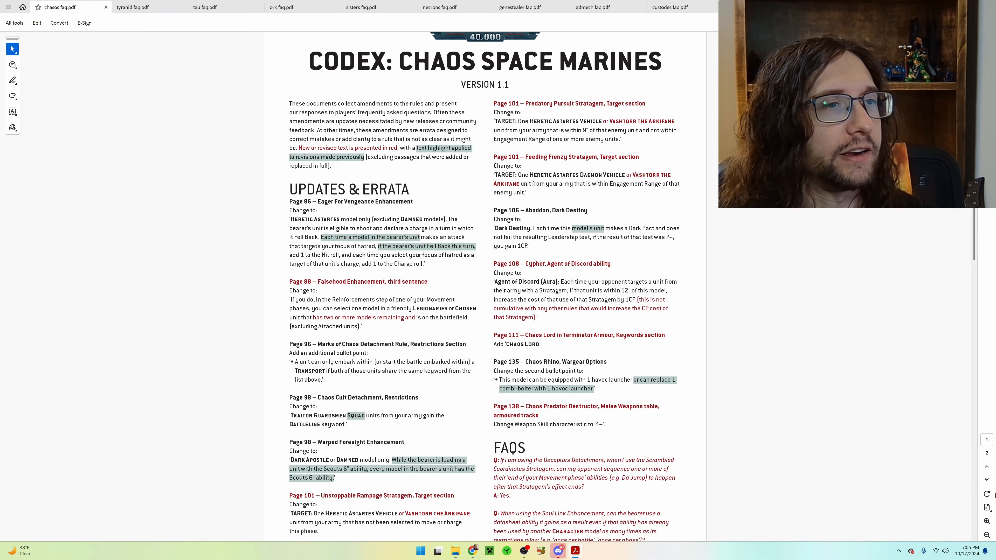
mouse_move(747, 473)
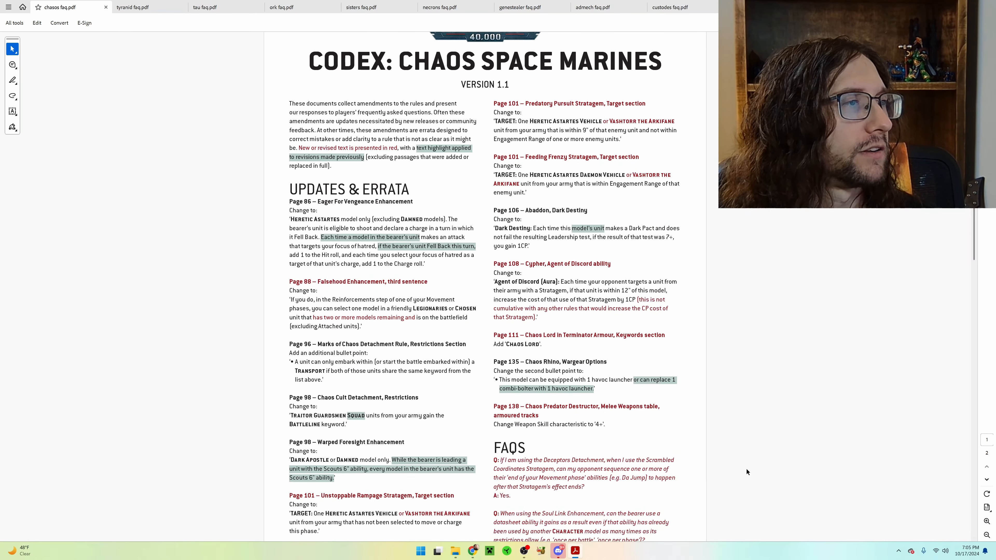
scroll("down", 3)
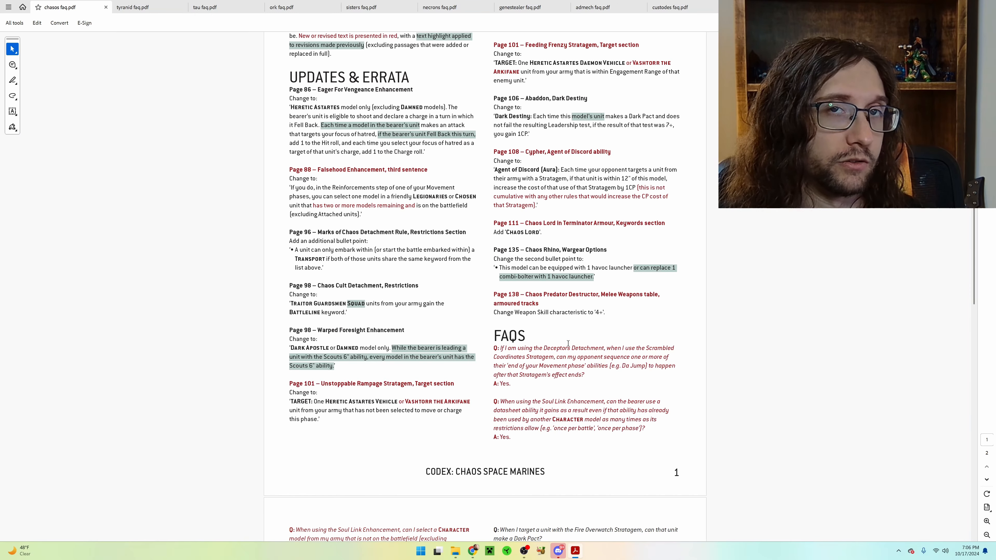
mouse_move(535, 404)
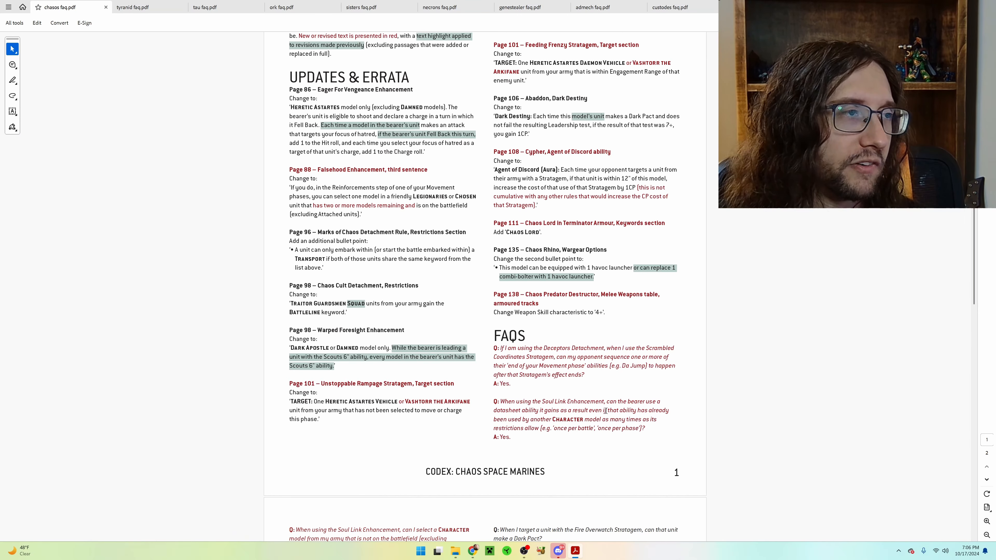
mouse_move(604, 410)
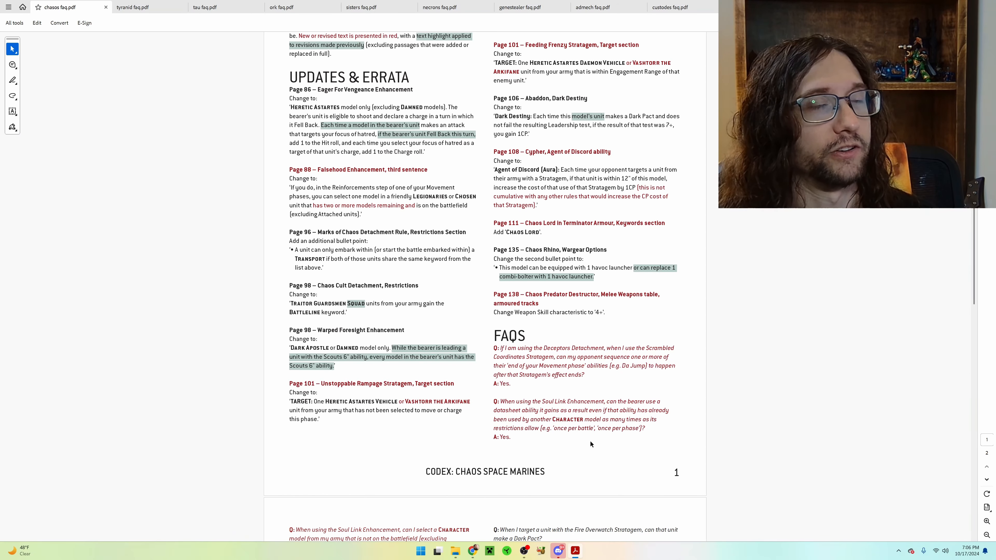
mouse_move(591, 445)
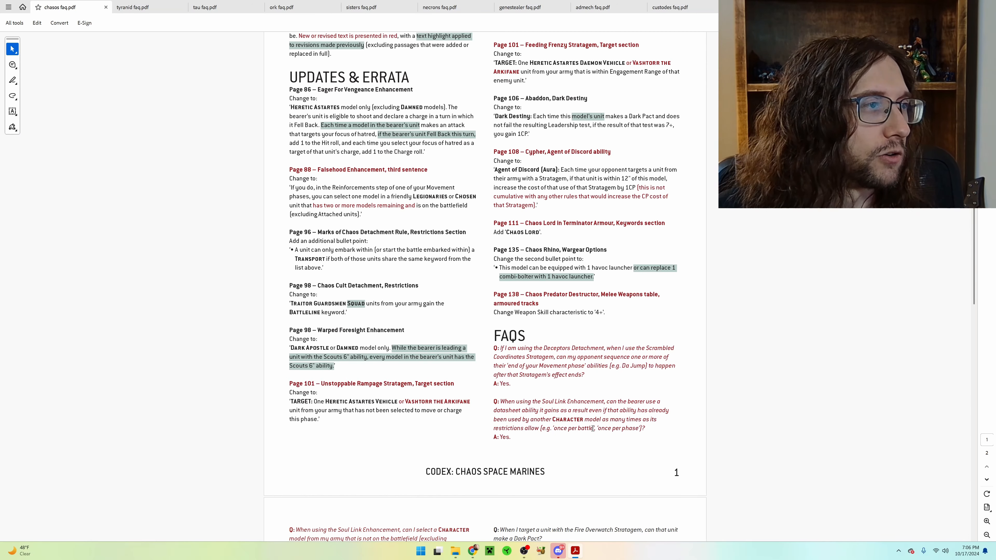
scroll("down", 3)
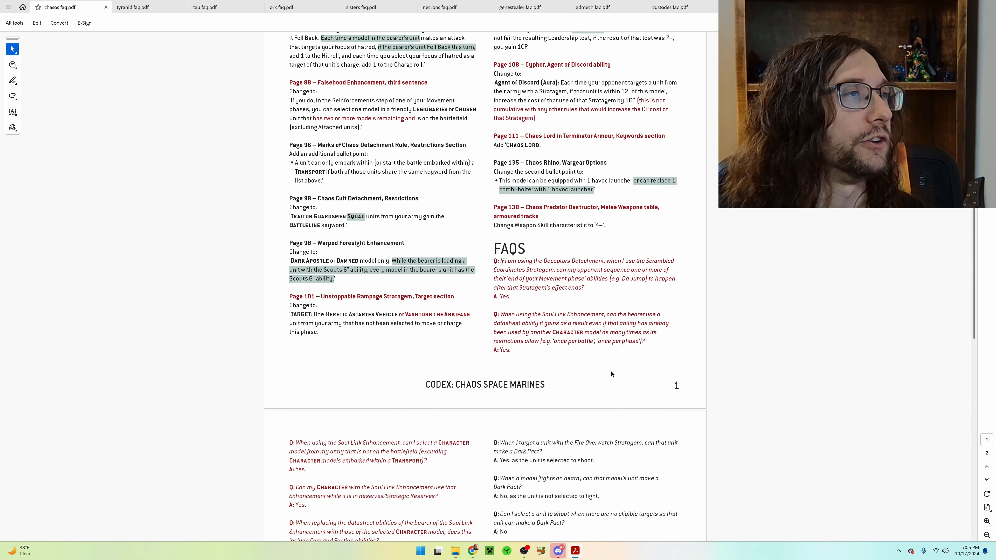
mouse_move(521, 321)
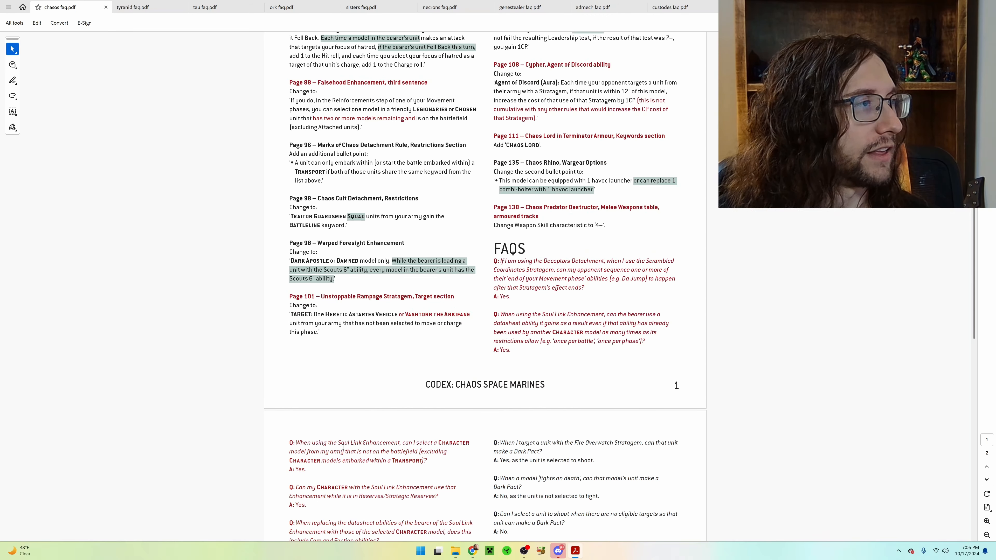
scroll("down", 3)
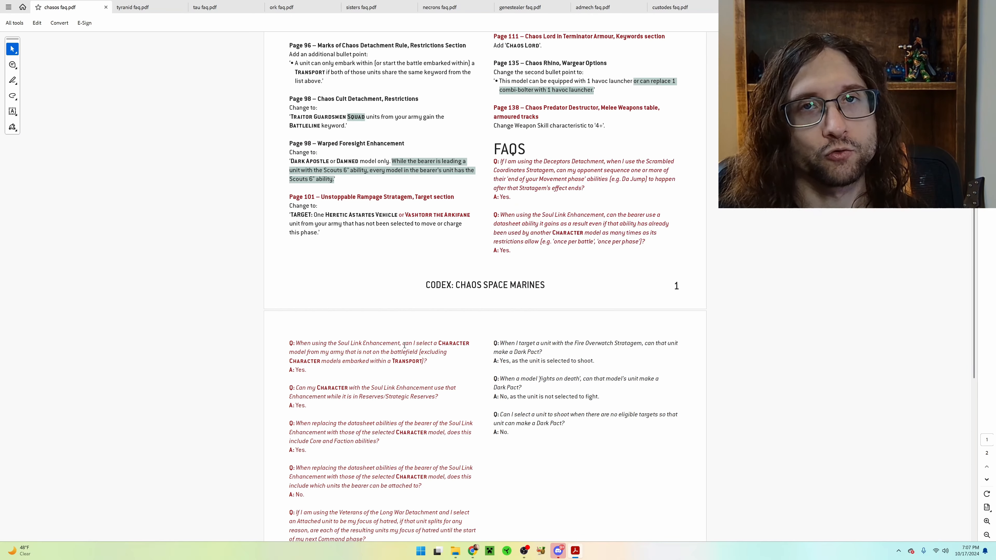
mouse_move(444, 336)
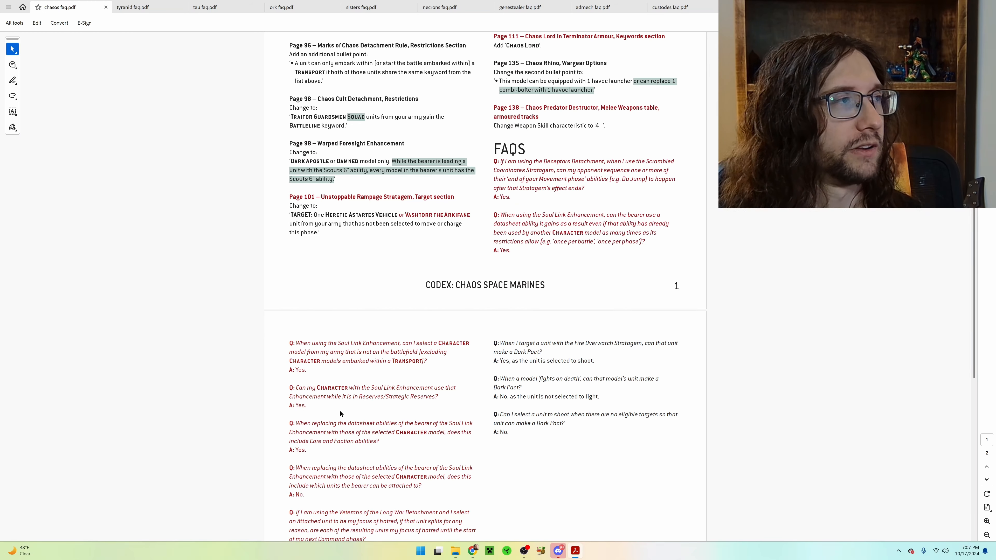
mouse_move(334, 396)
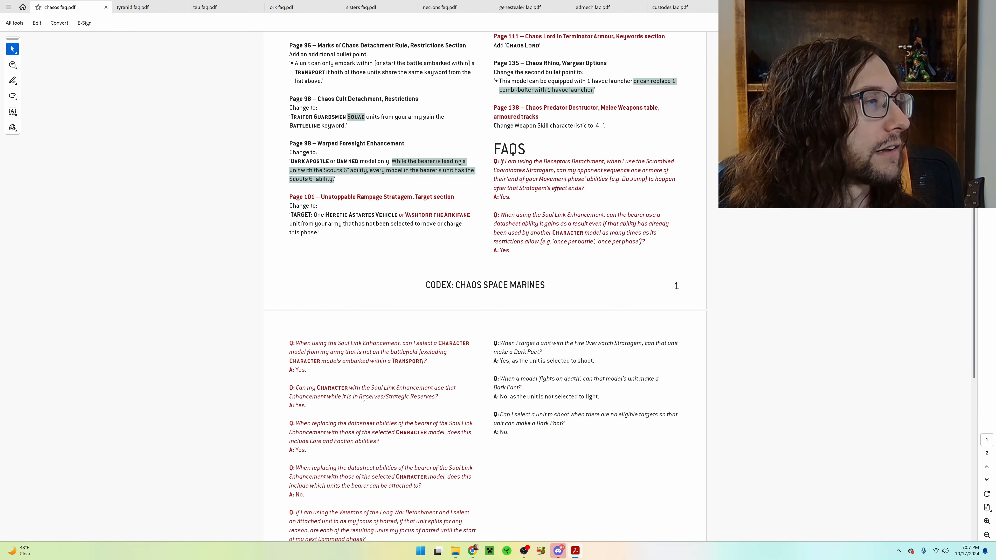
mouse_move(411, 408)
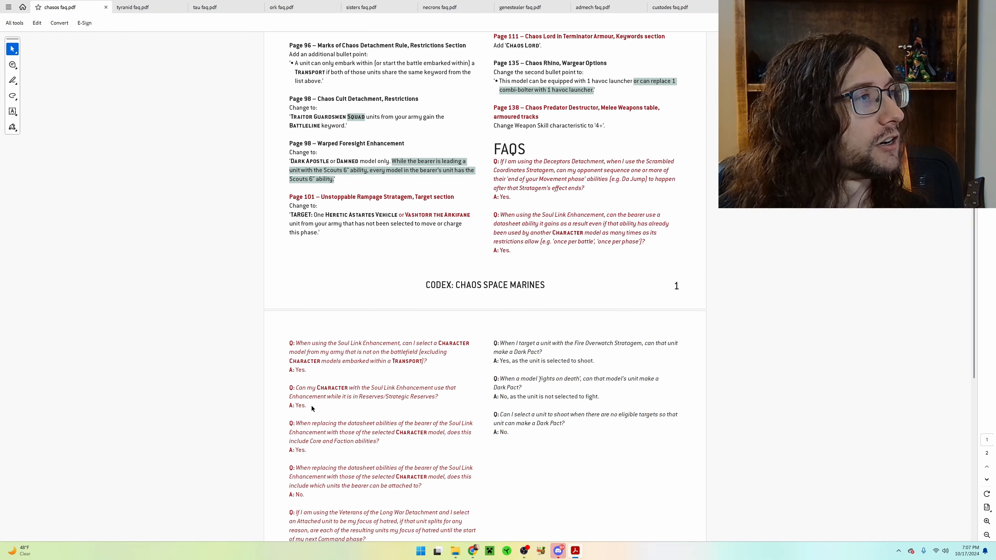
mouse_move(312, 427)
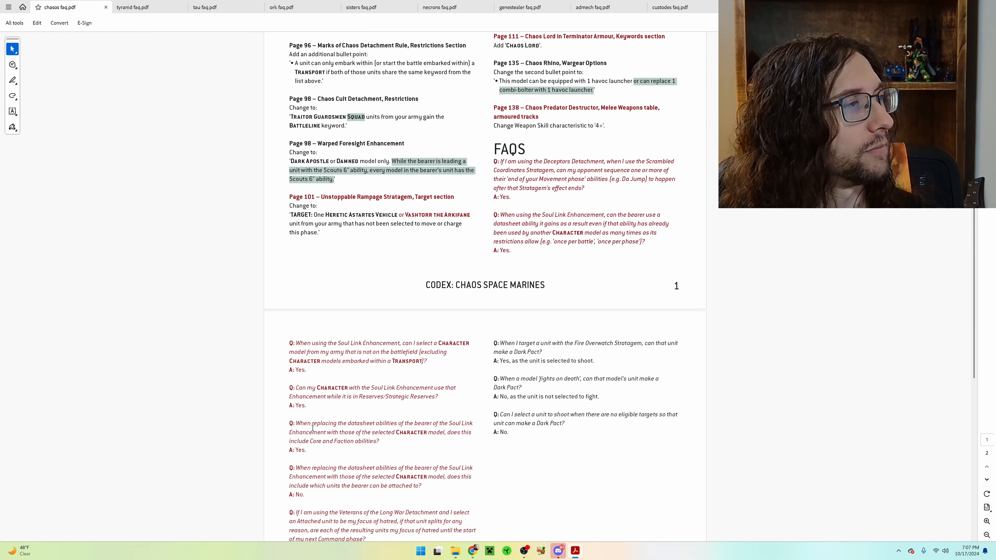
mouse_move(368, 417)
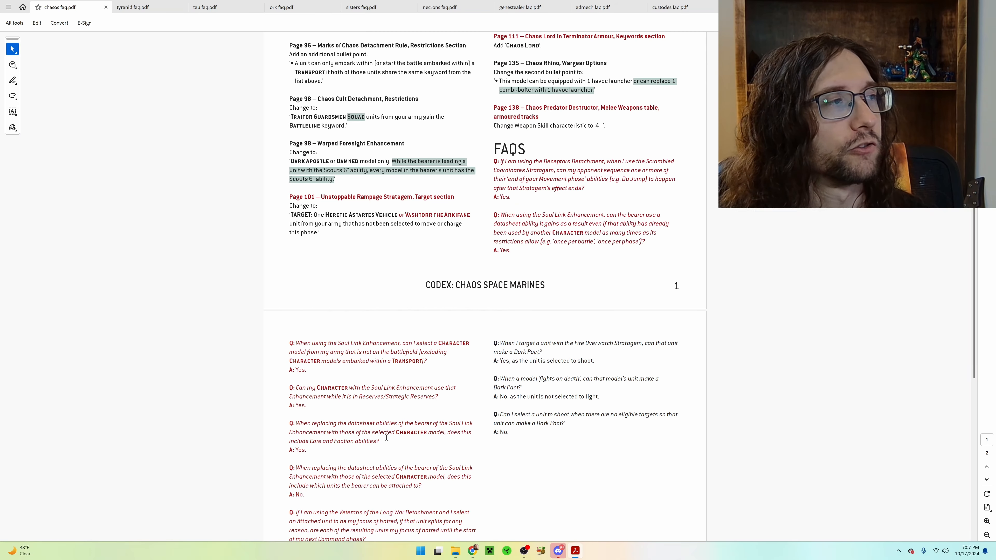
mouse_move(385, 450)
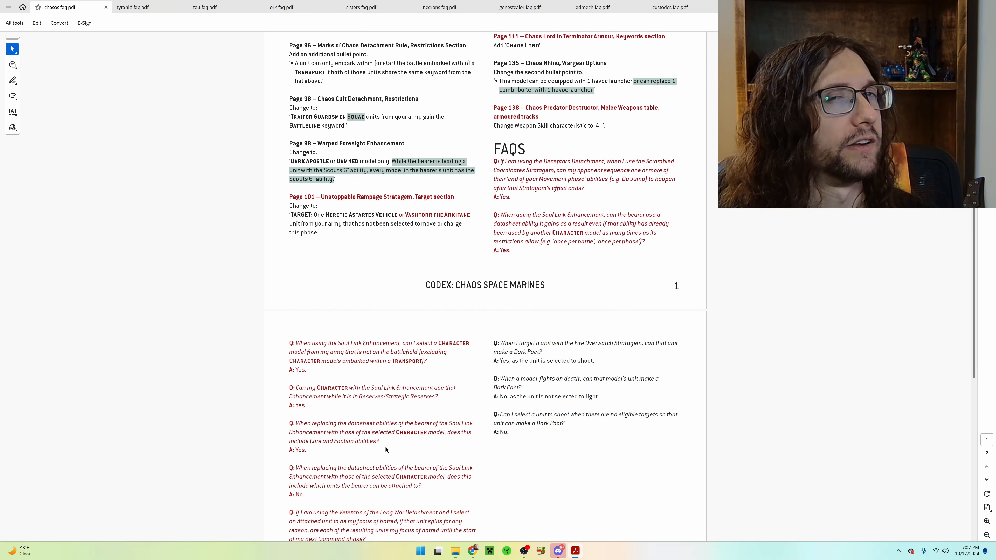
mouse_move(385, 449)
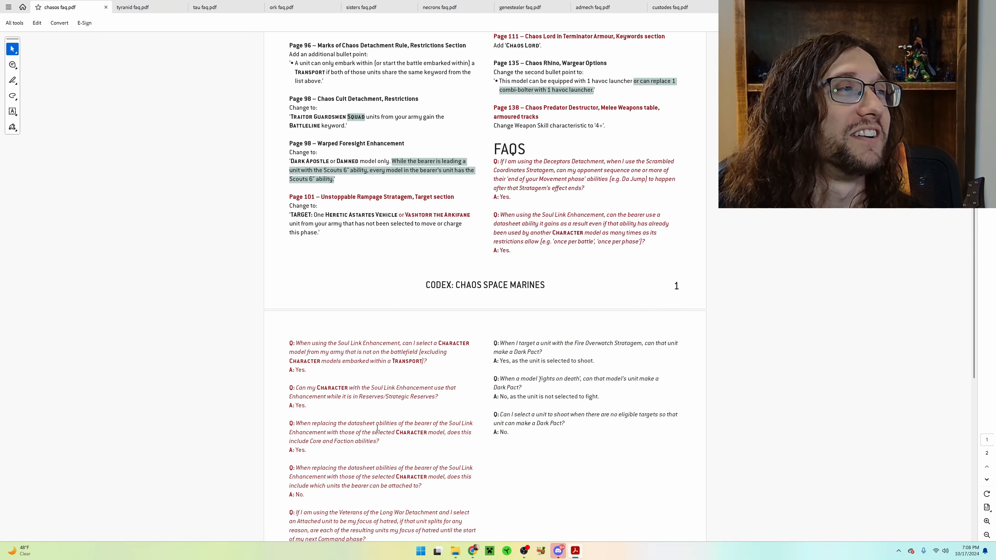
mouse_move(393, 461)
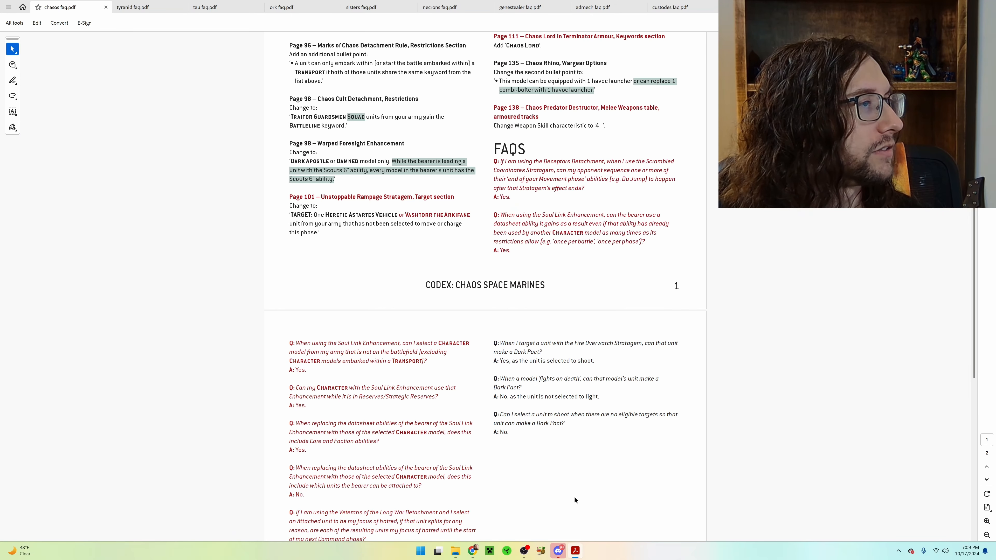
scroll("down", 3)
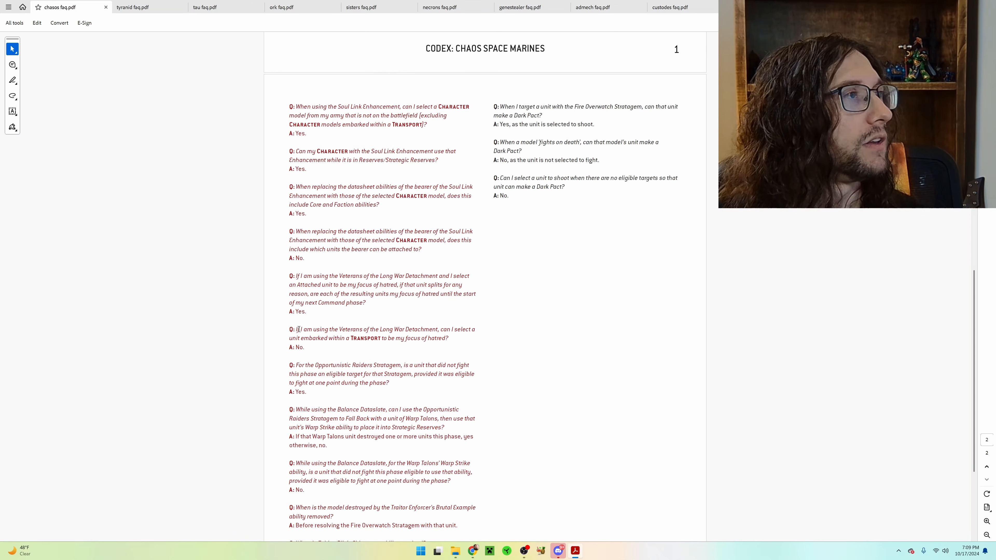
mouse_move(324, 351)
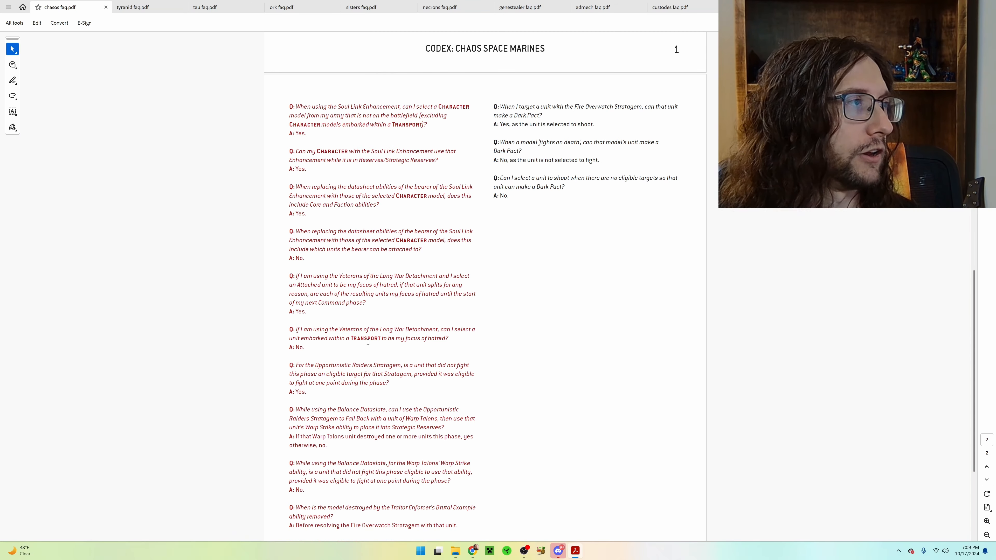
mouse_move(385, 358)
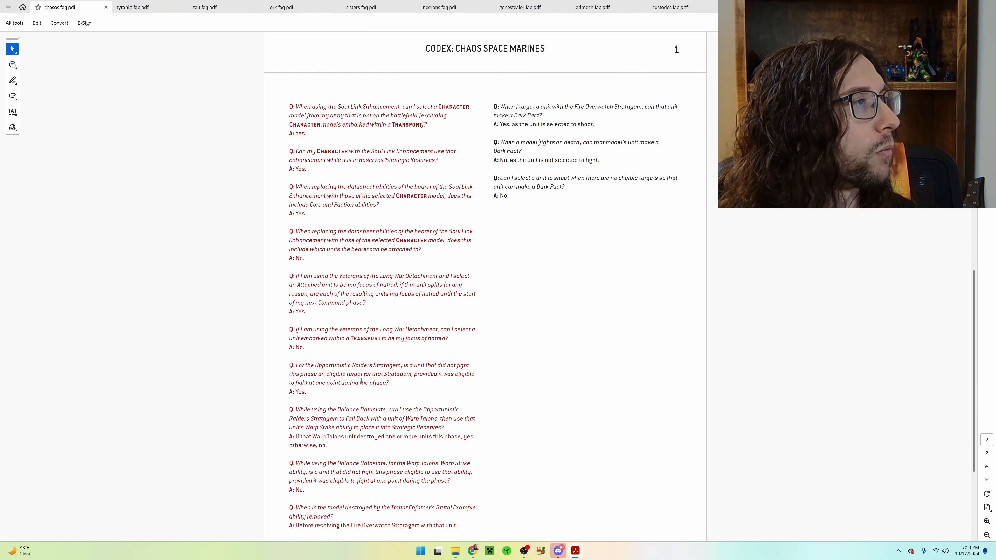
mouse_move(417, 392)
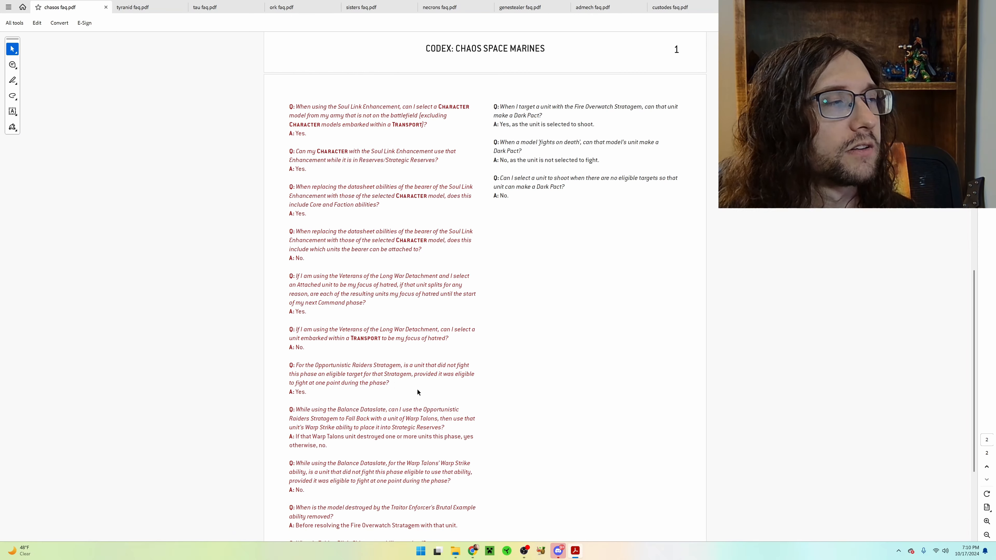
mouse_move(380, 404)
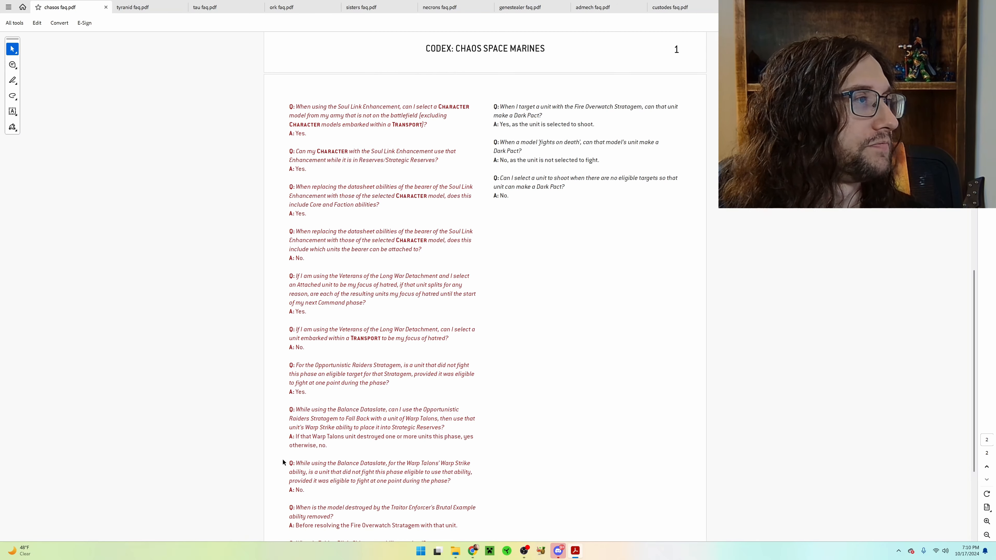
scroll("down", 3)
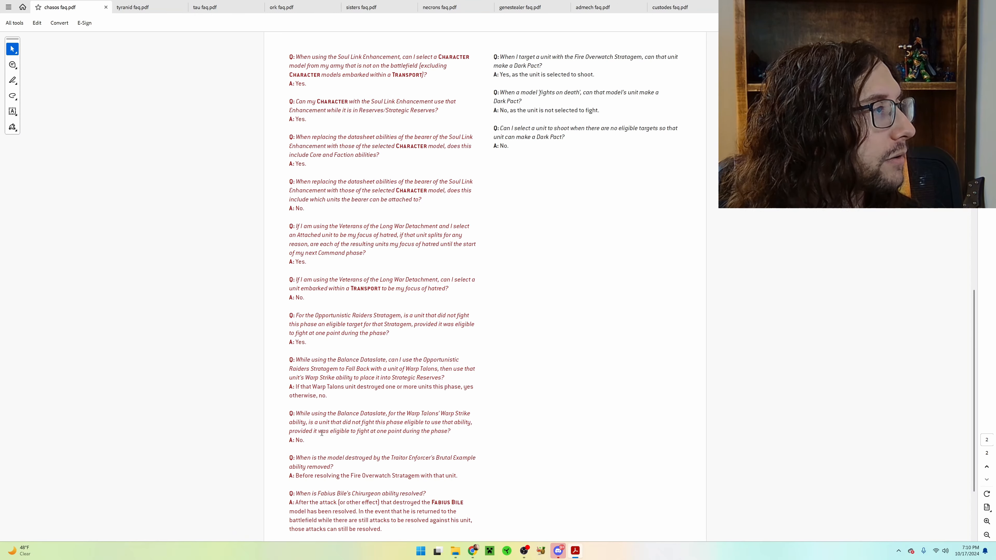
mouse_move(455, 444)
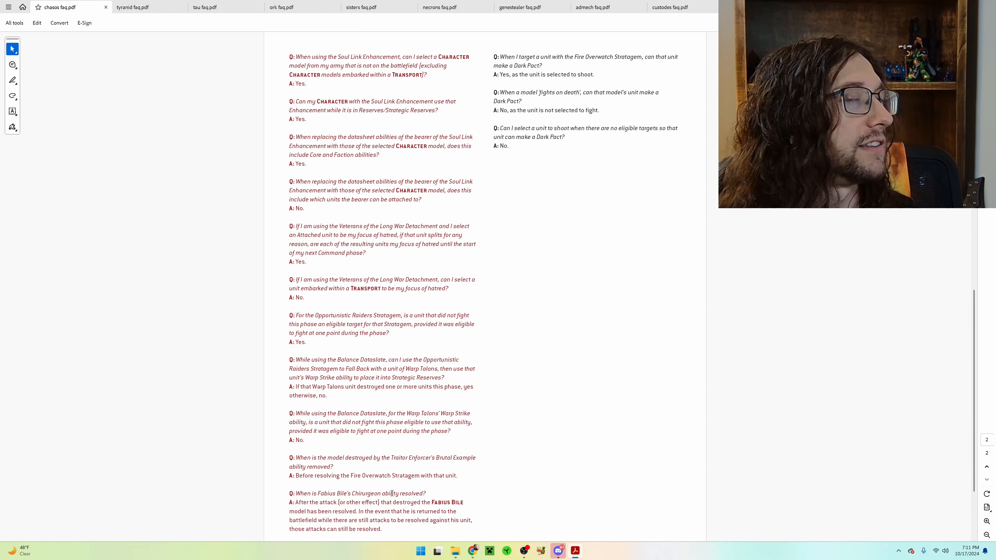
- Finish the last Chaos Space Marines FAQs, return to its title page, then switch to the Tyranids FAQ
scroll("down", 3)
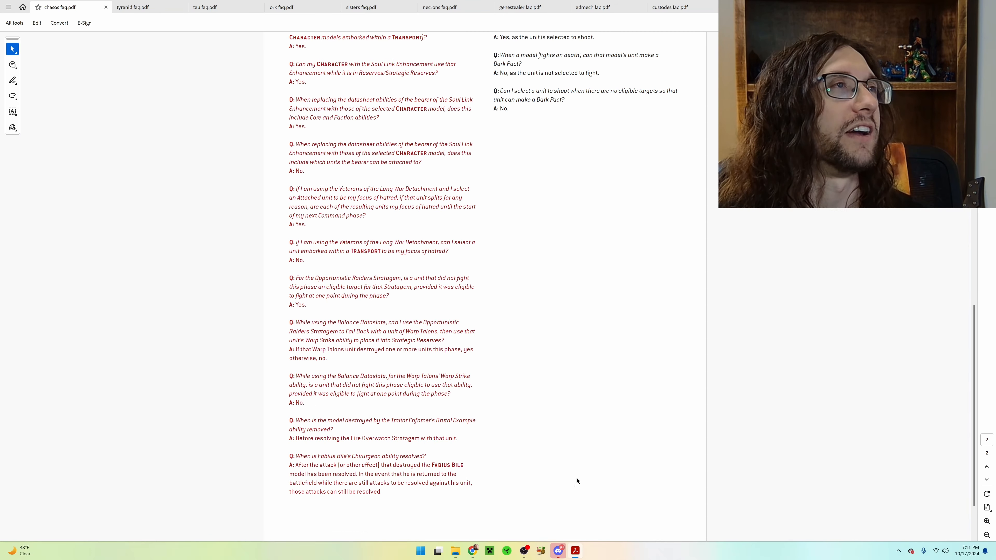
scroll("up", 3)
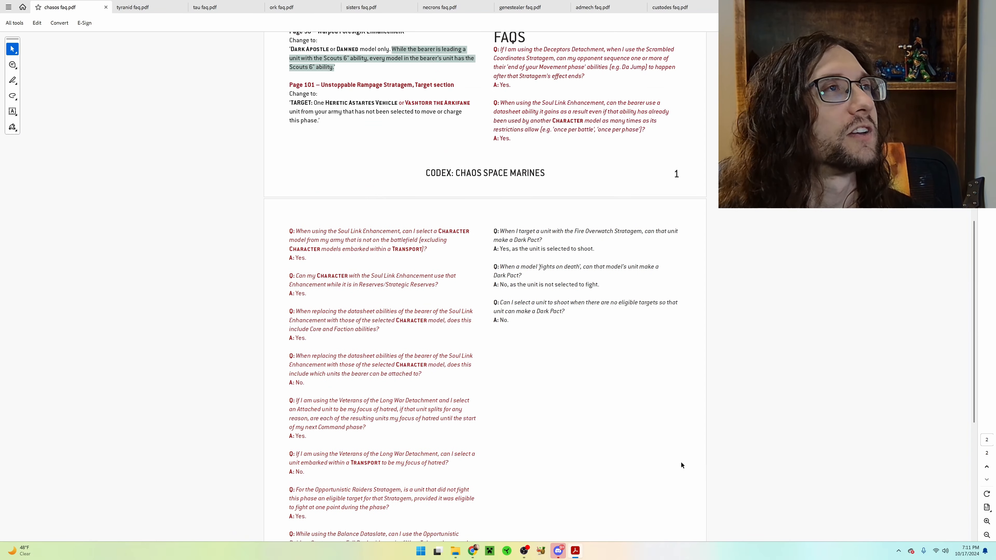
scroll("up", 3)
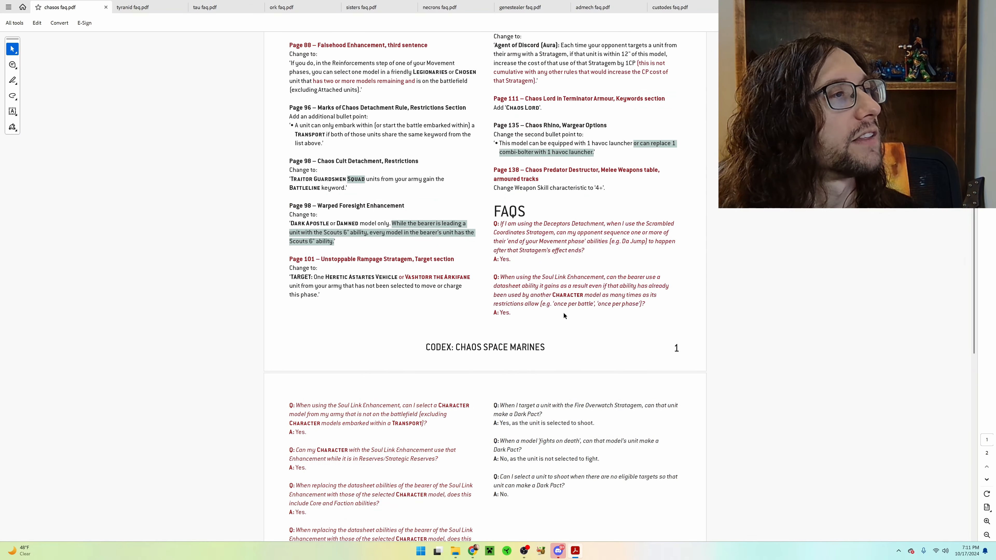
scroll("down", 3)
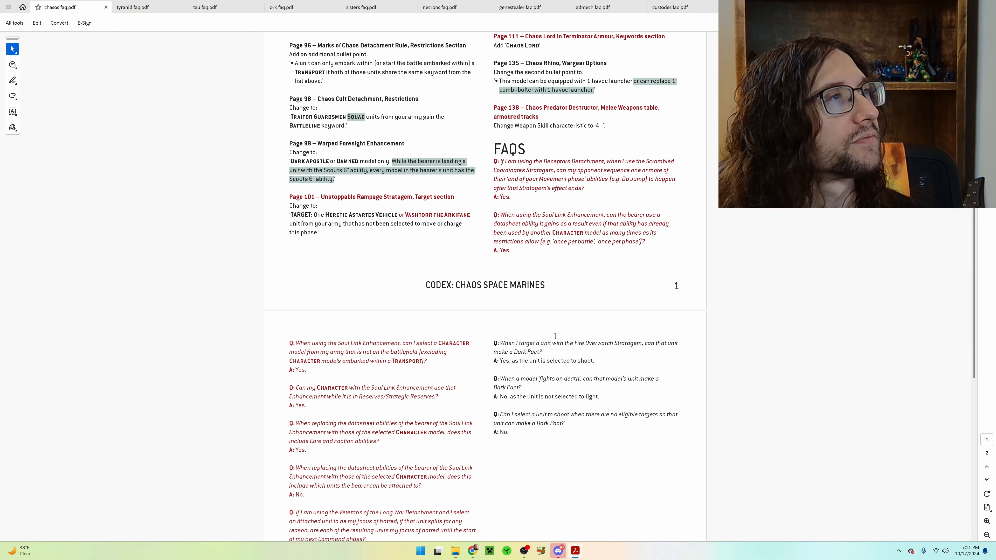
scroll("up", 3)
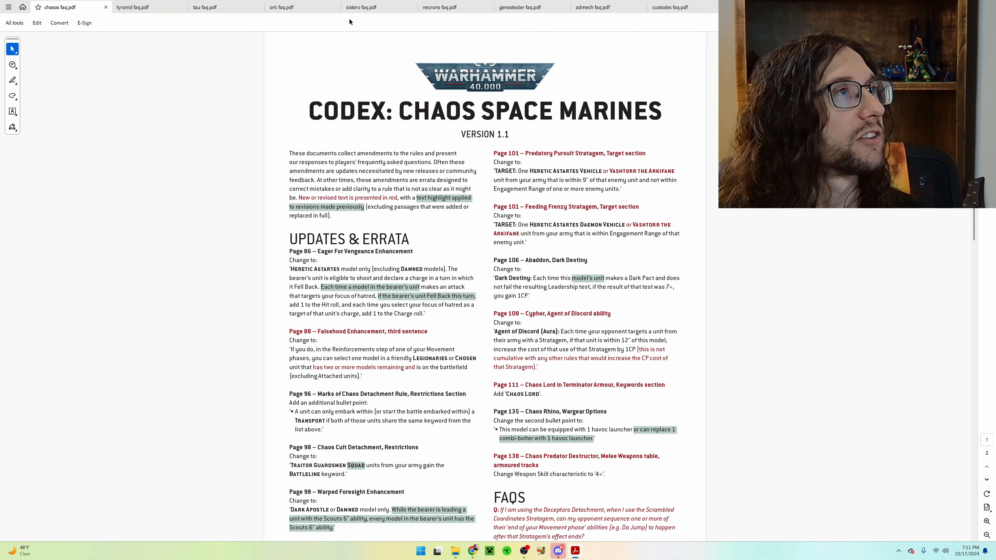
left_click(134, 6)
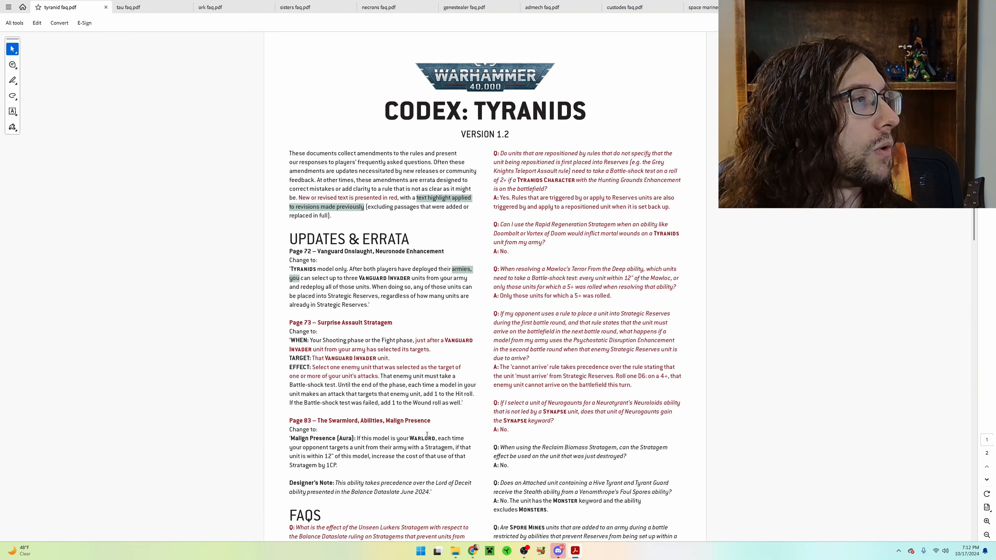
mouse_move(432, 458)
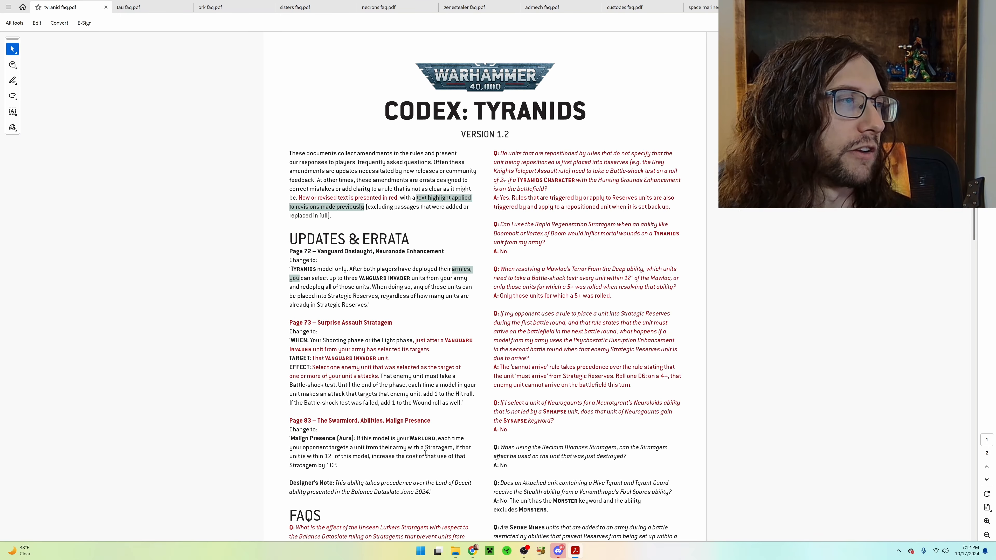
- Scroll slightly into the Tyranids FAQ errata and back up to its opening updates
scroll("down", 3)
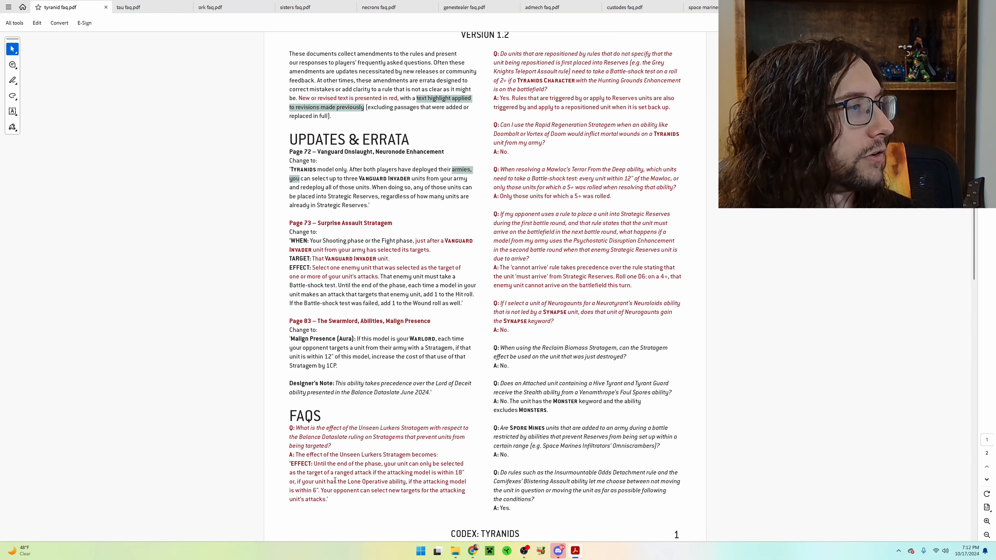
mouse_move(319, 493)
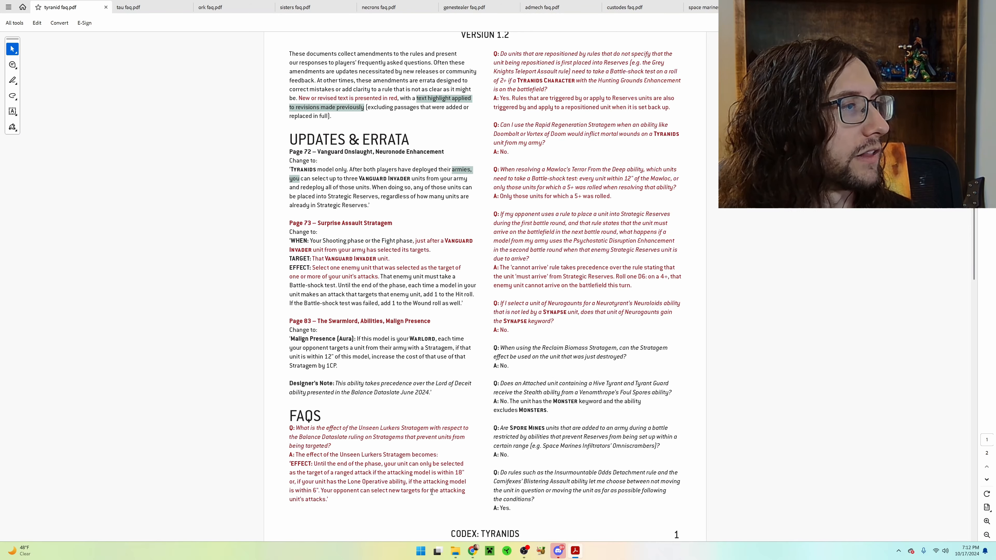
scroll("up", 3)
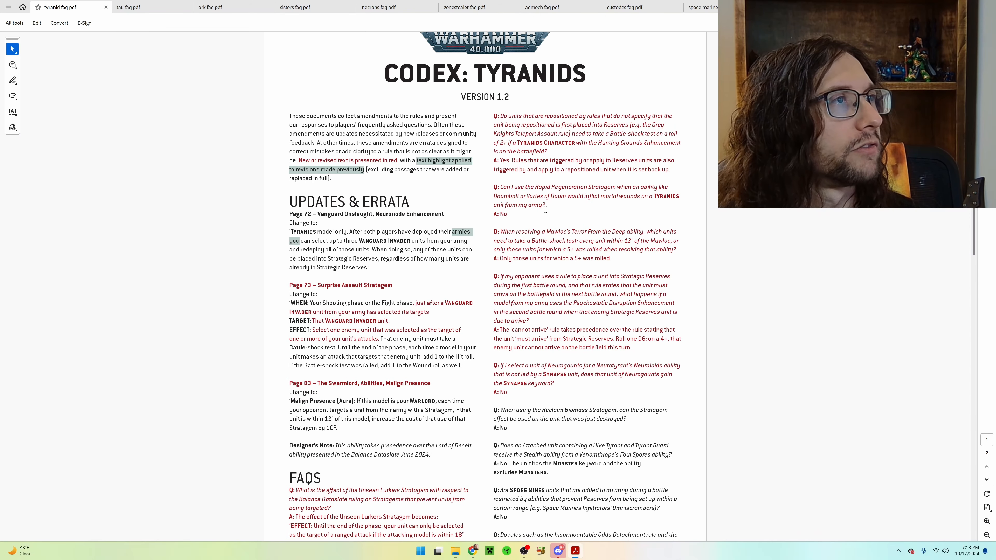
mouse_move(519, 213)
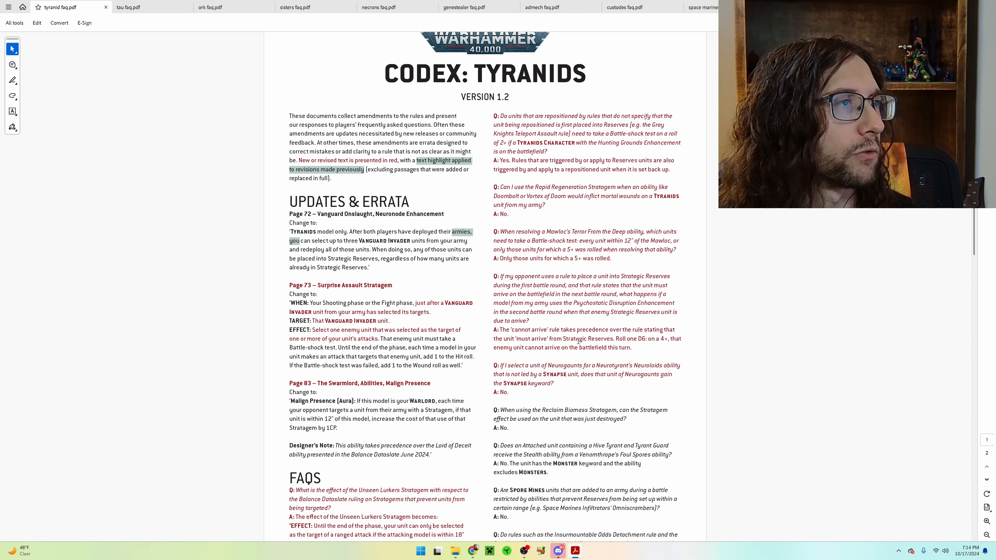
mouse_move(678, 345)
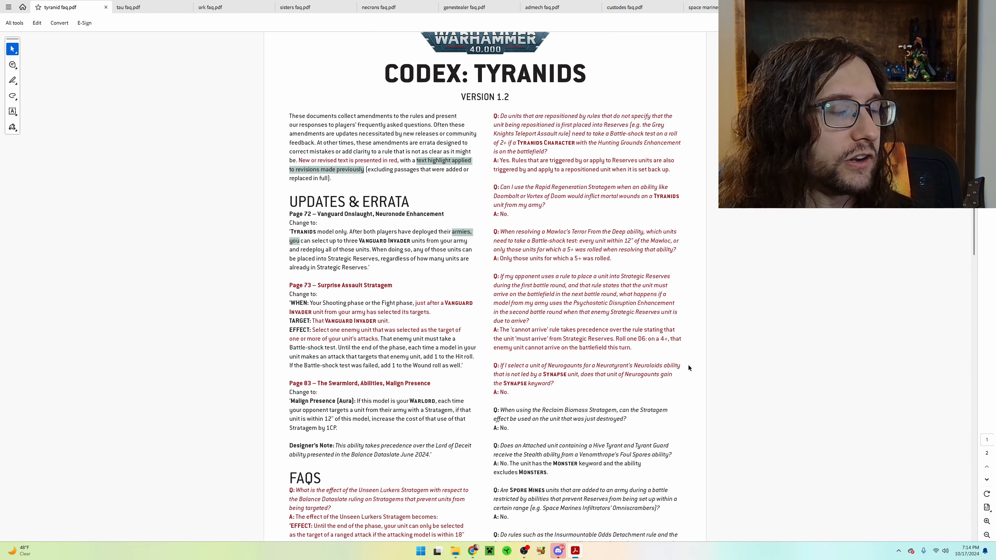
mouse_move(532, 399)
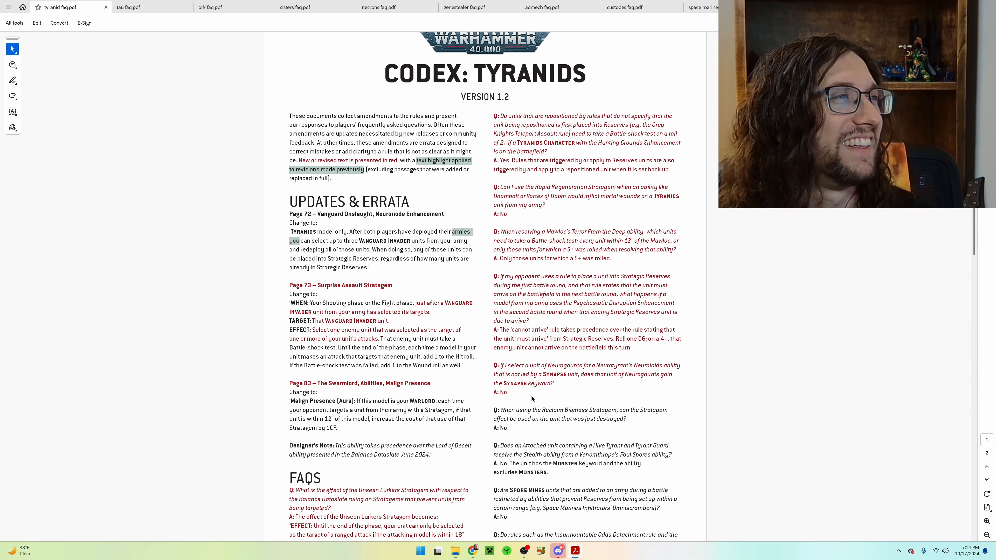
mouse_move(565, 388)
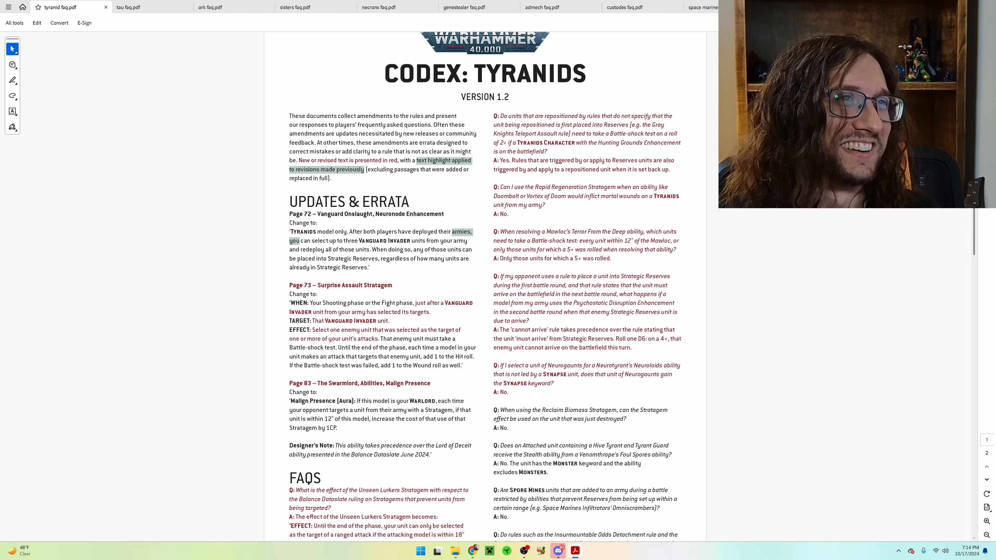
- Scroll to the Tyranids FAQ second page and back, then close it so the T'au Empire FAQ shows
scroll("down", 3)
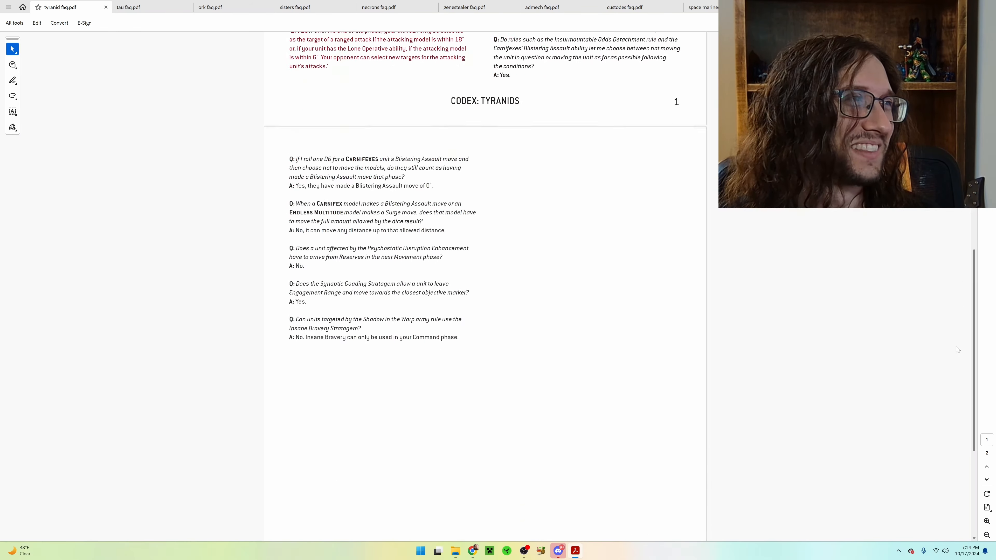
scroll("up", 3)
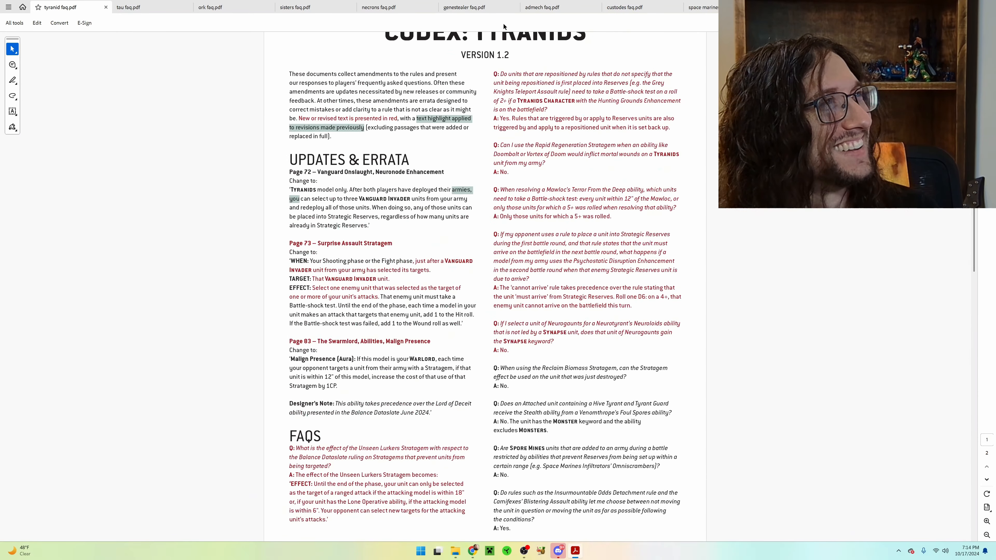
left_click(147, 7)
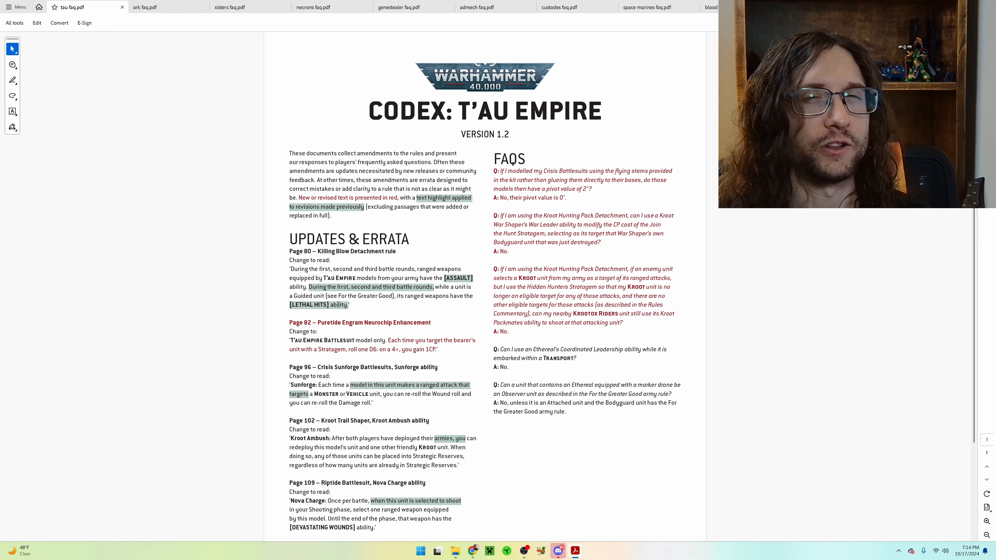
scroll("down", 3)
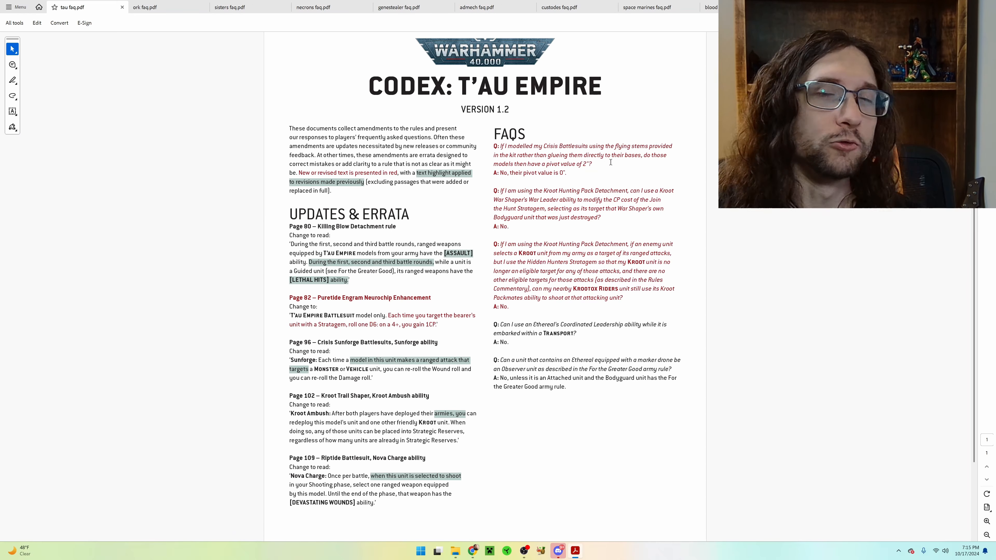
mouse_move(626, 178)
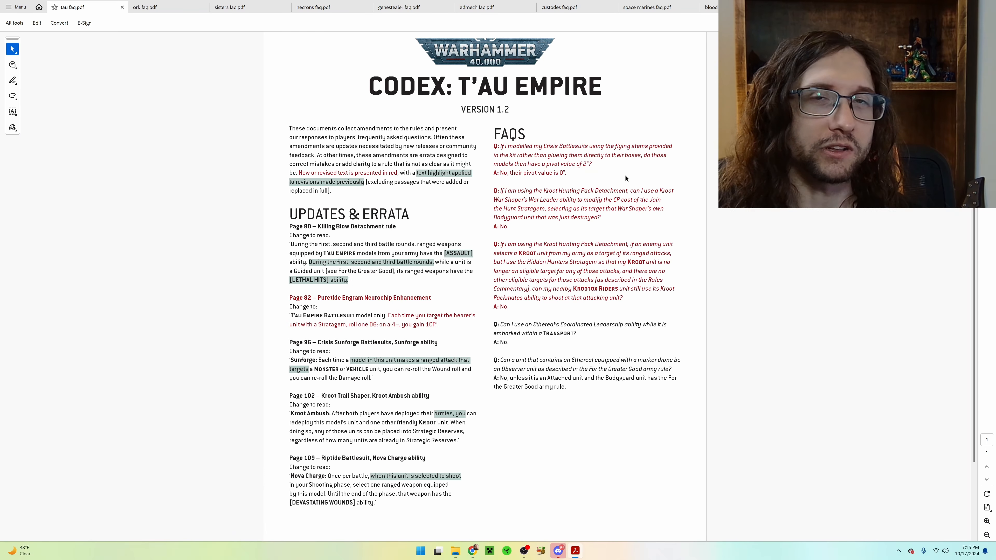
mouse_move(518, 188)
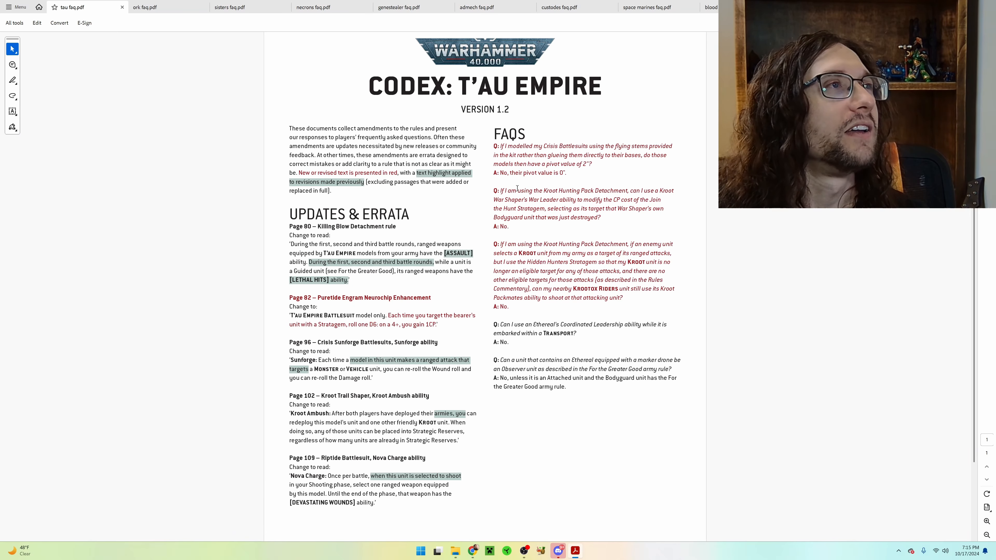
mouse_move(604, 181)
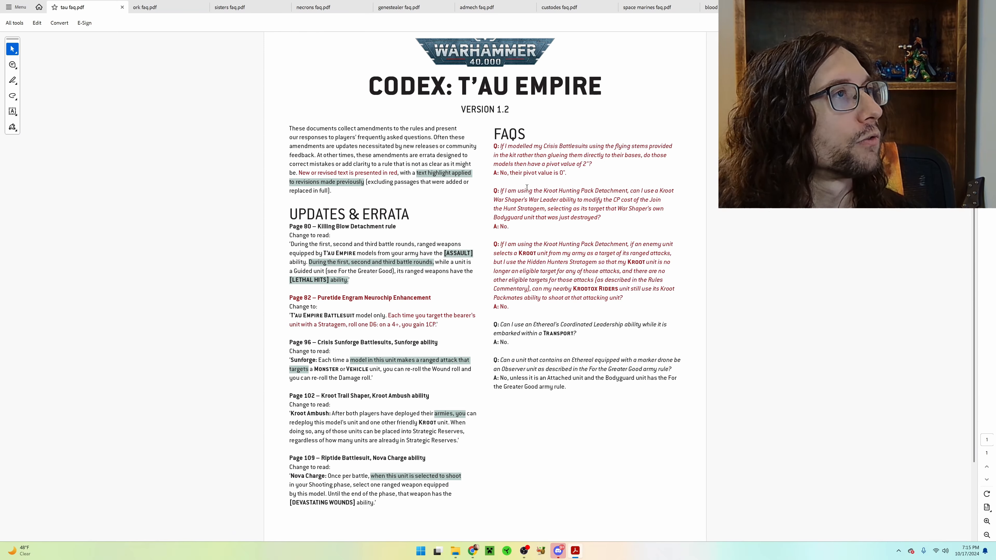
mouse_move(590, 191)
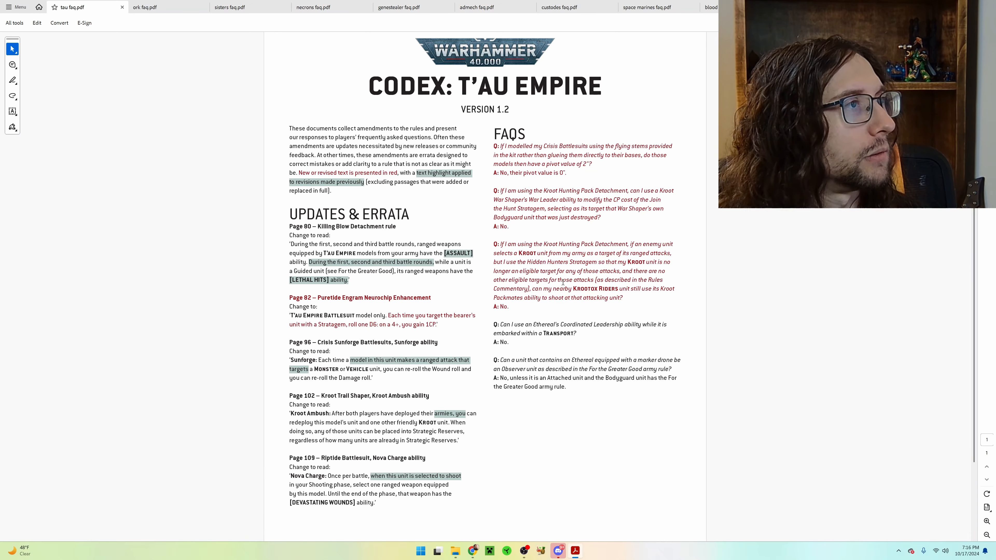
mouse_move(559, 292)
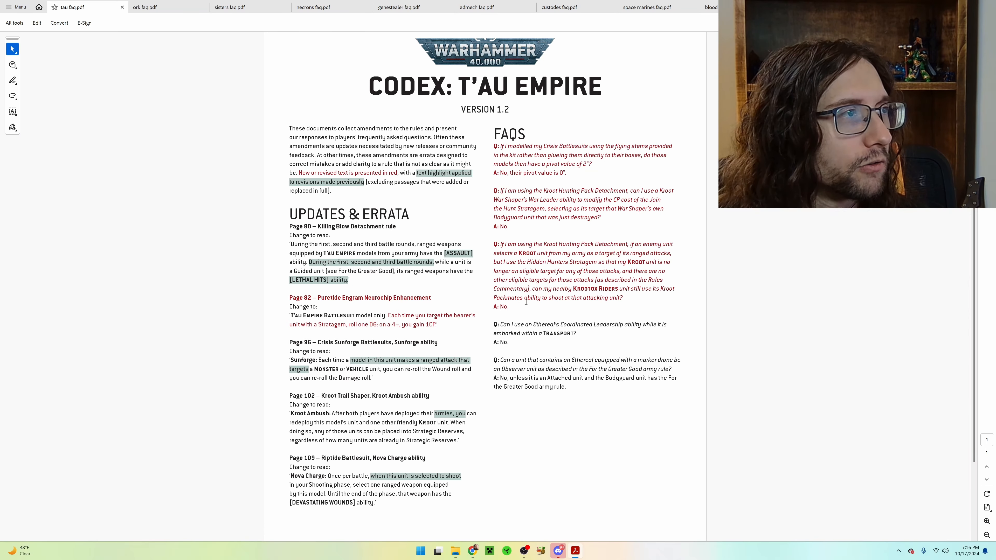
scroll("down", 3)
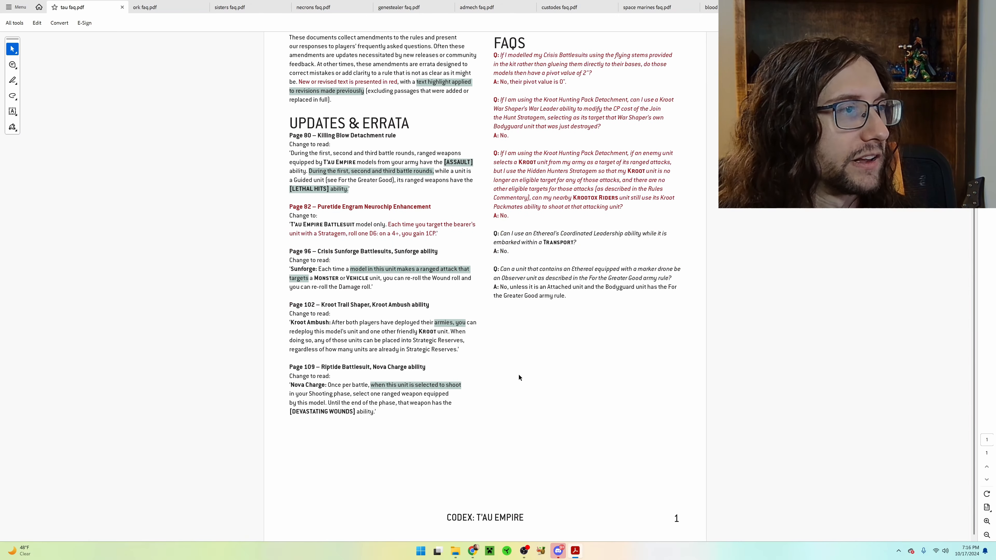
left_click(146, 7)
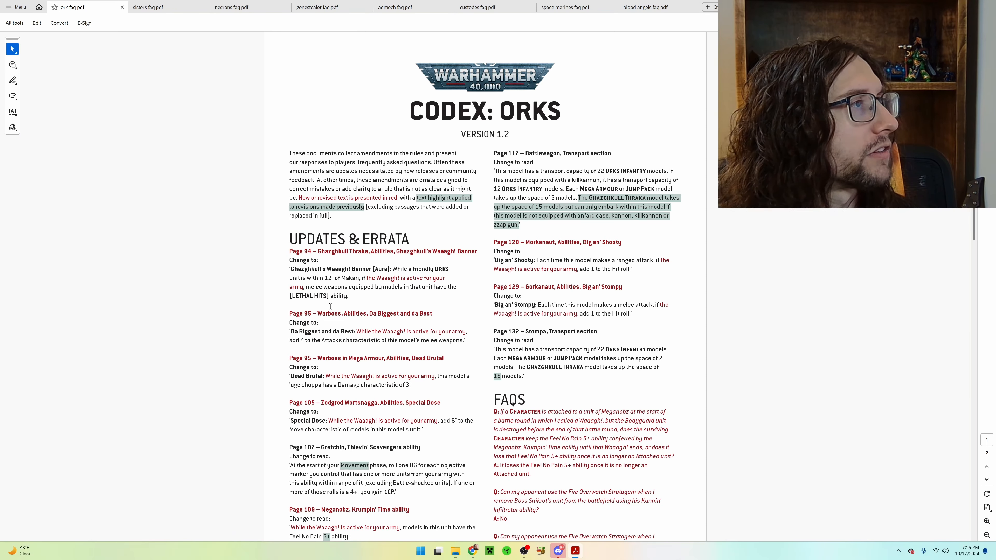
mouse_move(294, 320)
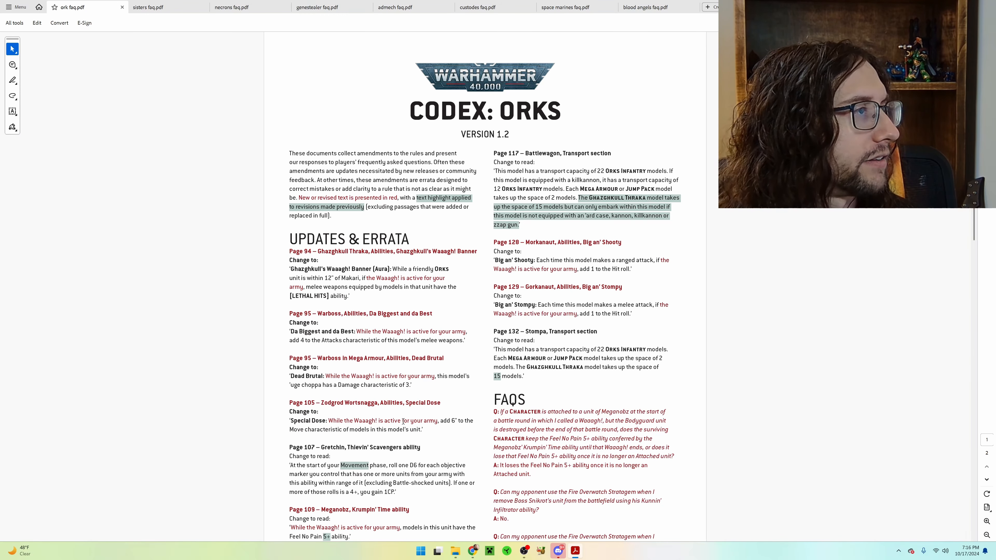
- Scroll down the Orks FAQ to its second page with the Bully Boyz and stratagem questions
scroll("down", 3)
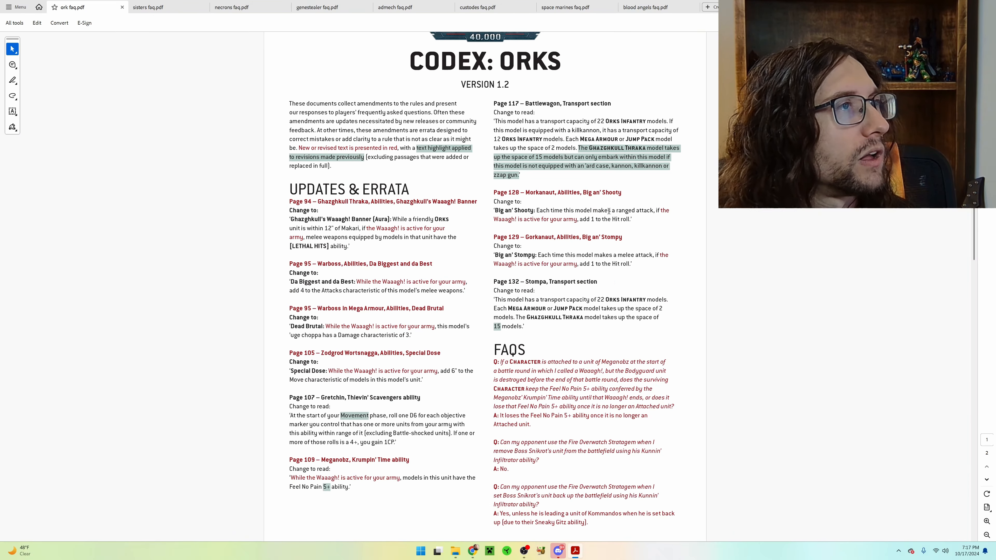
mouse_move(608, 216)
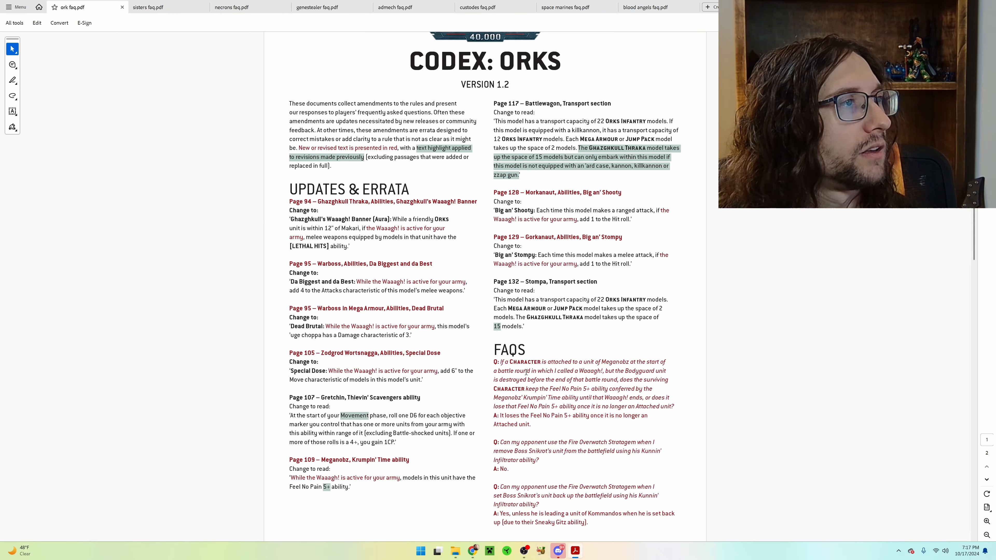
scroll("down", 3)
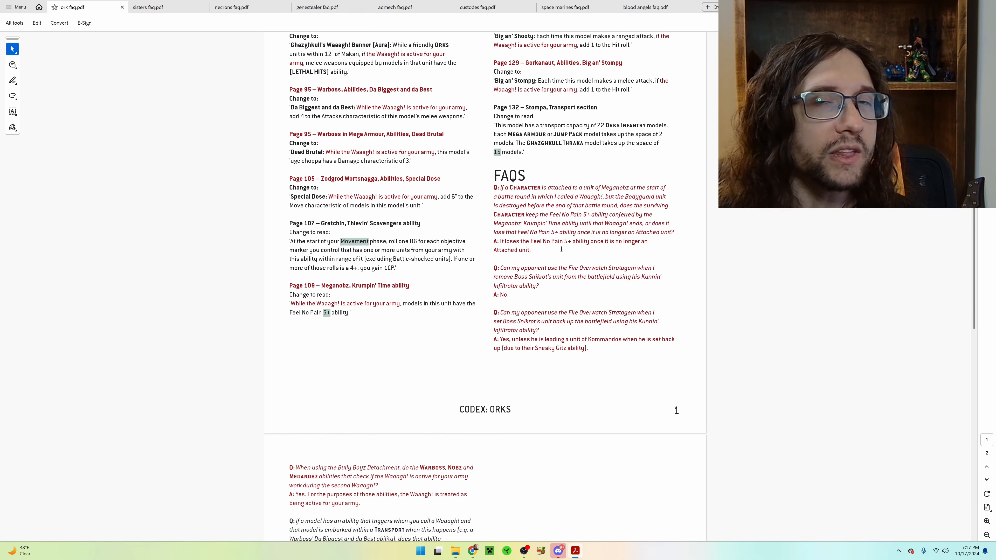
mouse_move(553, 260)
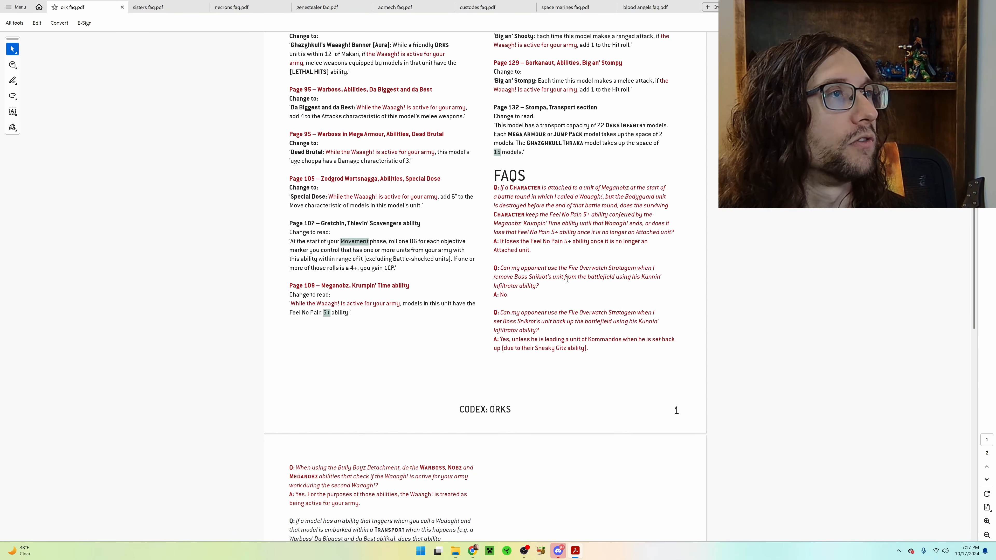
mouse_move(608, 269)
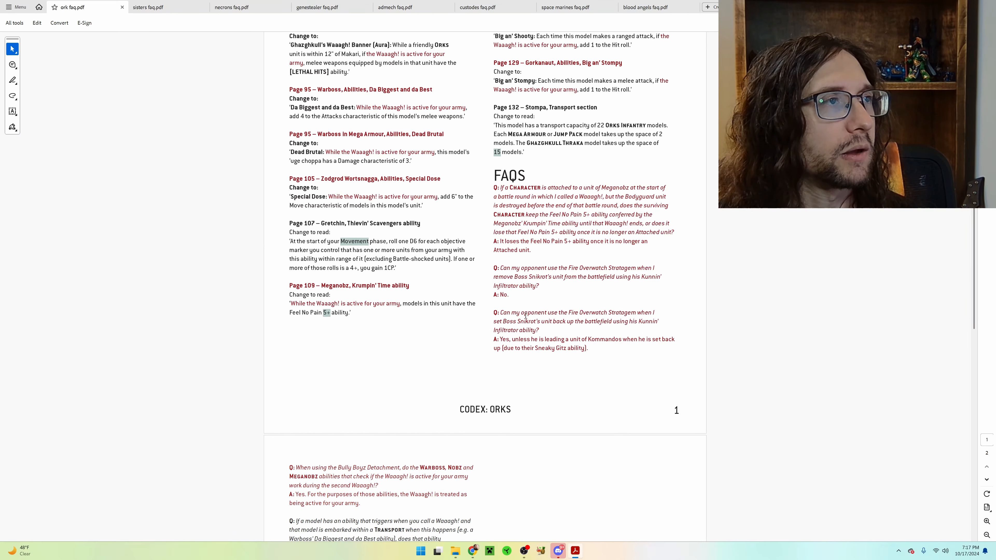
mouse_move(629, 326)
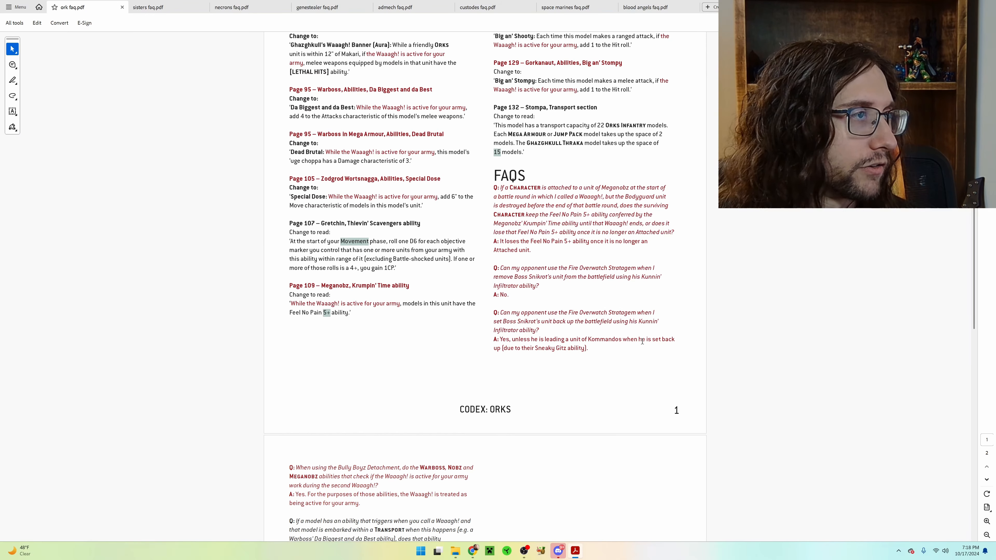
mouse_move(813, 342)
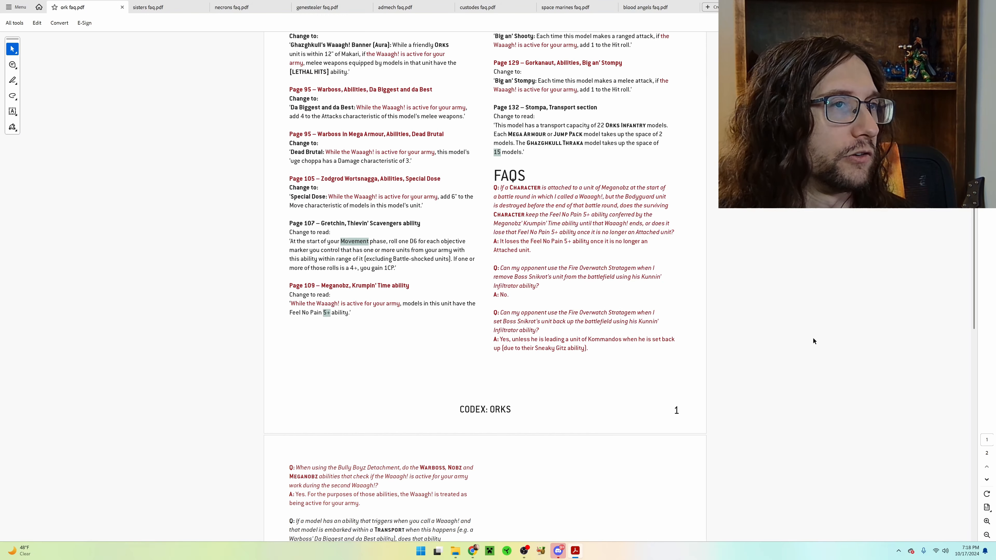
scroll("down", 3)
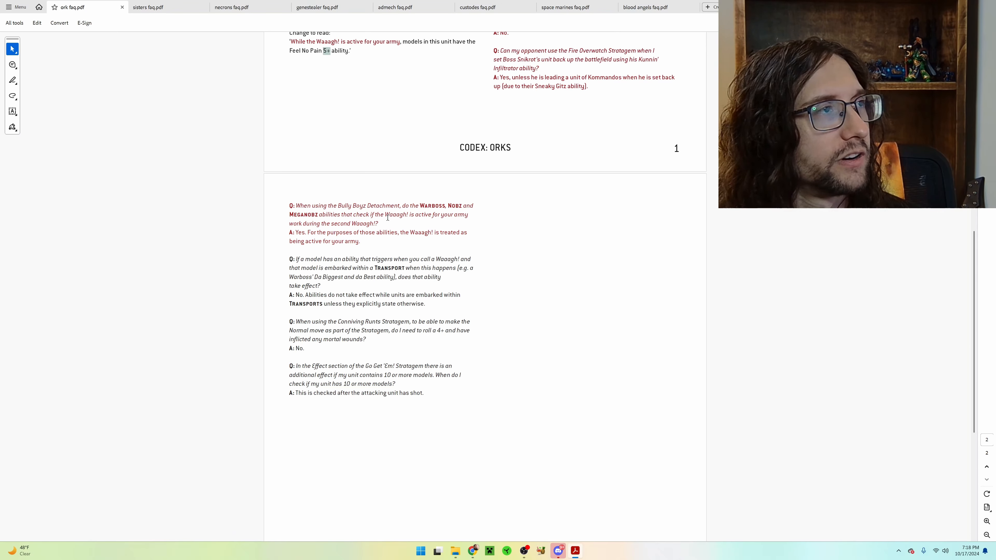
mouse_move(122, 8)
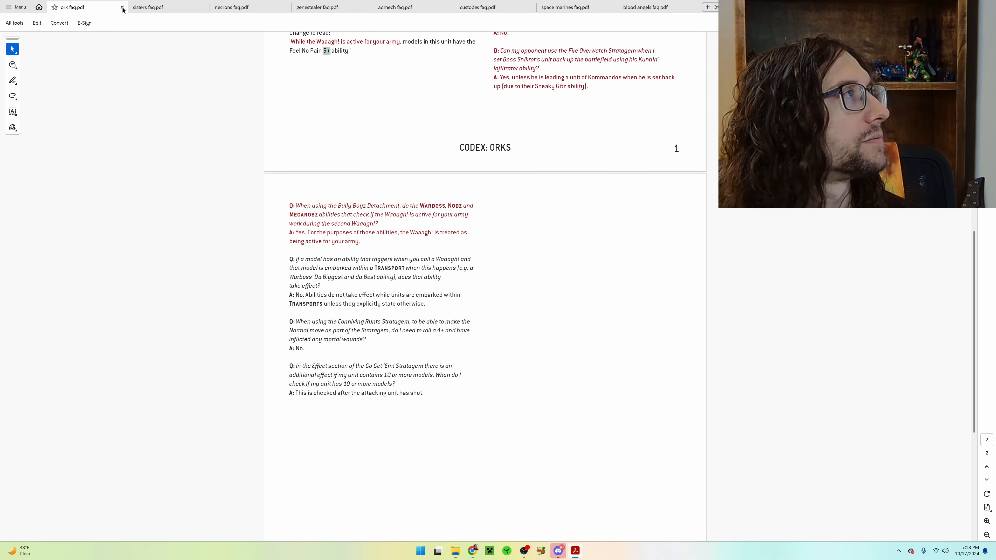
- Close the Orks FAQ and scroll through the Adepta Sororitas FAQ's first page
left_click(122, 6)
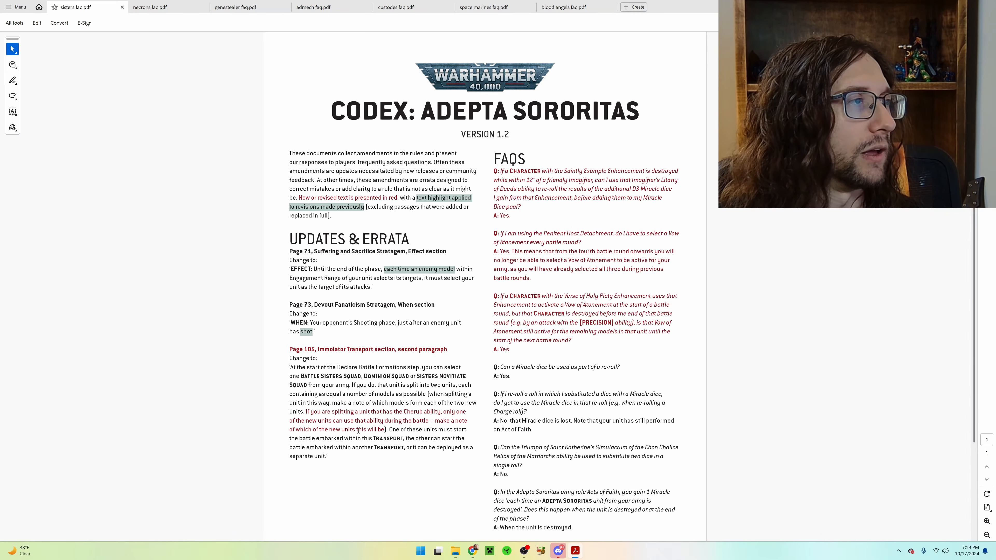
mouse_move(591, 224)
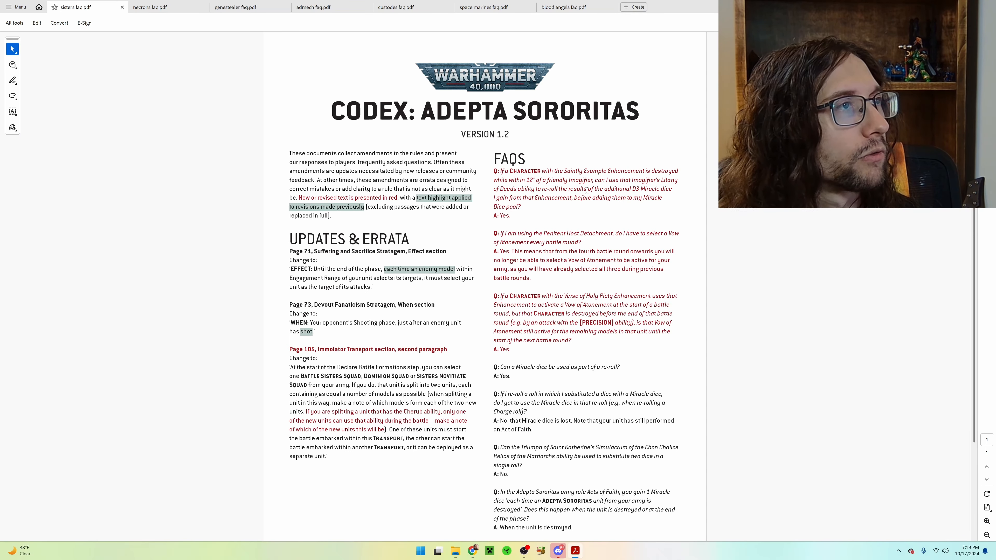
mouse_move(671, 204)
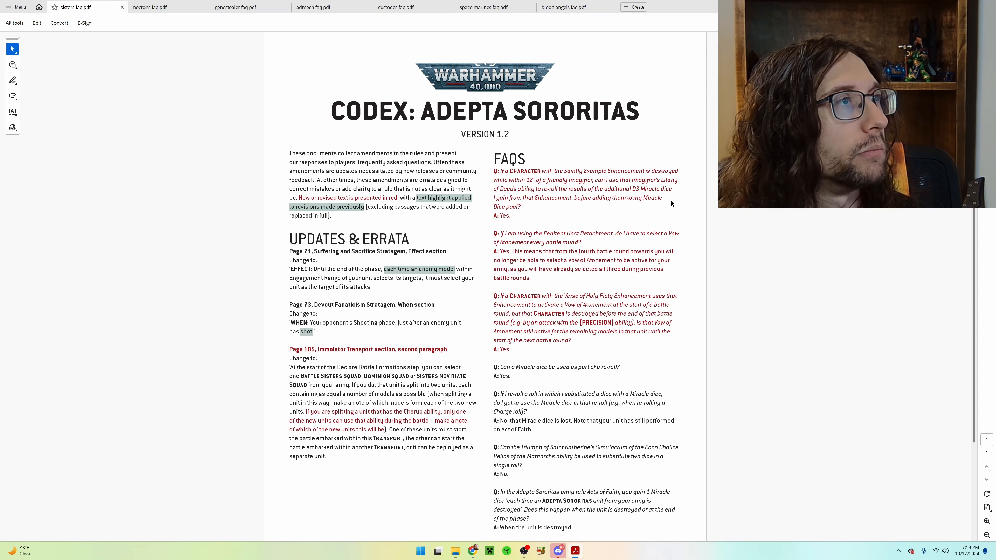
mouse_move(589, 212)
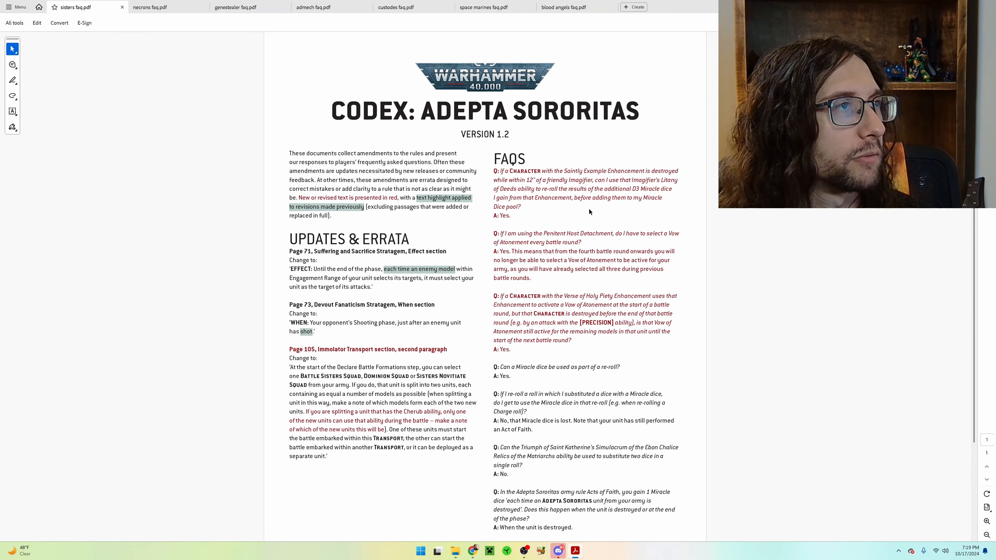
mouse_move(500, 231)
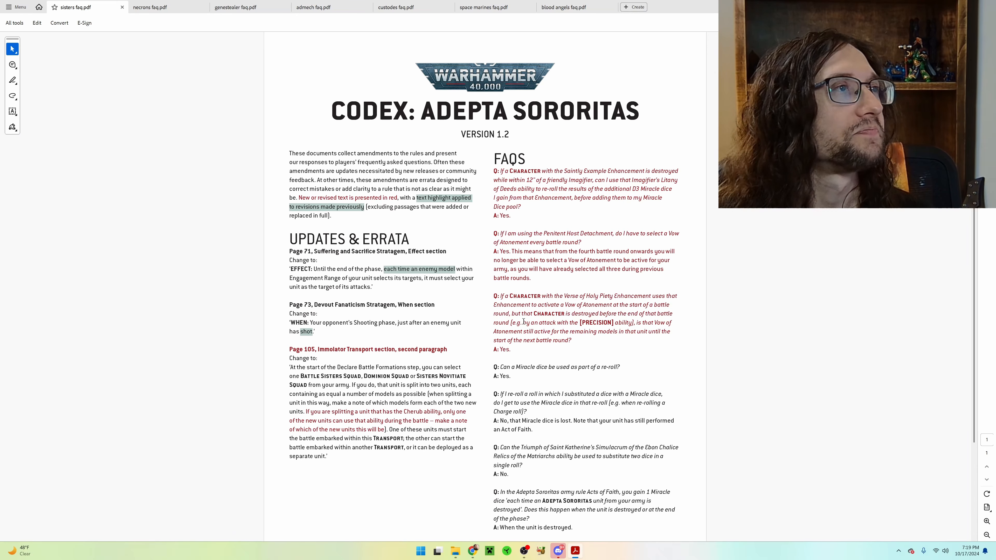
mouse_move(581, 291)
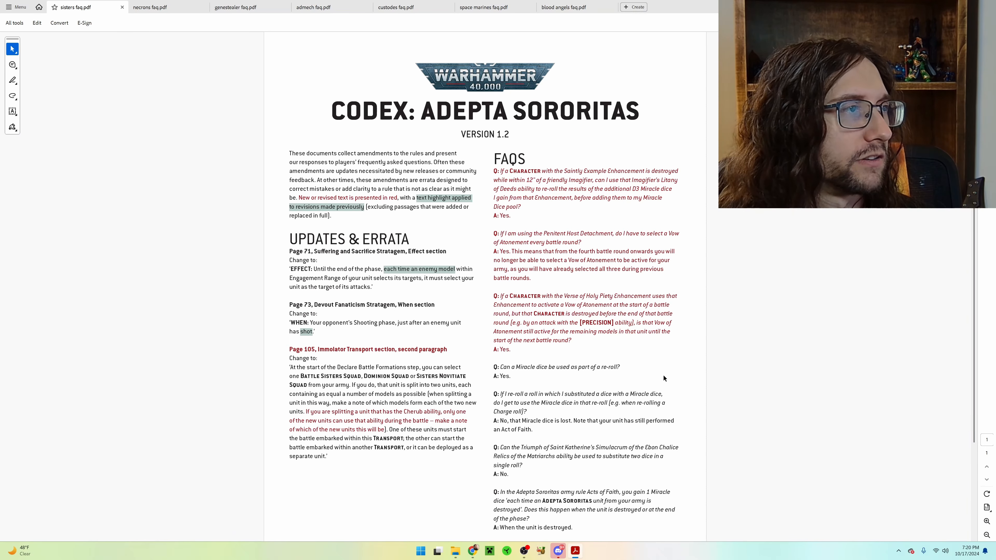
scroll("down", 3)
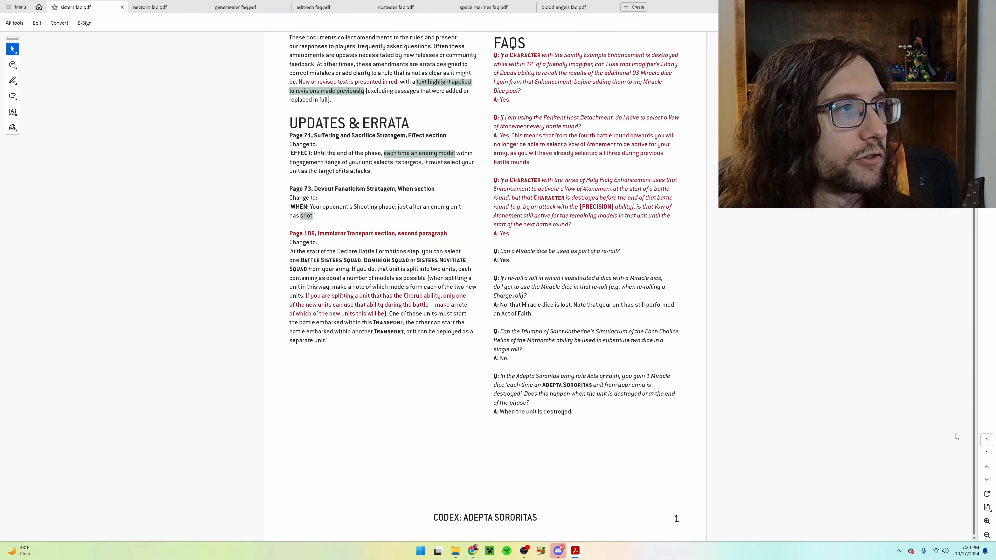
- Close the Adepta Sororitas FAQ and scroll the Necrons FAQ down to its second page
left_click(122, 7)
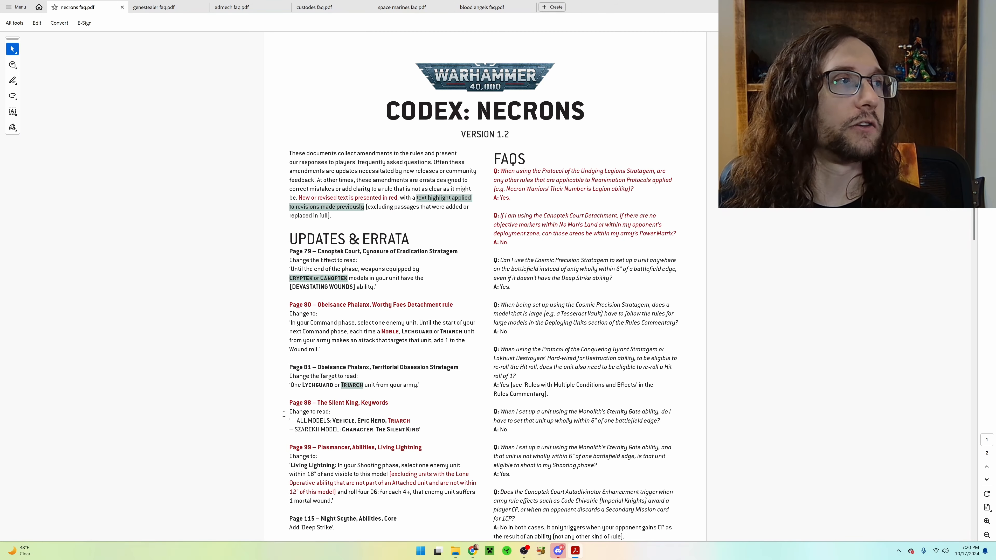
mouse_move(432, 384)
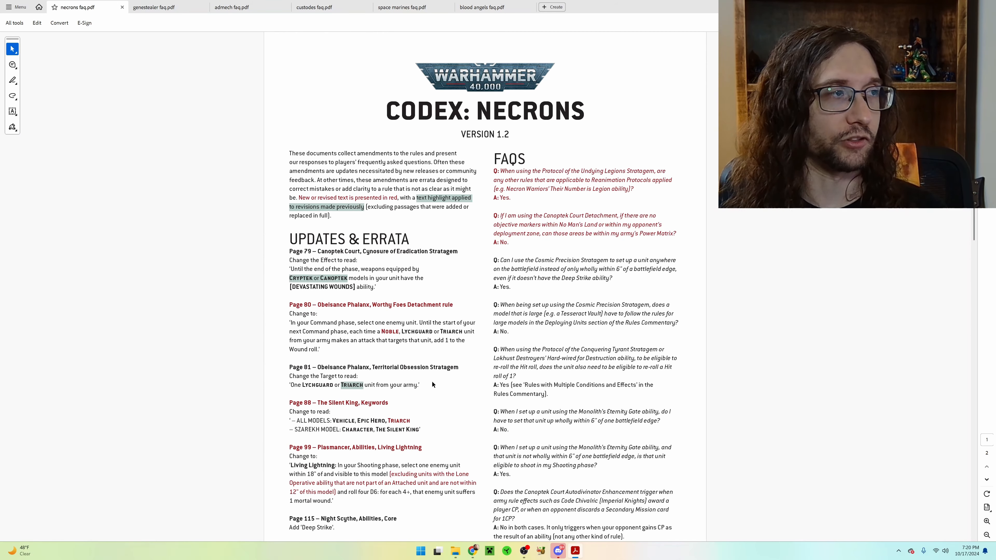
mouse_move(400, 442)
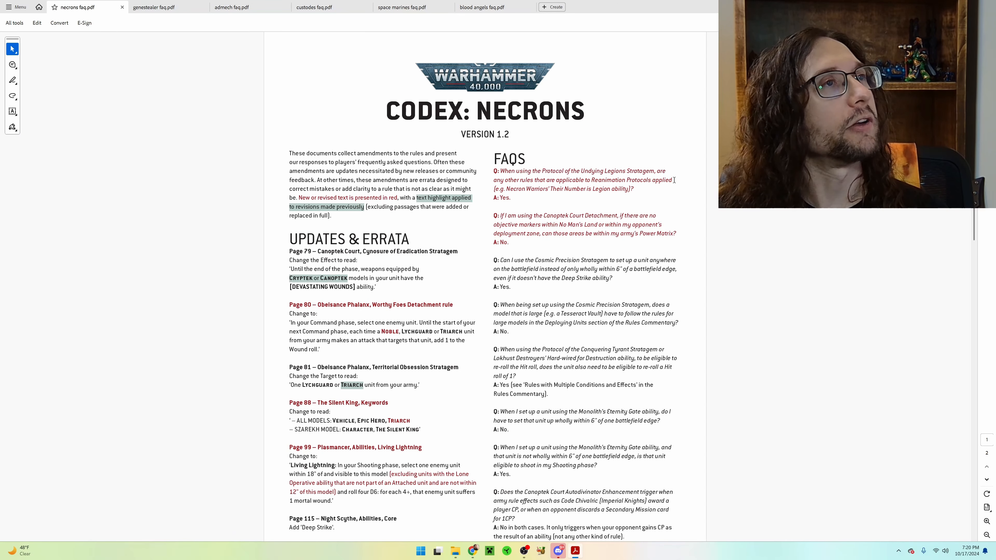
mouse_move(648, 195)
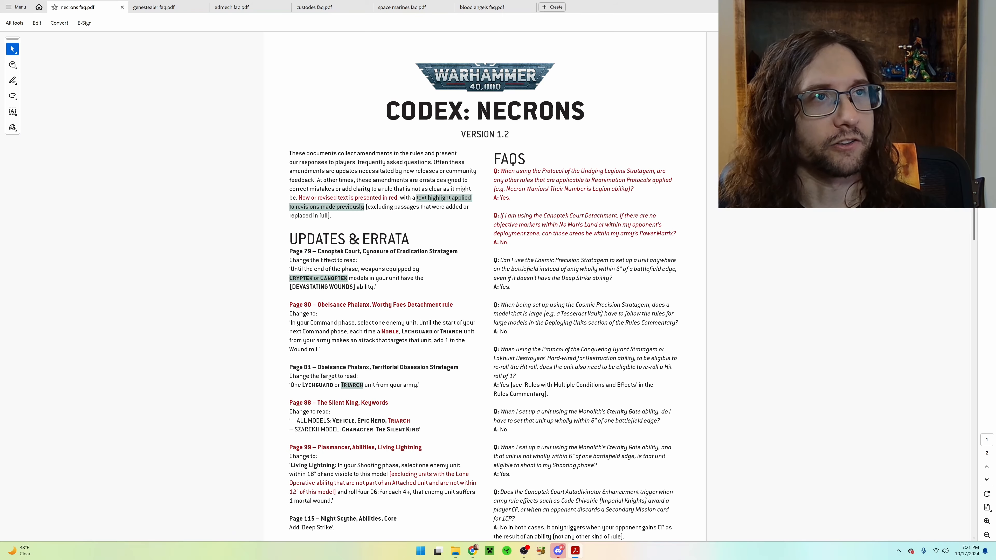
scroll("down", 3)
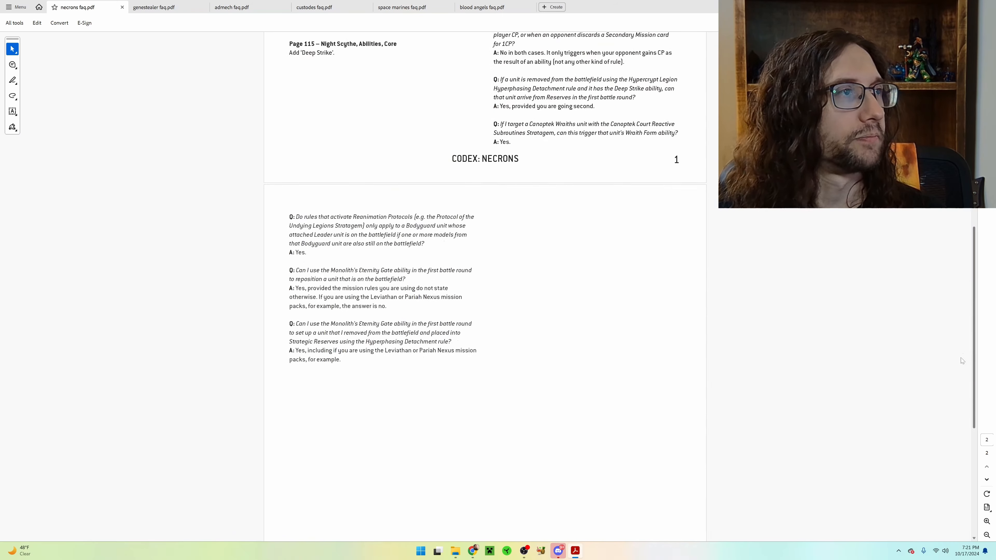
- Scroll back up, then slightly down the Genestealer Cults FAQ's updates, errata and FAQs page
scroll("up", 3)
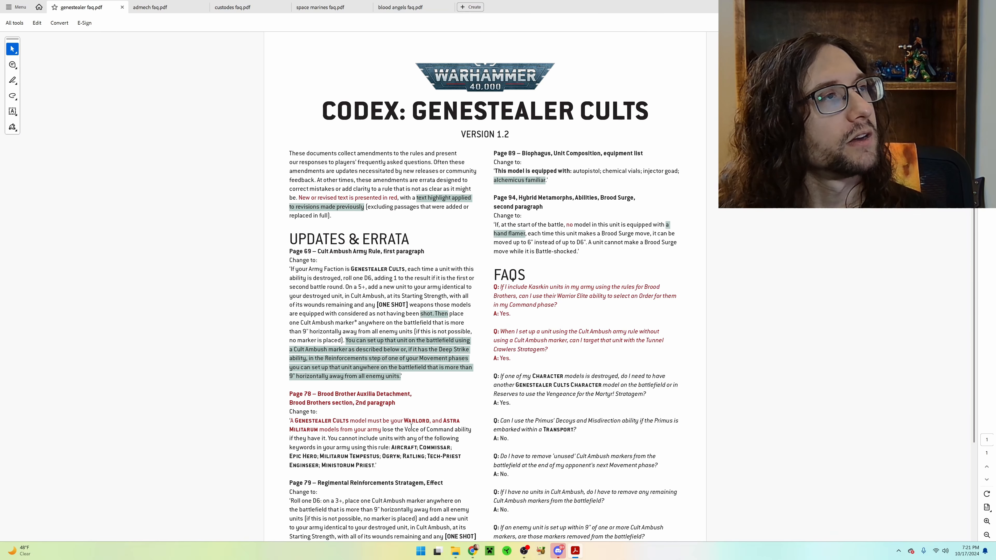
scroll("down", 3)
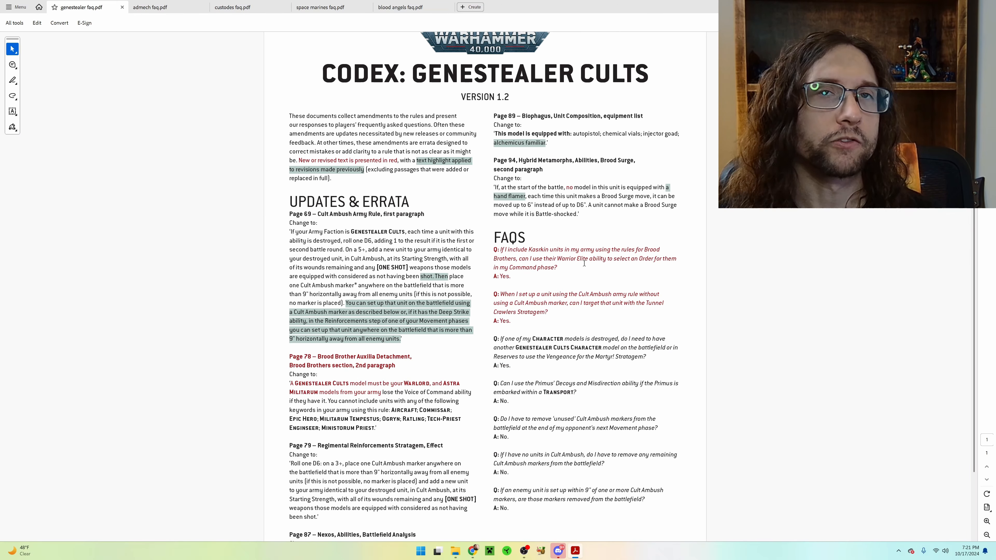
mouse_move(690, 295)
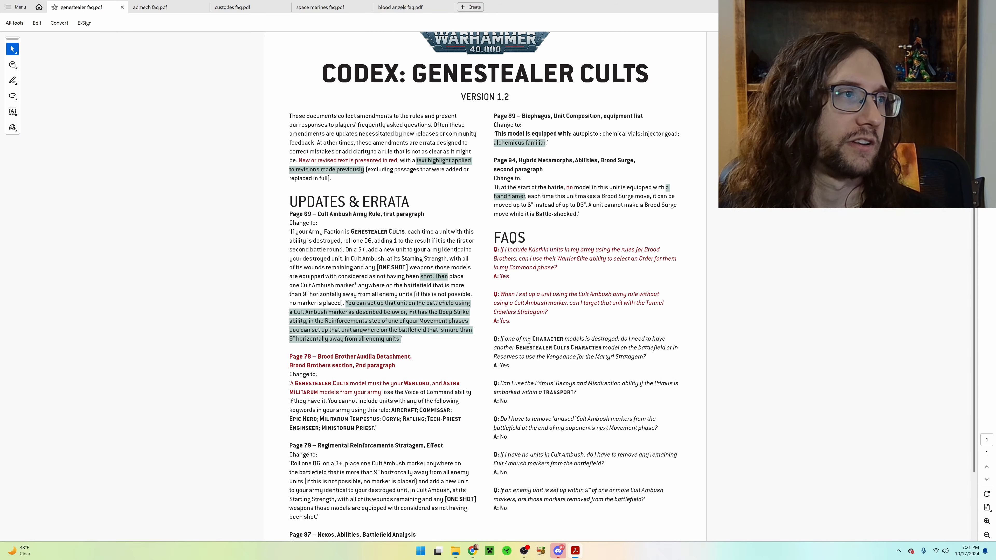
left_click(152, 7)
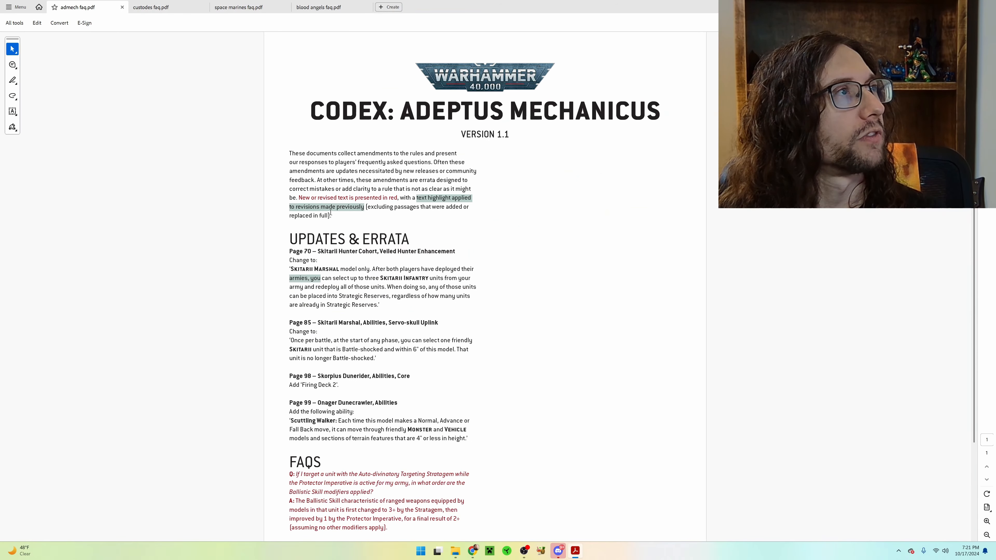
scroll("down", 3)
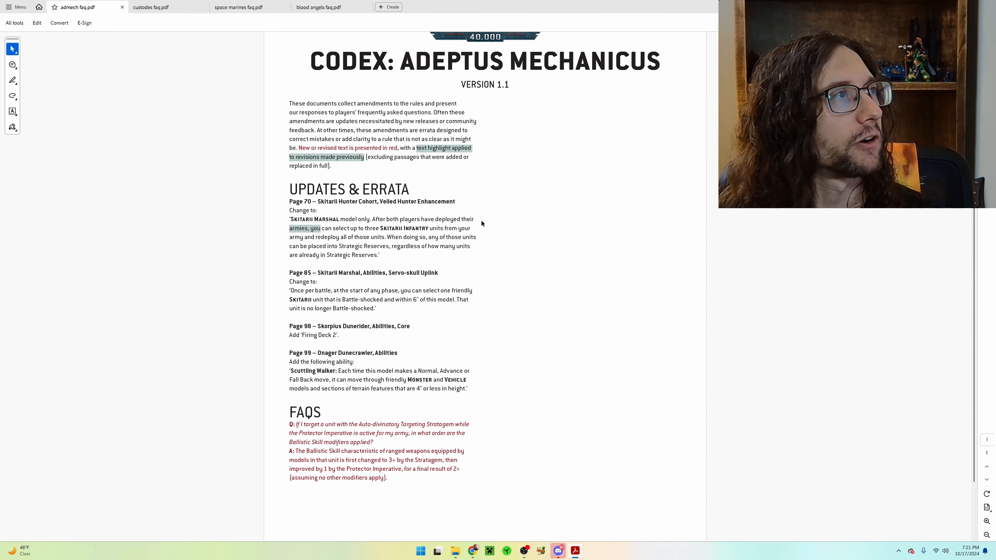
scroll("down", 3)
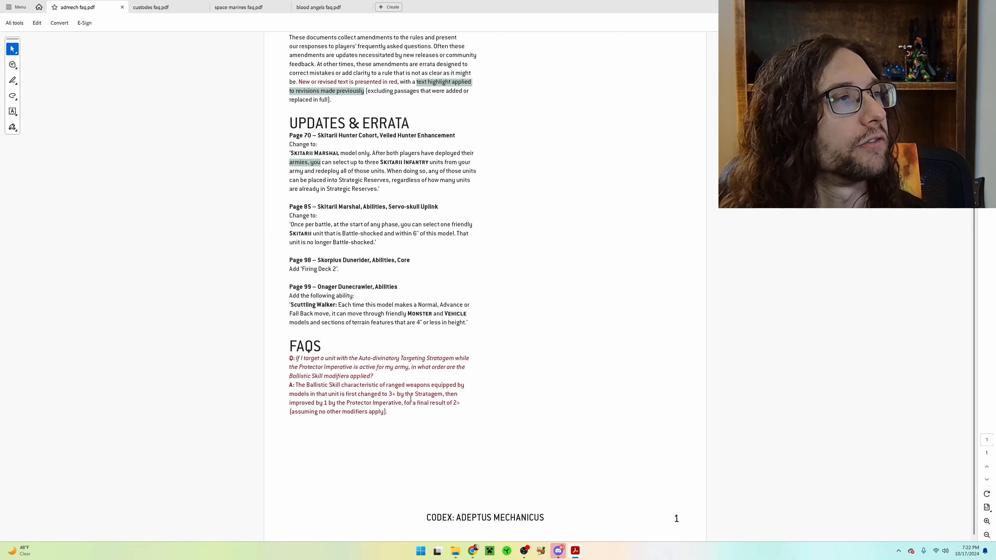
mouse_move(512, 404)
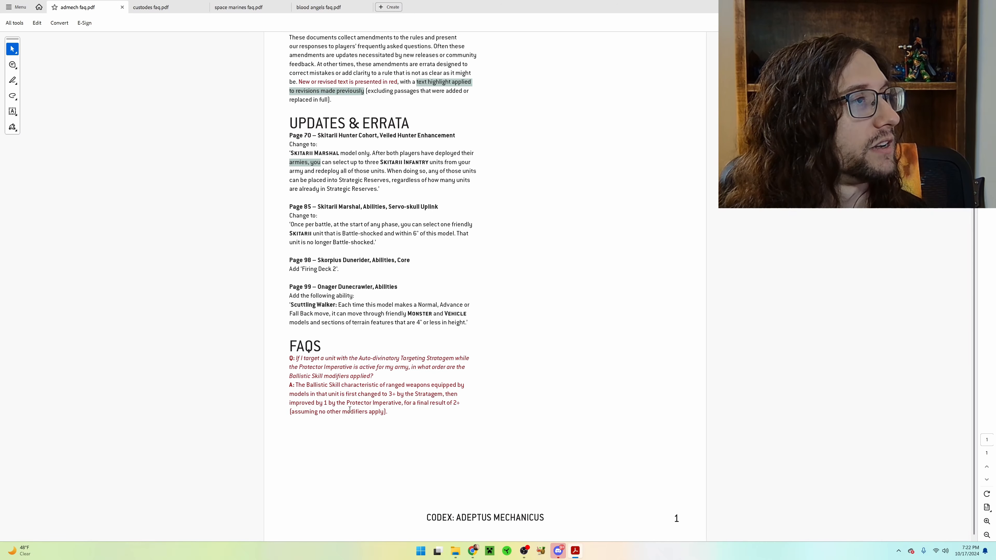
scroll("up", 3)
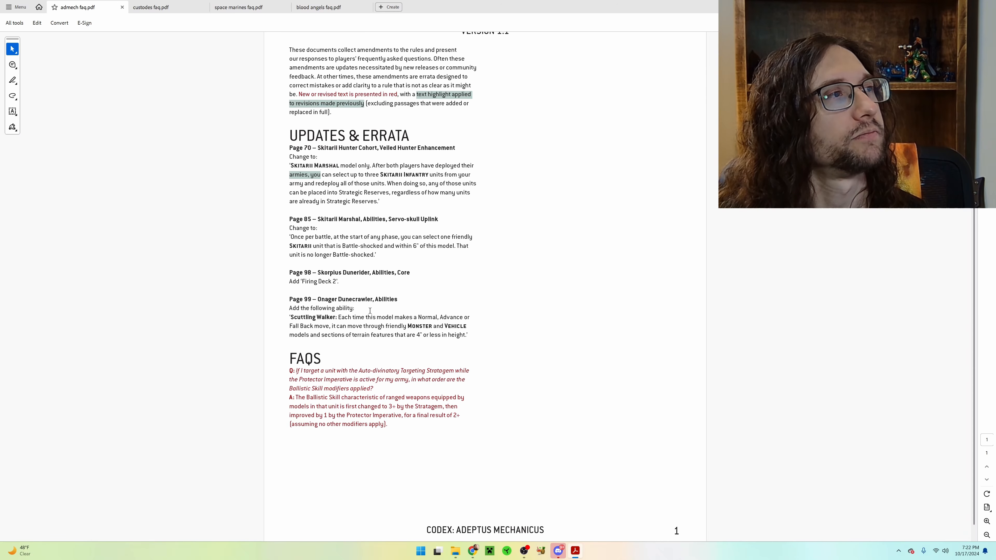
scroll("up", 3)
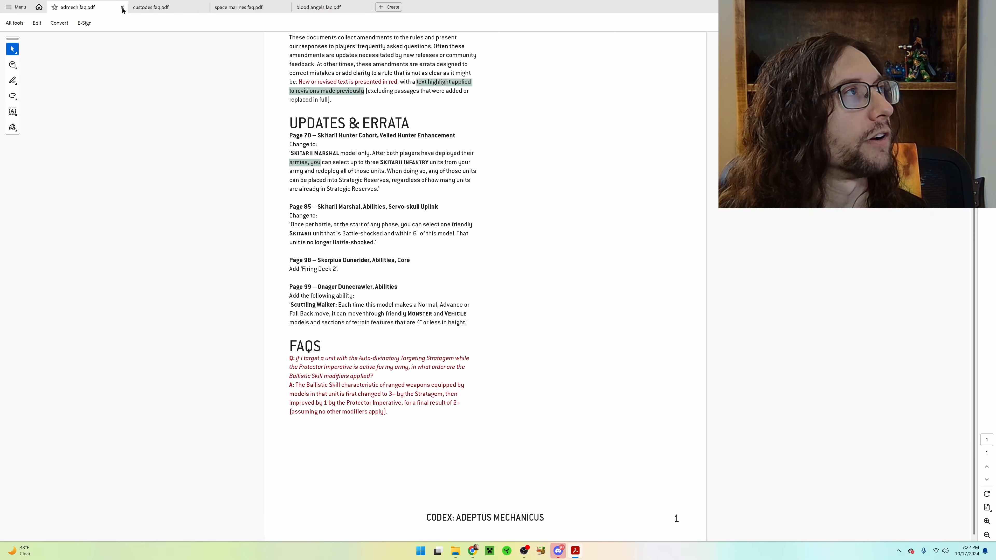
- Close the Adeptus Mechanicus FAQ so the Adeptus Custodes FAQ becomes active
left_click(122, 7)
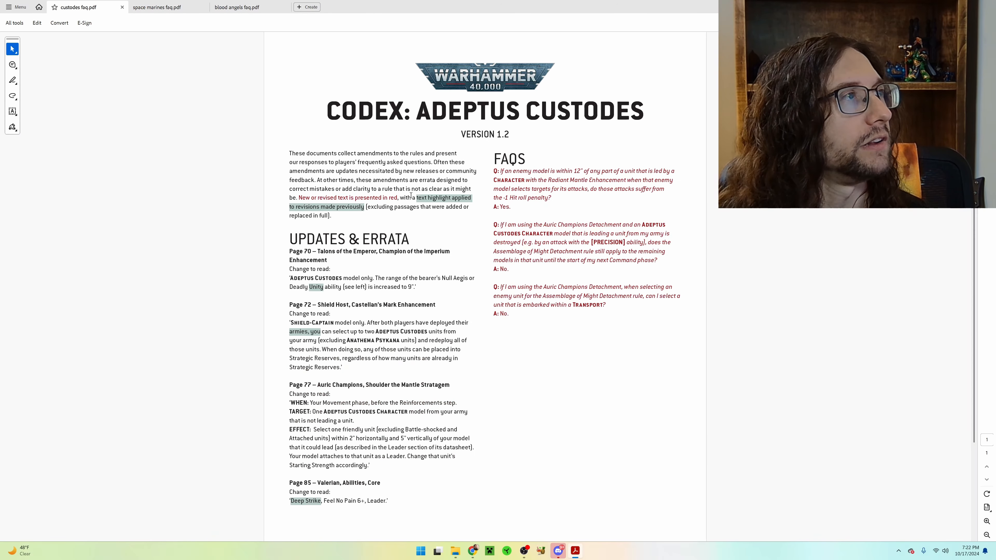
mouse_move(574, 205)
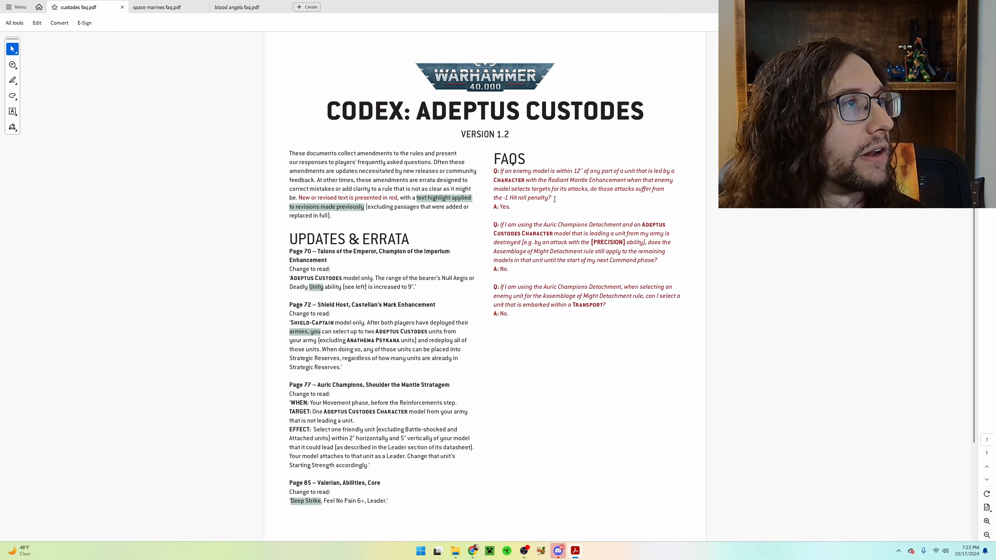
mouse_move(548, 220)
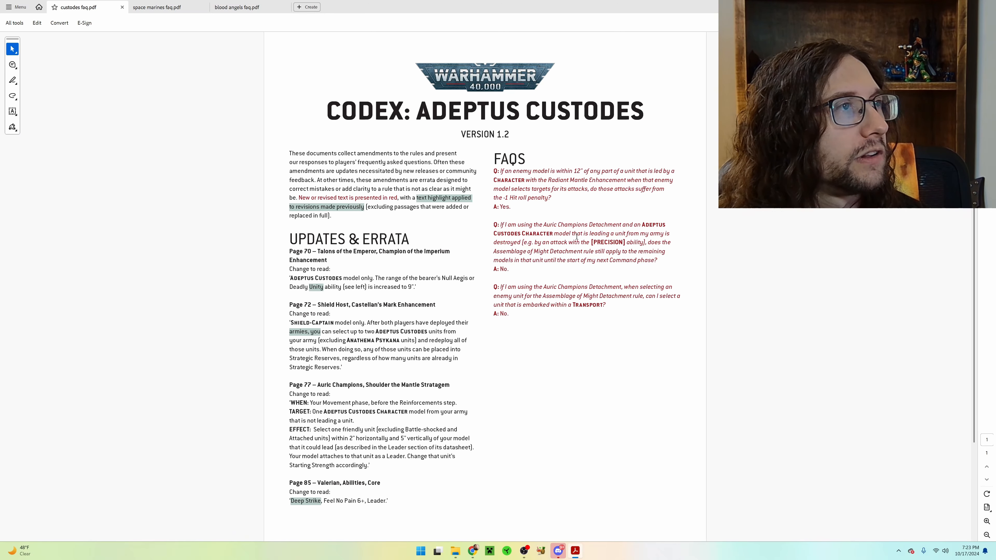
mouse_move(568, 235)
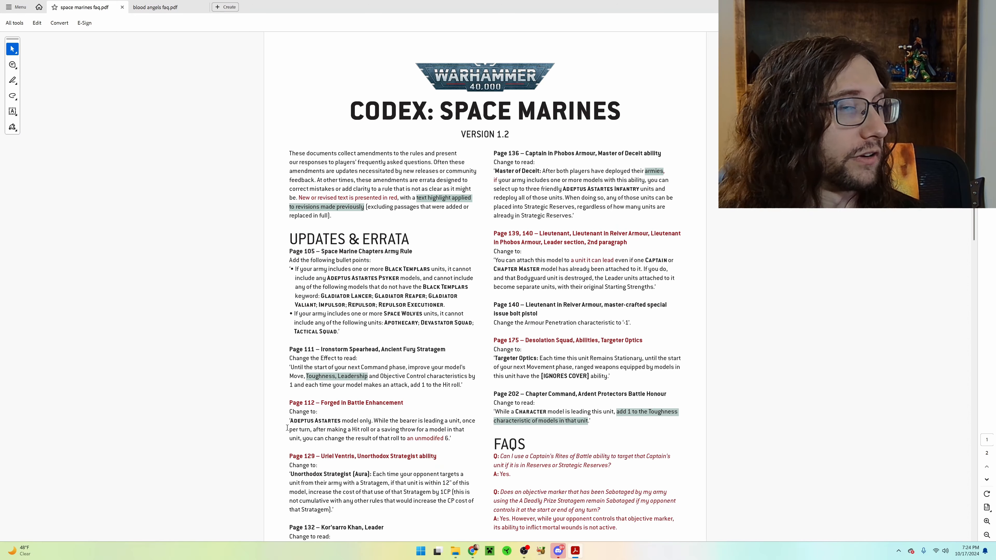
mouse_move(408, 465)
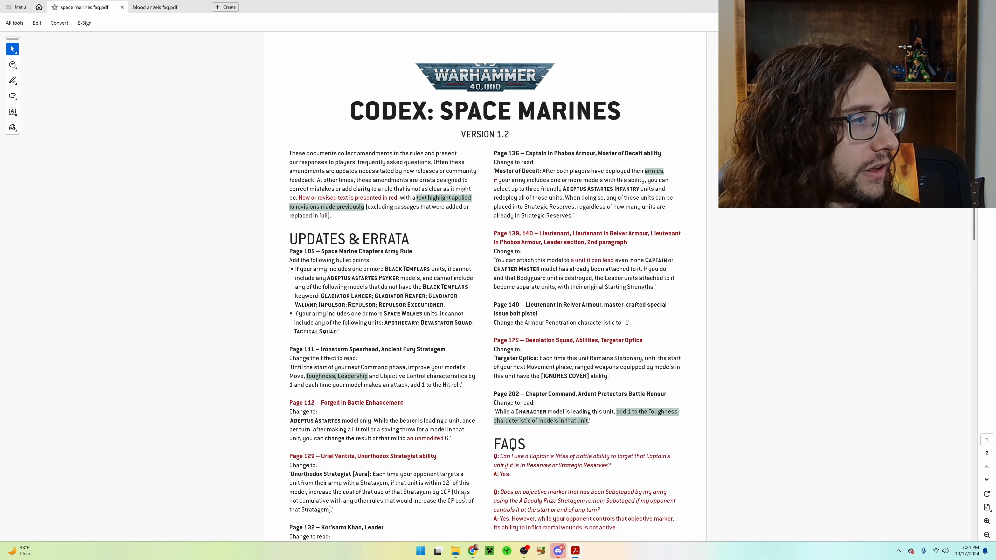
- Scroll down through the Space Marines FAQ into its second page of answers and slightly back up
scroll("down", 3)
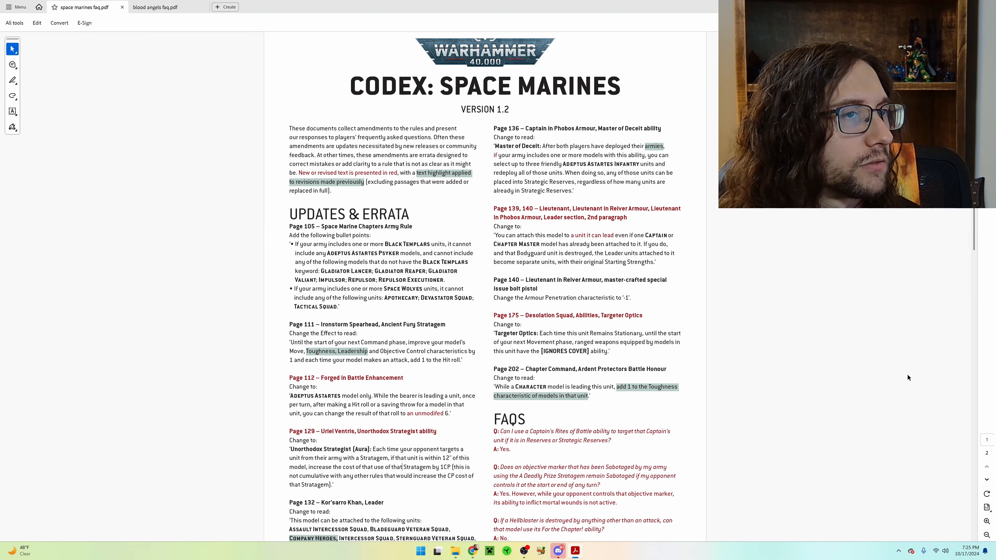
scroll("down", 3)
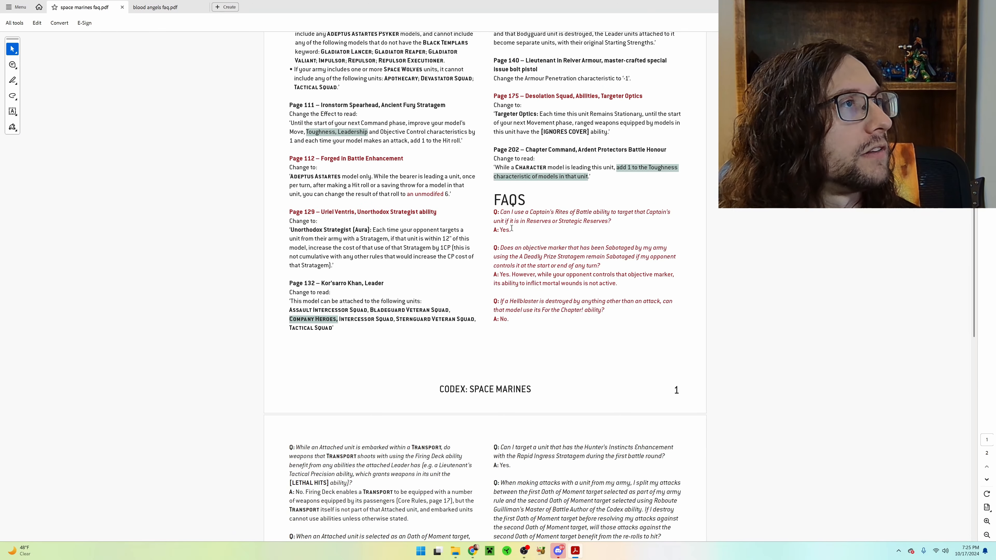
mouse_move(555, 238)
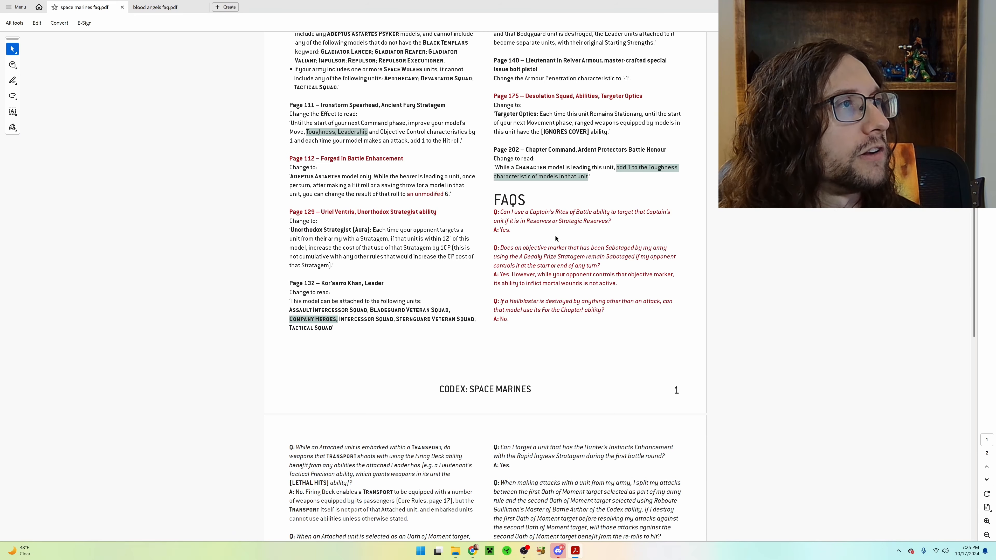
mouse_move(545, 249)
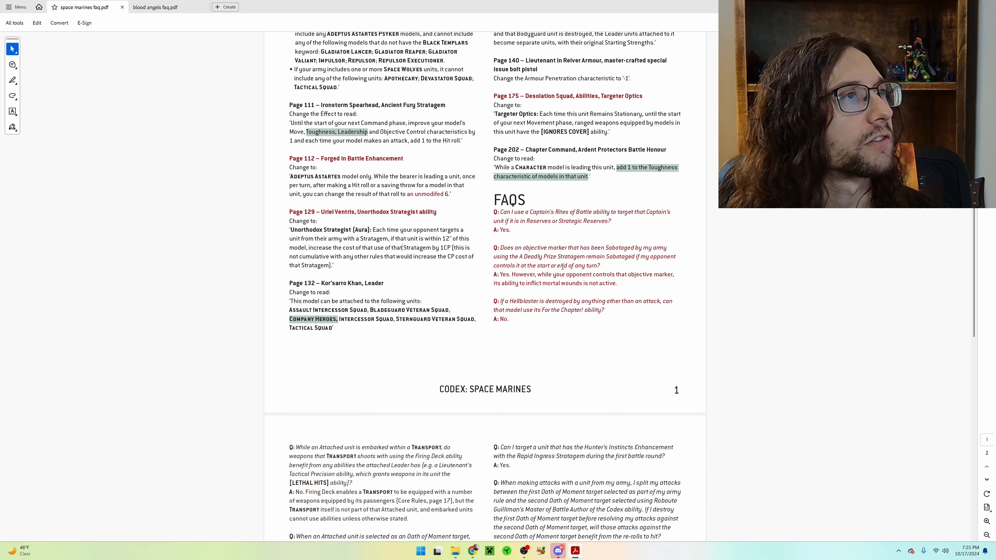
mouse_move(585, 270)
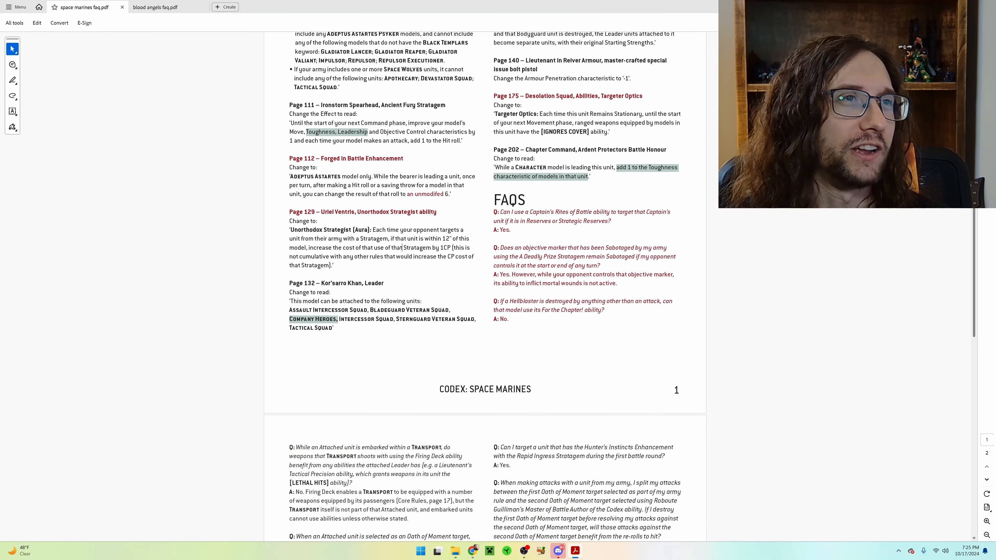
scroll("down", 3)
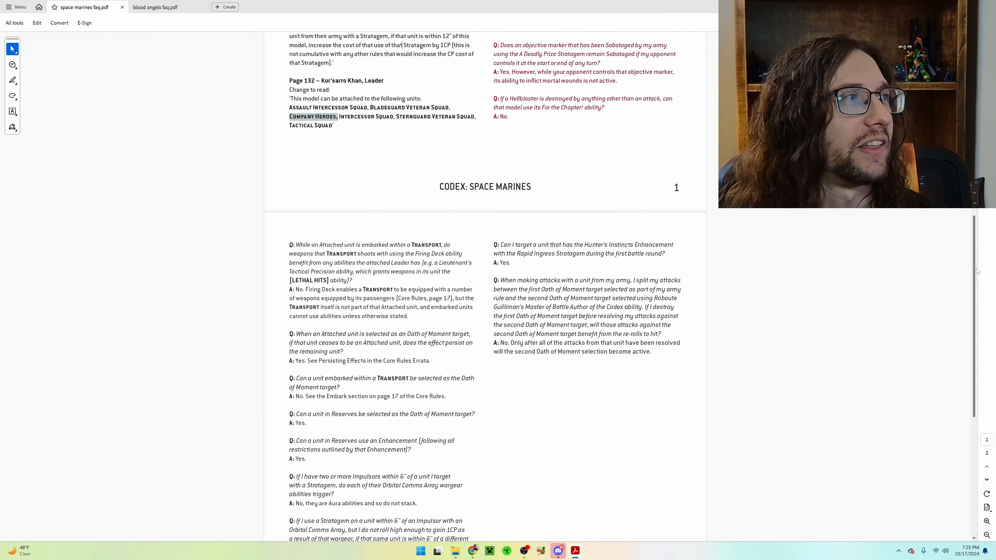
scroll("up", 3)
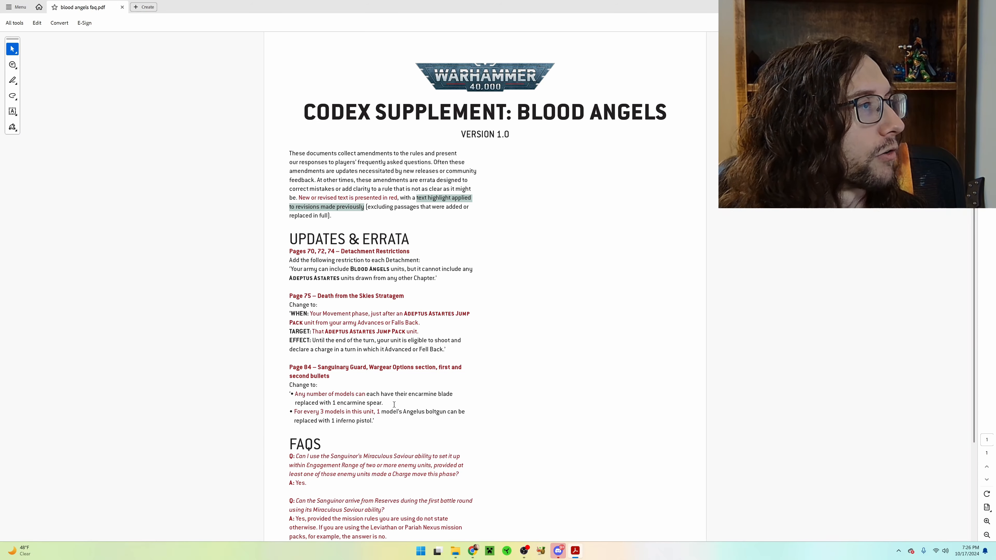
mouse_move(277, 413)
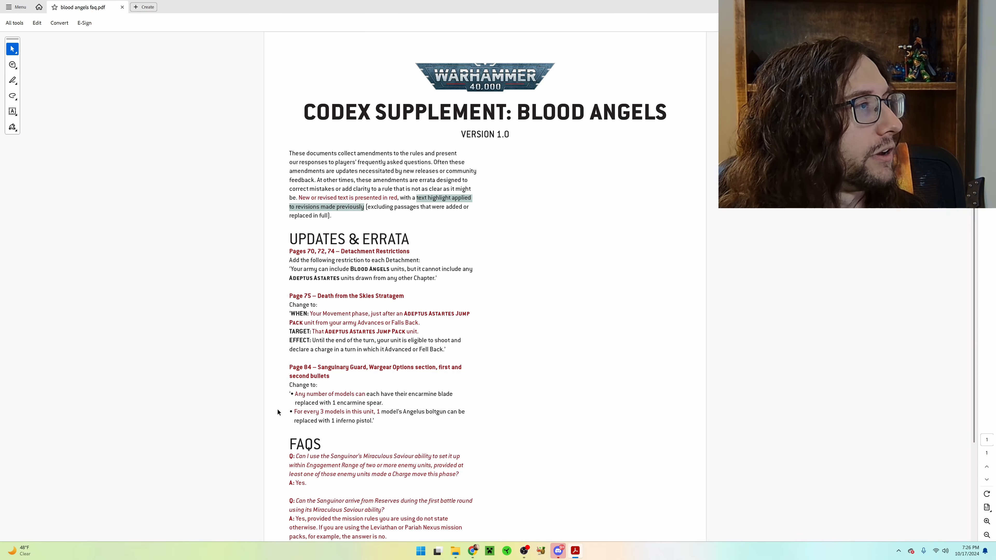
mouse_move(375, 411)
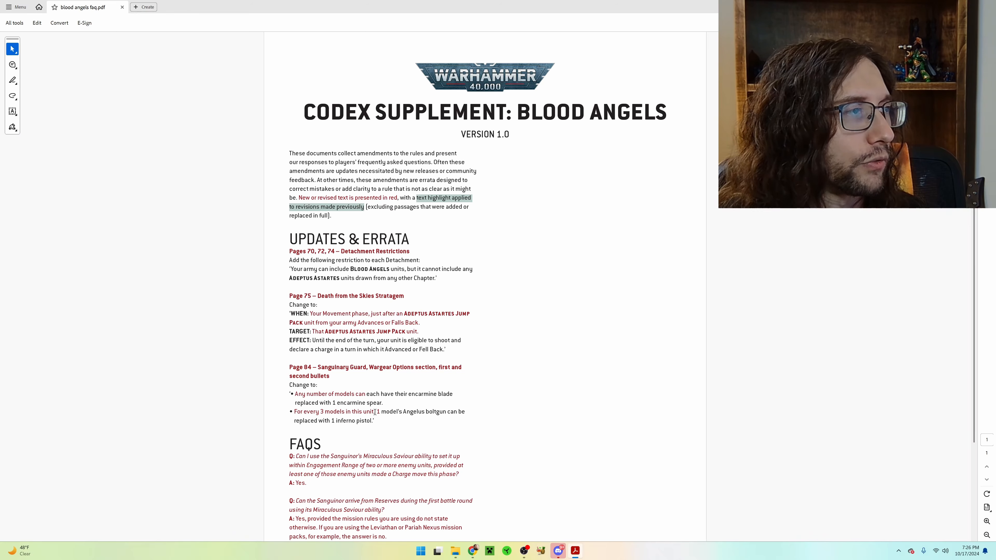
mouse_move(424, 427)
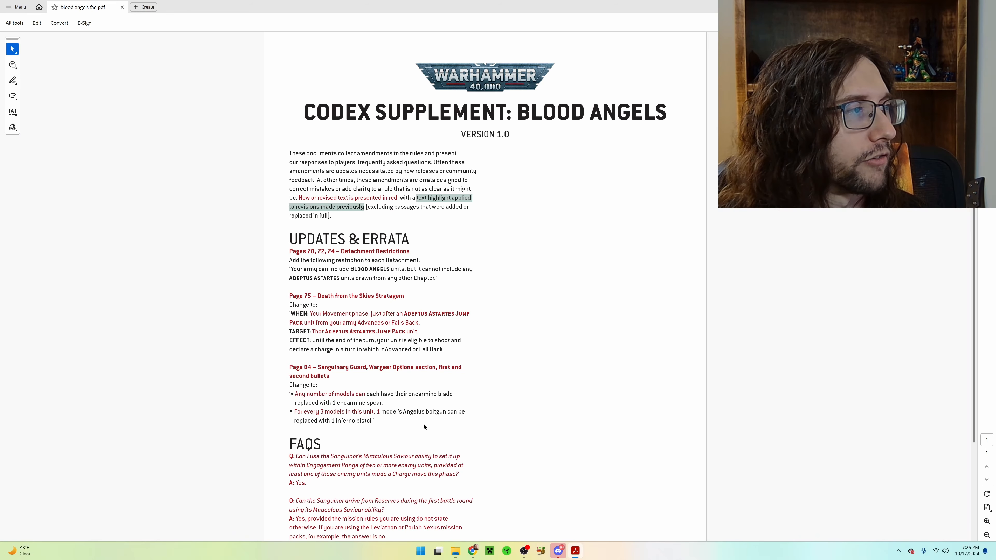
- Scroll down the Blood Angels FAQ to show its full first page through the Sanguinor answers
scroll("down", 3)
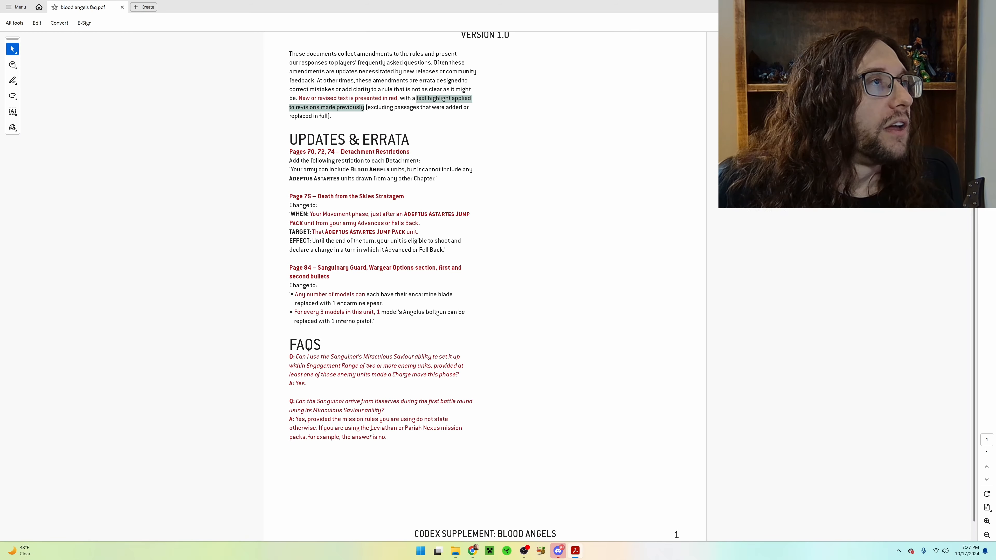
mouse_move(227, 206)
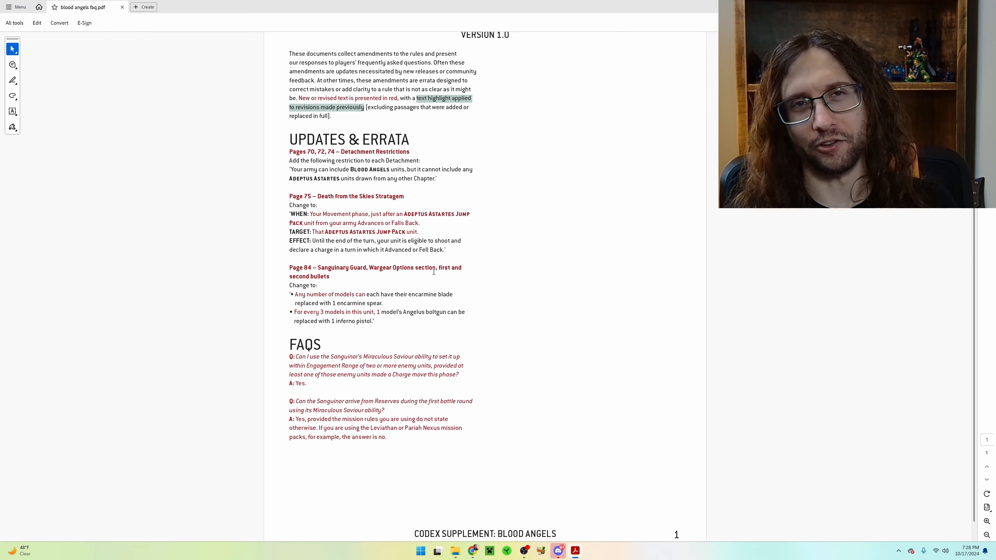
mouse_move(513, 304)
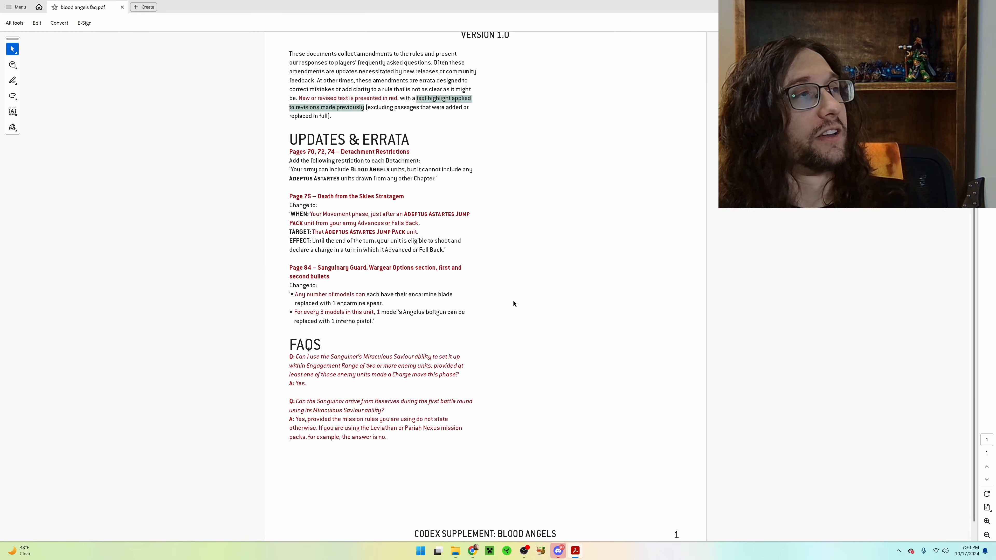